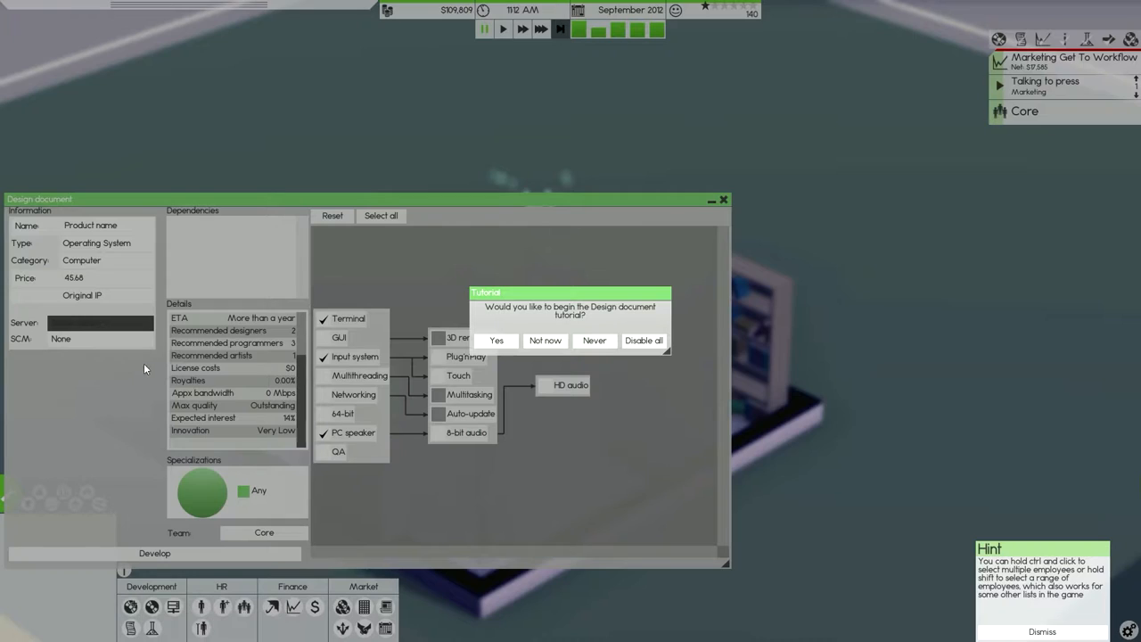
# Decline the tutorial prompt and switch the product type from Operating System to Game
pyautogui.click(544, 340)
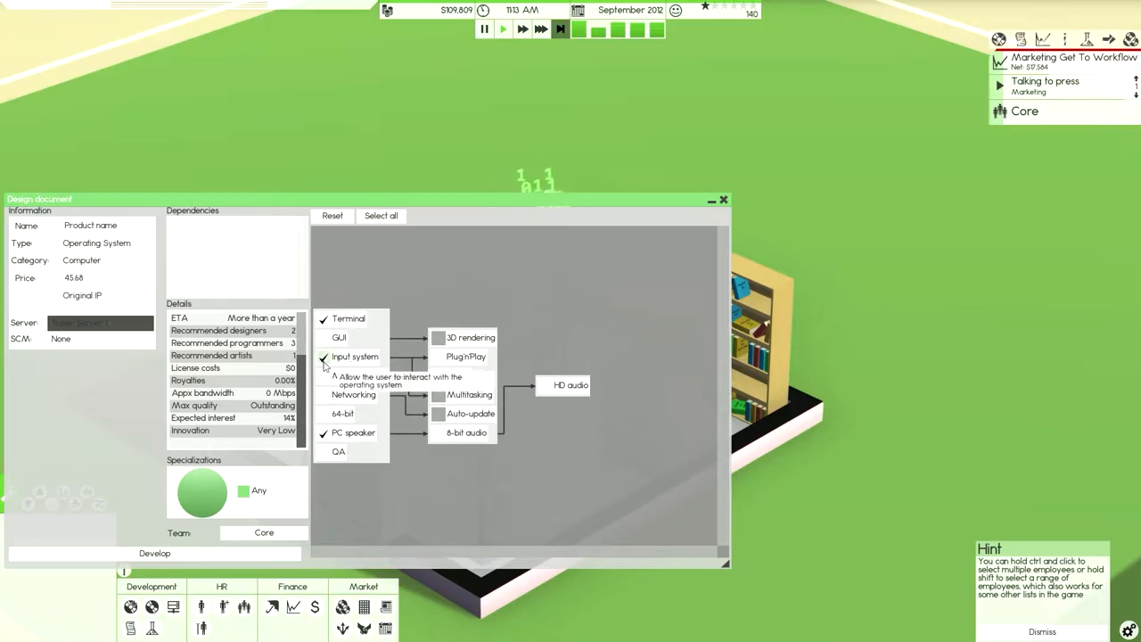
pyautogui.click(102, 242)
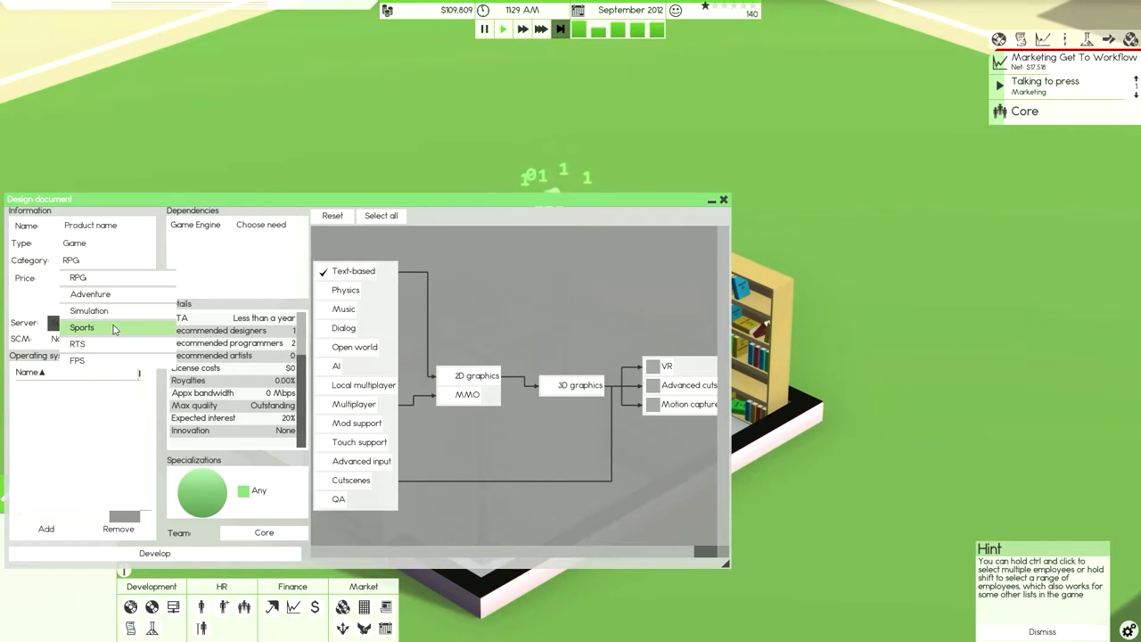
pyautogui.moveTo(89, 311)
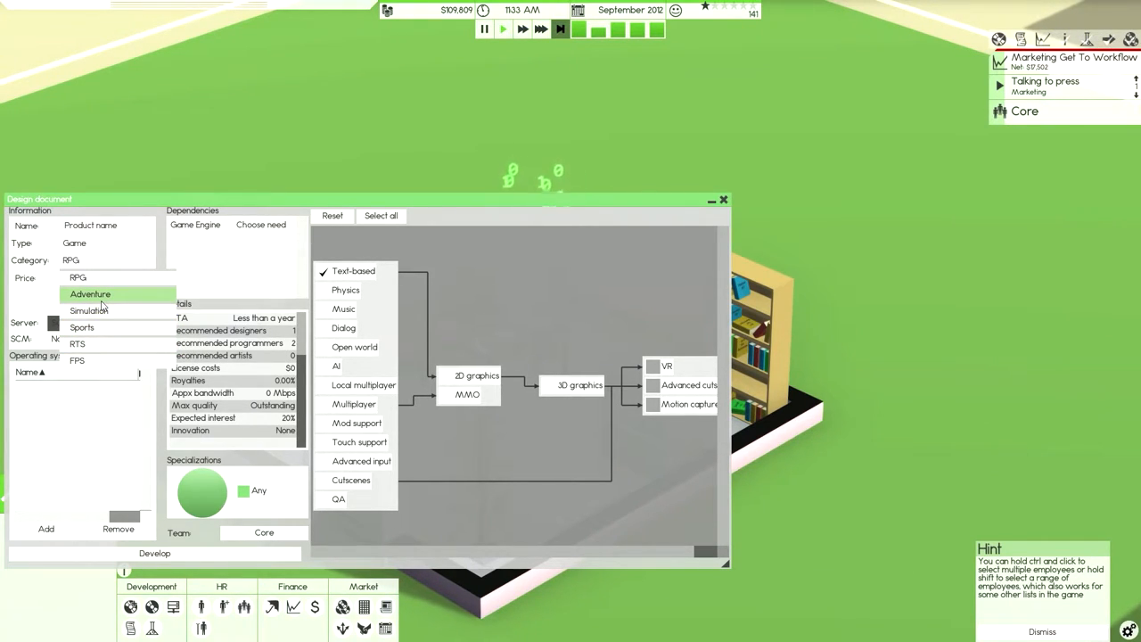
# Set the category to Adventure and choose Picture Styles as the 2D editor
pyautogui.click(89, 294)
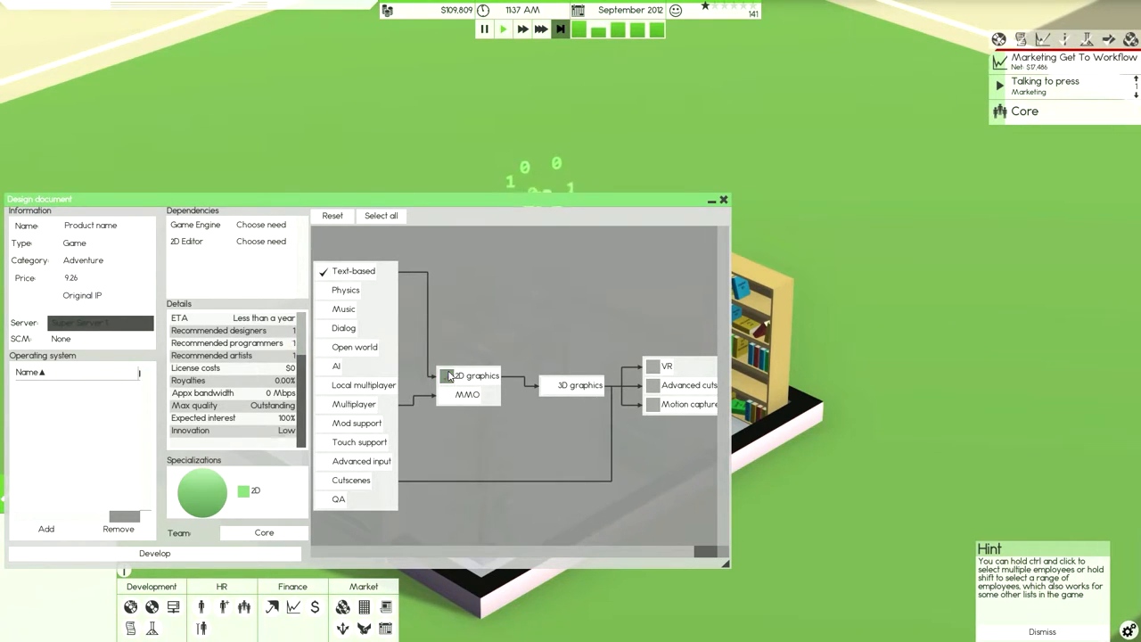
pyautogui.click(260, 242)
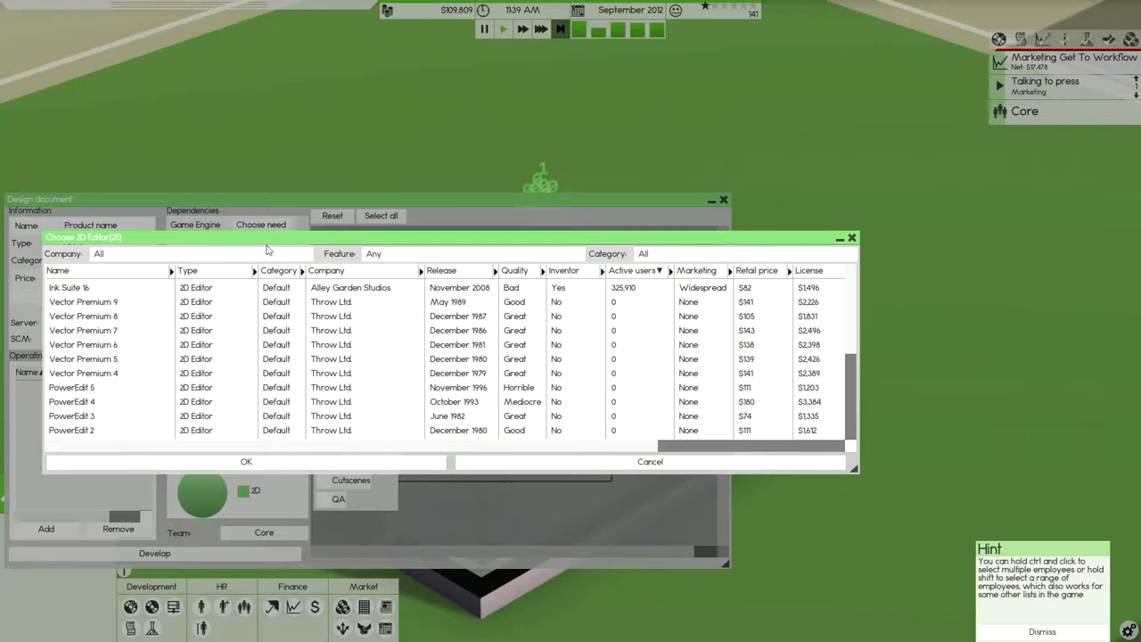
pyautogui.click(633, 270)
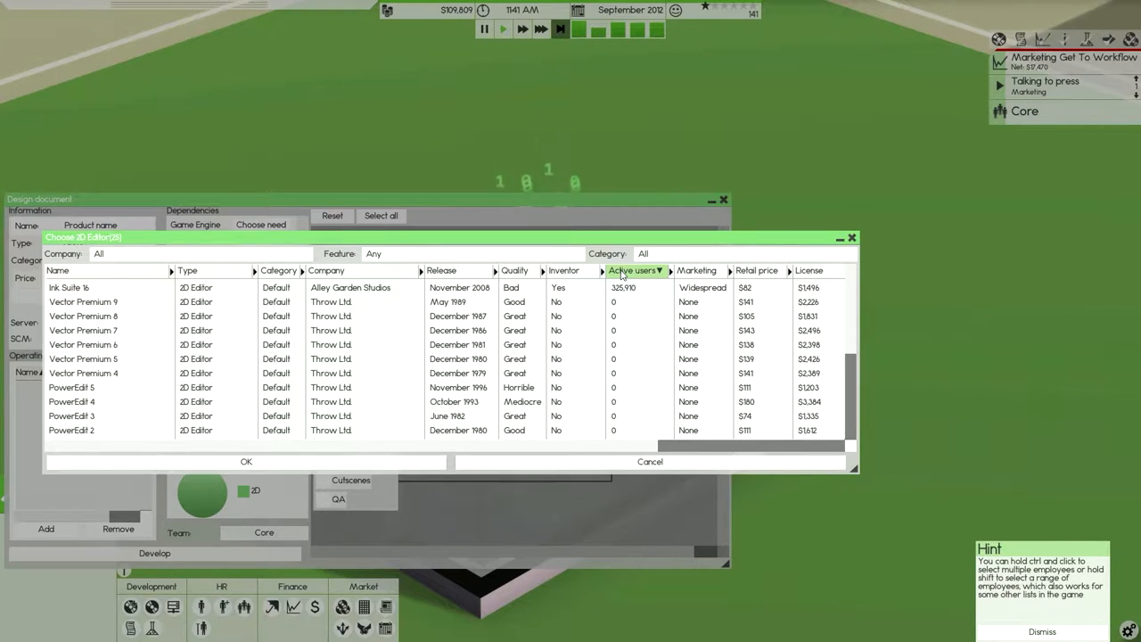
pyautogui.click(514, 270)
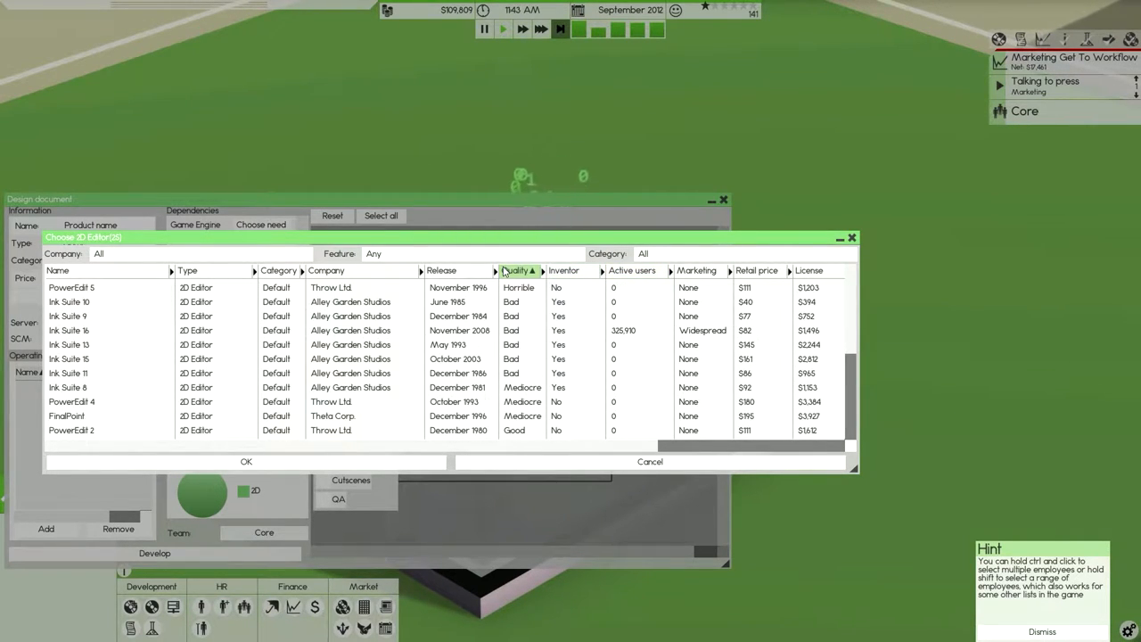
pyautogui.click(517, 270)
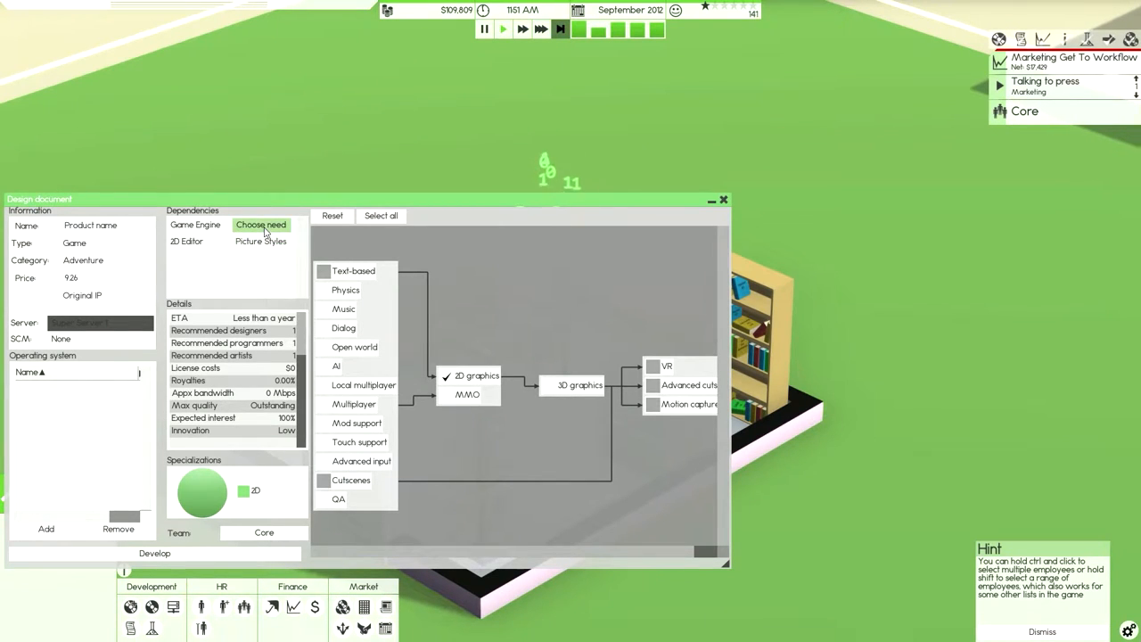
# Pick Land Engine as the game engine after sorting engines by quality and license cost
pyautogui.click(260, 224)
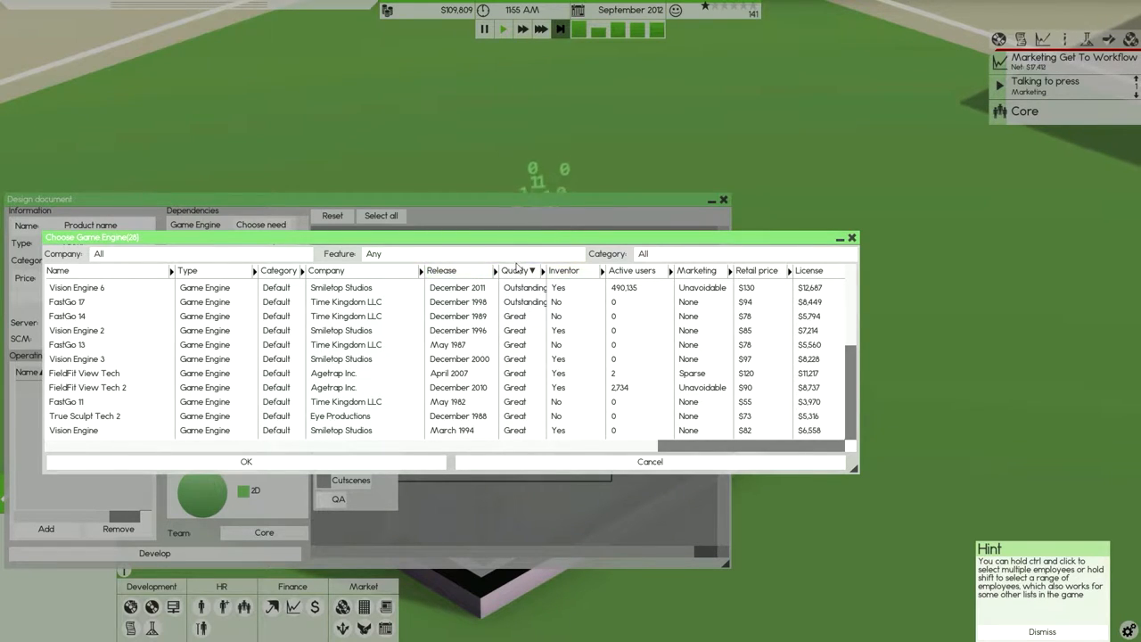
pyautogui.click(517, 271)
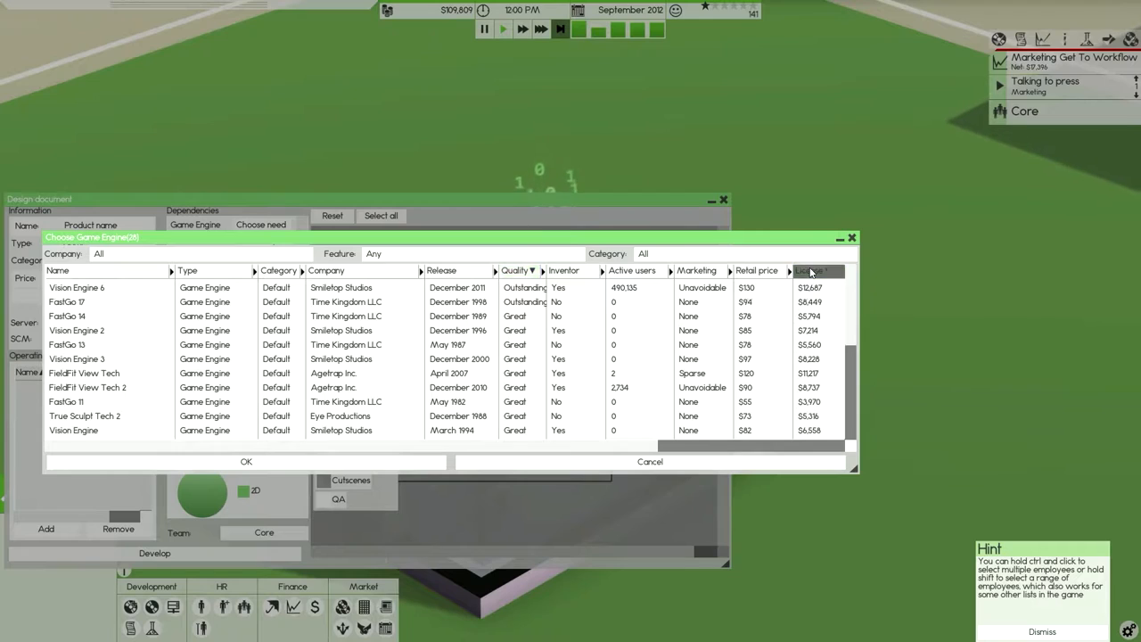
pyautogui.click(811, 270)
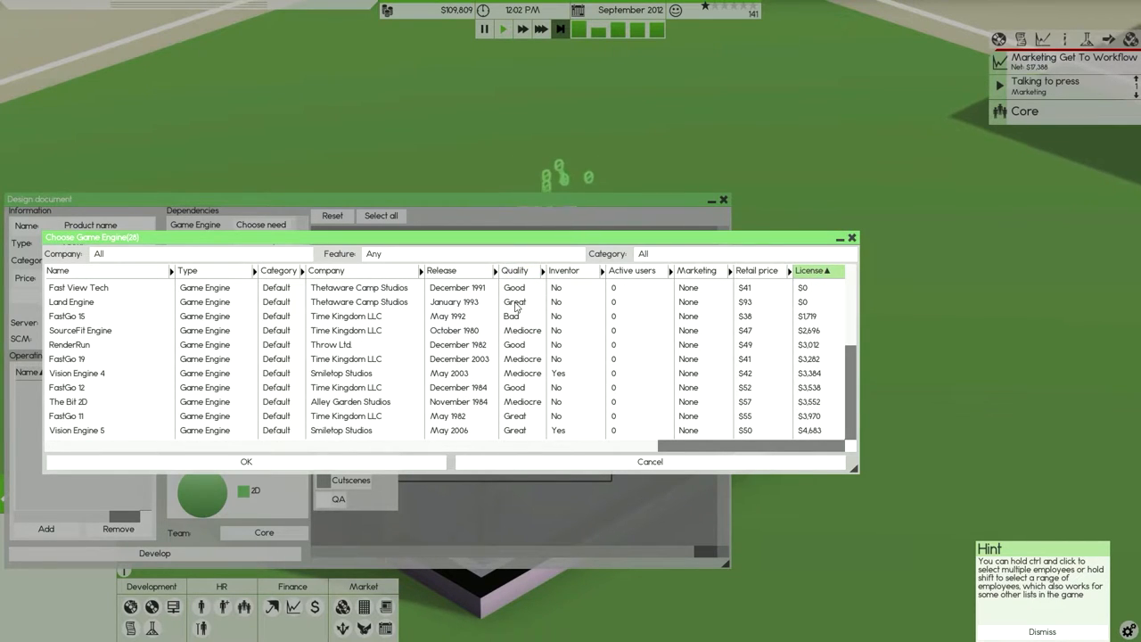
pyautogui.click(107, 301)
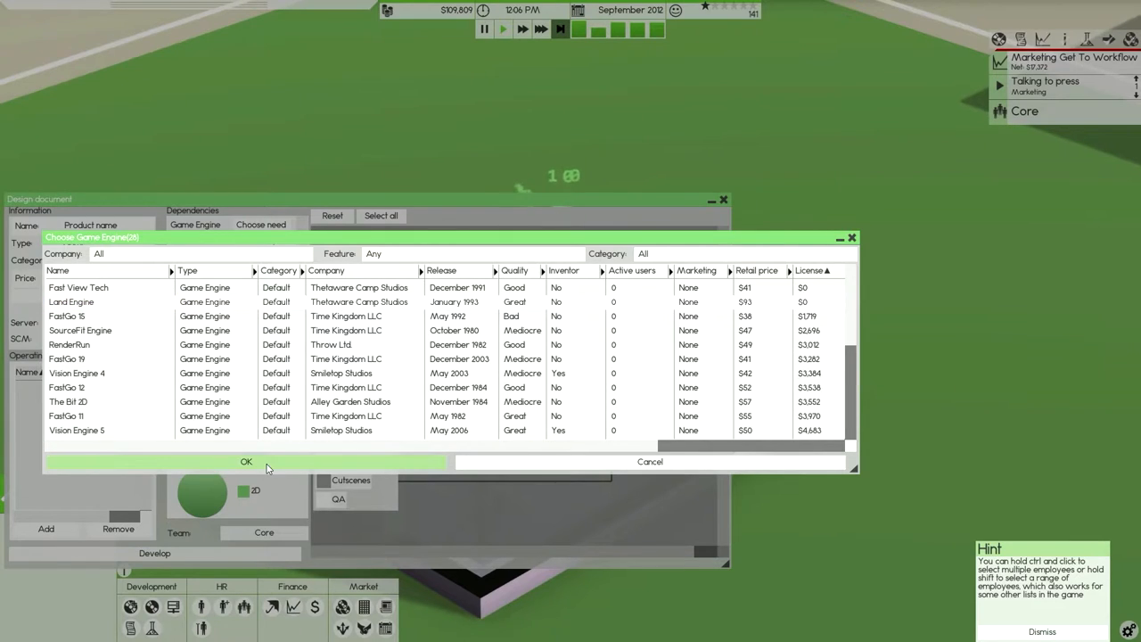
pyautogui.click(246, 462)
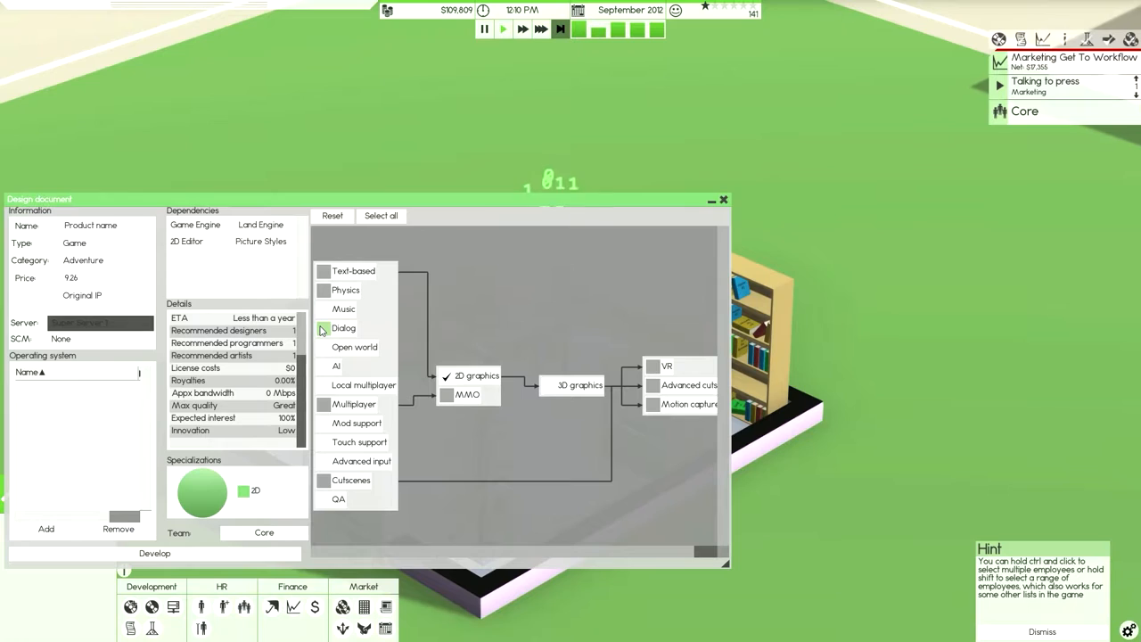
# Enable the Music feature and select Audio Shop 9 as the audio tool
pyautogui.click(323, 308)
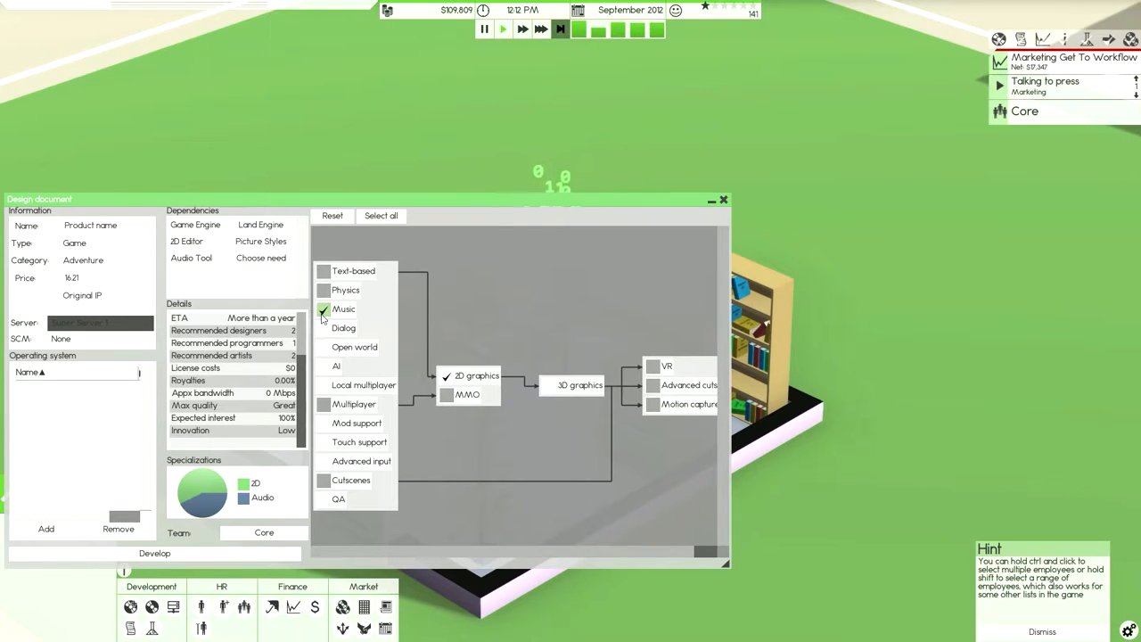
pyautogui.click(261, 258)
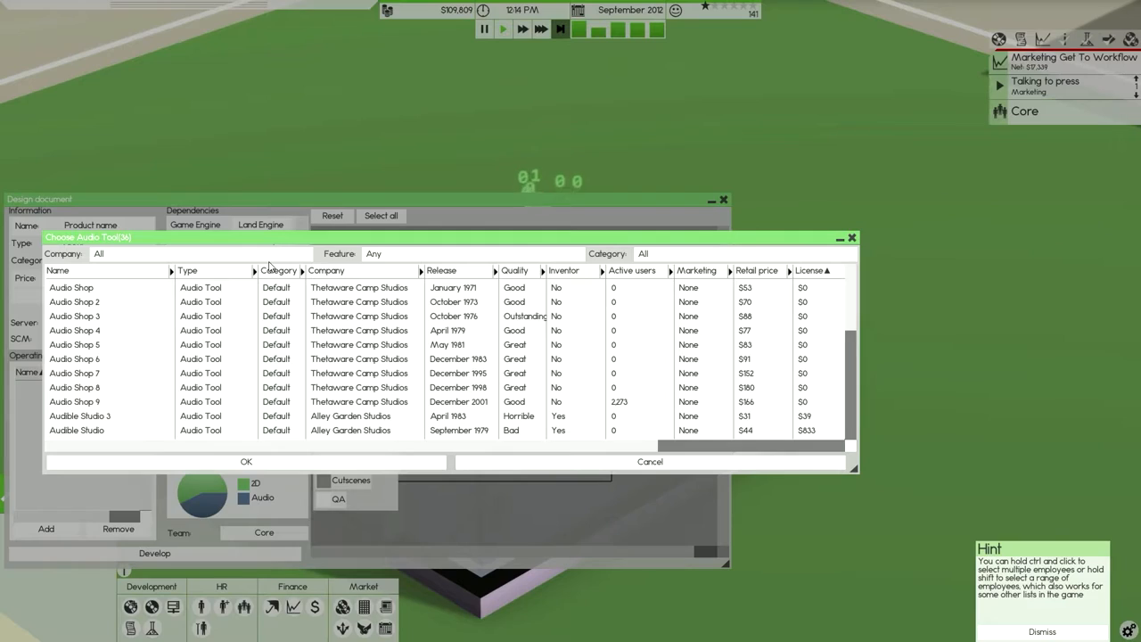
pyautogui.click(812, 270)
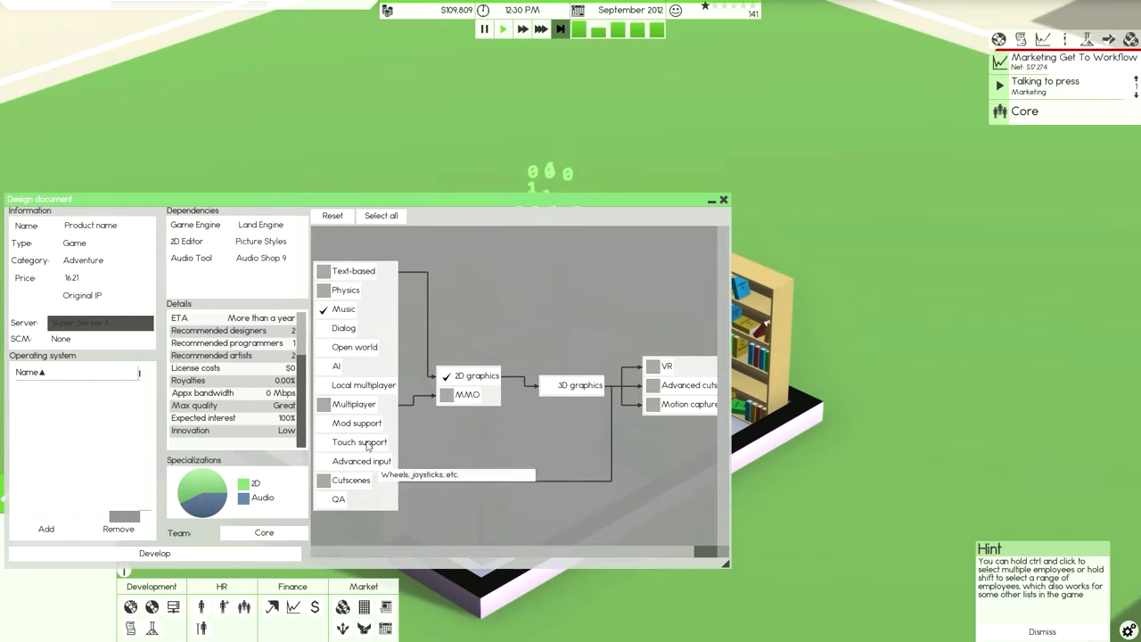
# Add the AI and QA features and set source control to Super Server 1
pyautogui.click(324, 365)
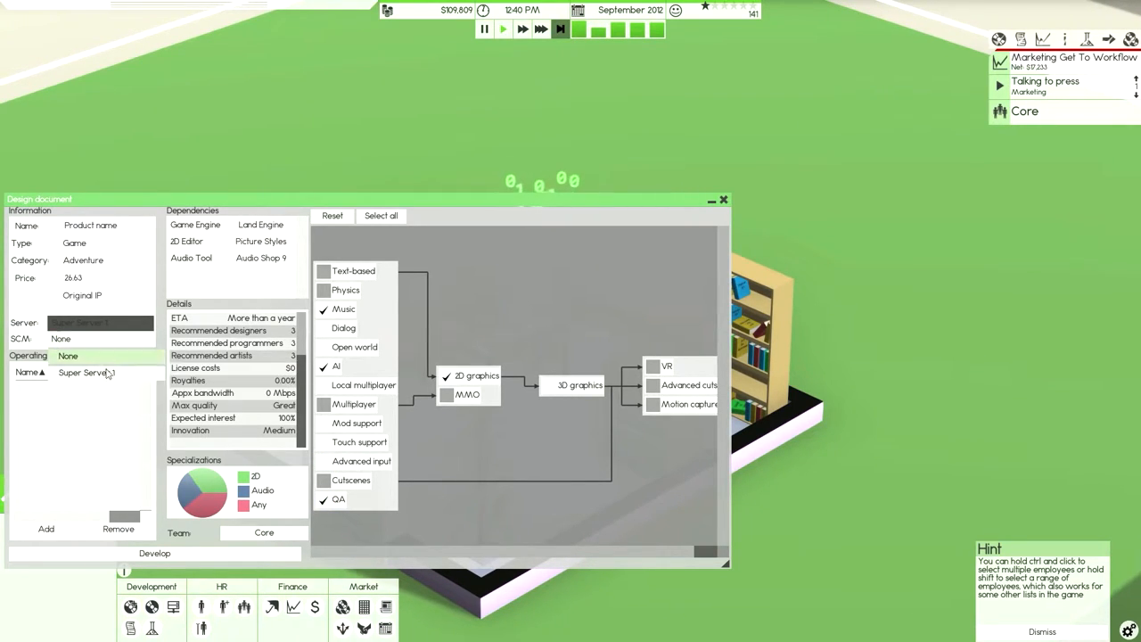
pyautogui.click(45, 529)
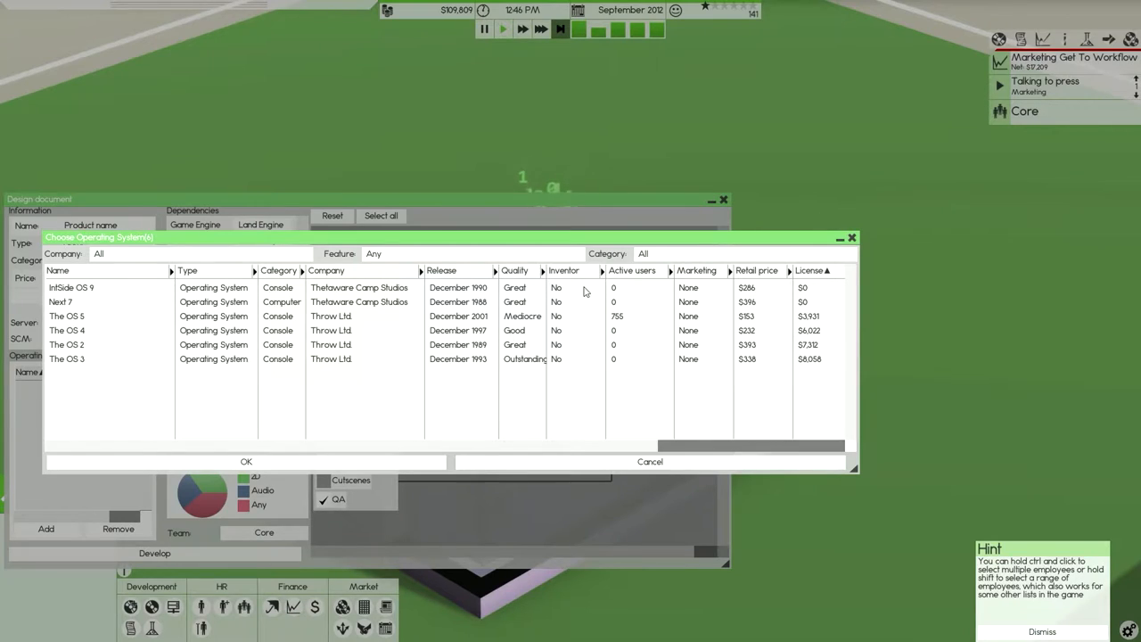
pyautogui.click(633, 270)
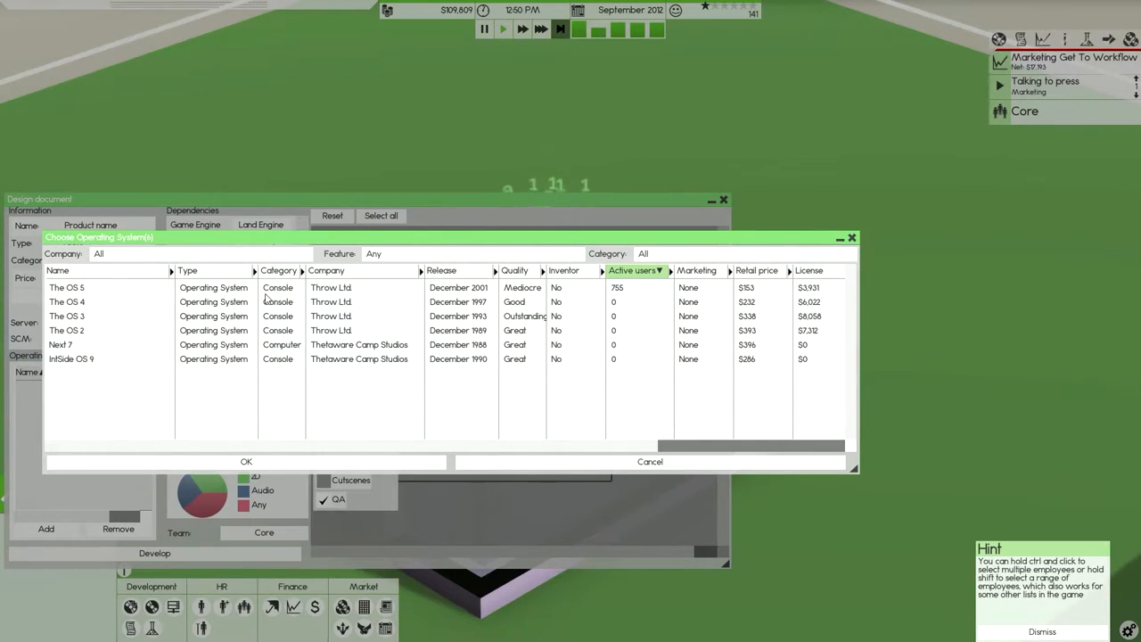
pyautogui.click(246, 461)
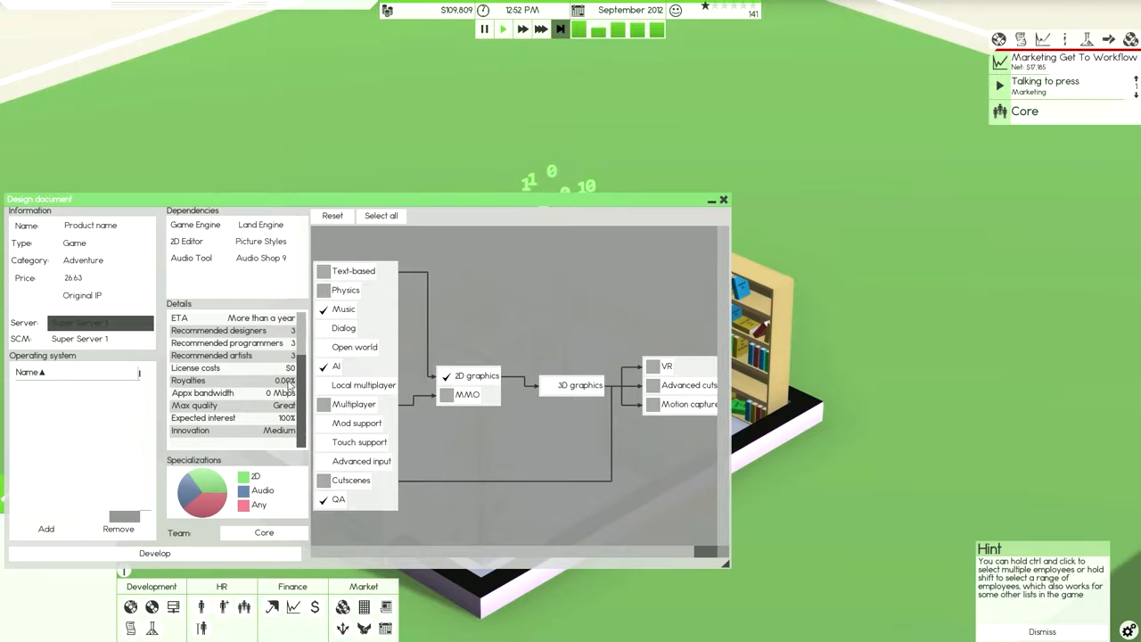
# Set the game's price to 30.00 and sort the target operating systems by name
pyautogui.click(74, 243)
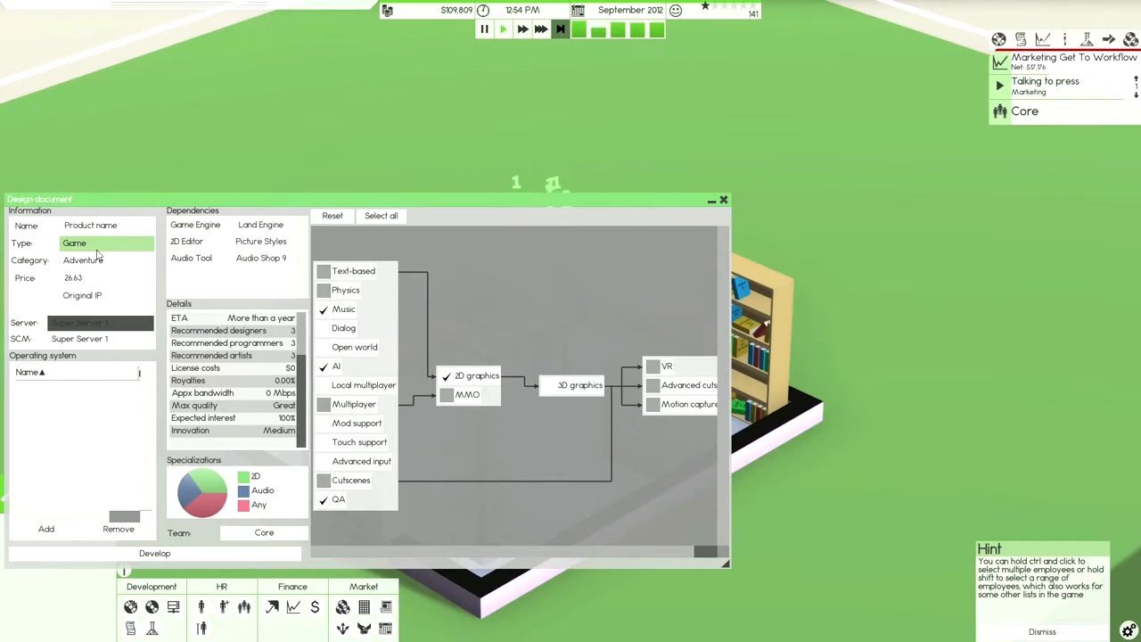
pyautogui.click(106, 277)
pyautogui.write('30')
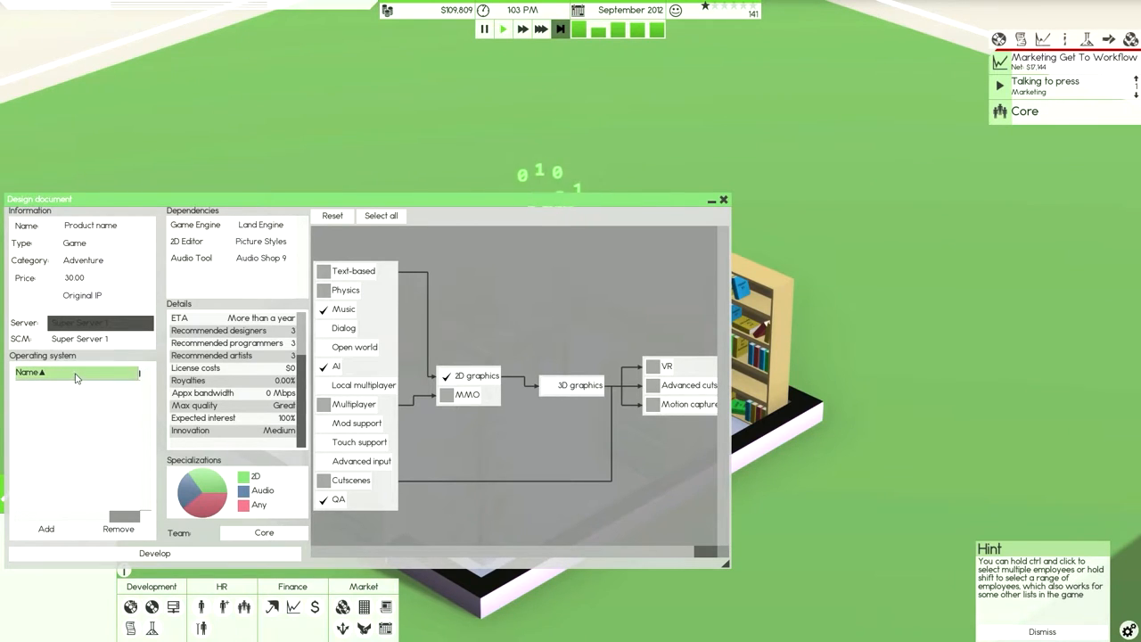
pyautogui.click(27, 372)
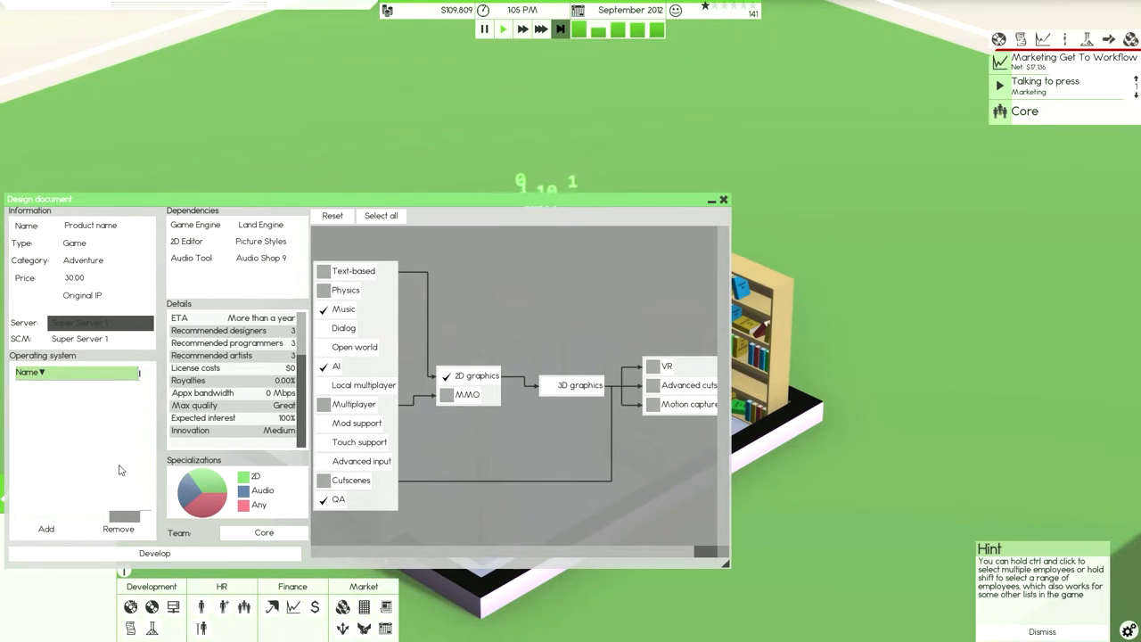
# Add Next 7 to the game's target operating systems
pyautogui.click(76, 372)
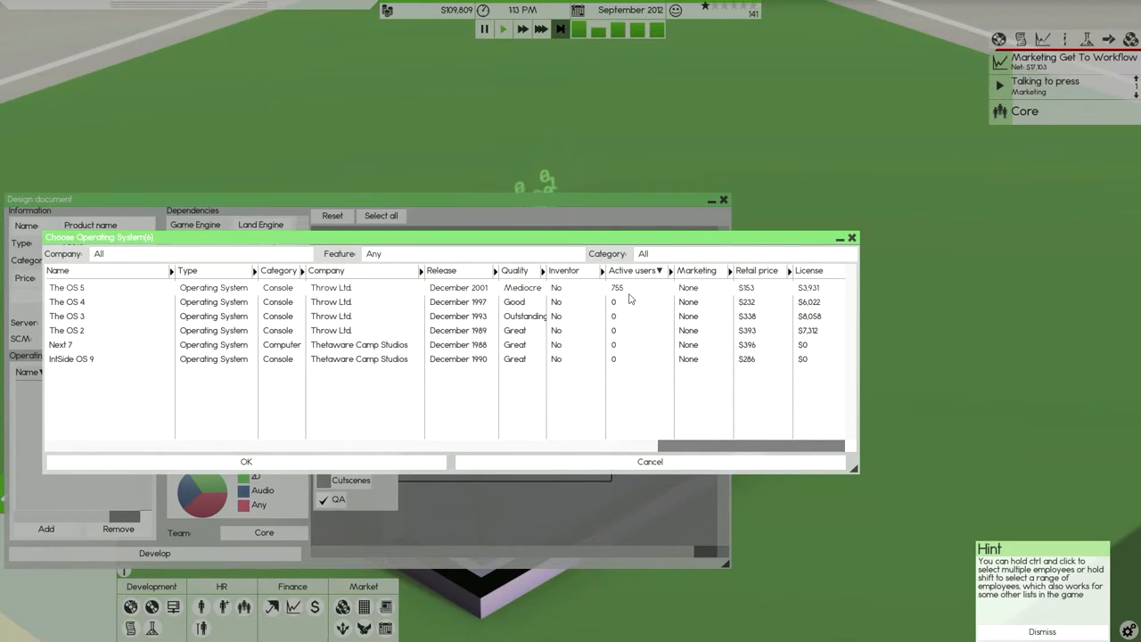
pyautogui.moveTo(390, 344)
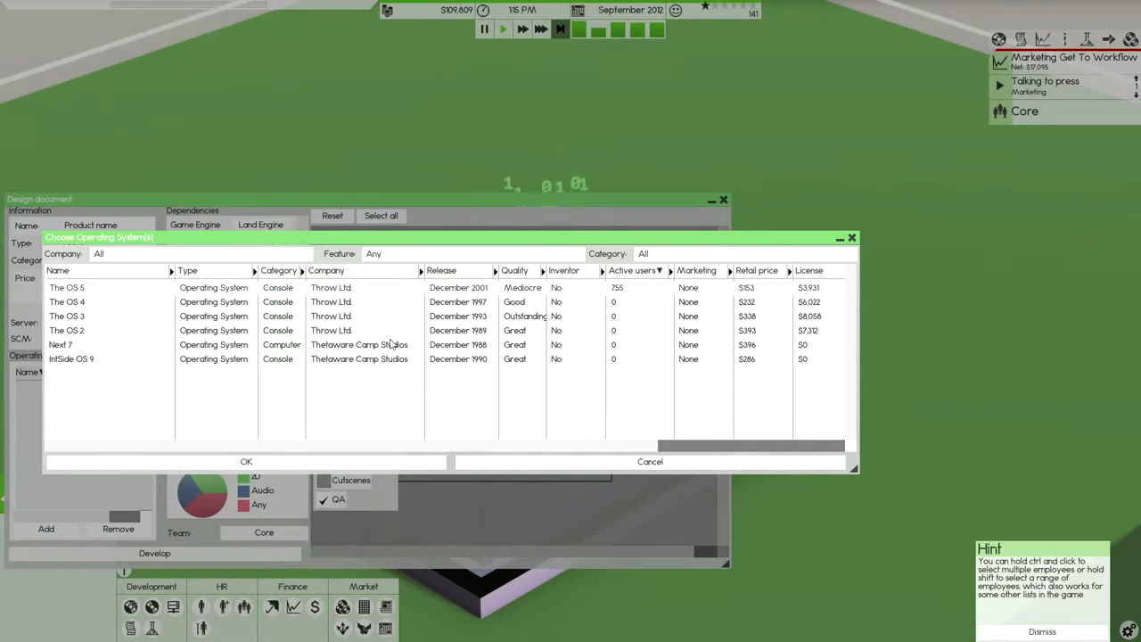
pyautogui.click(356, 345)
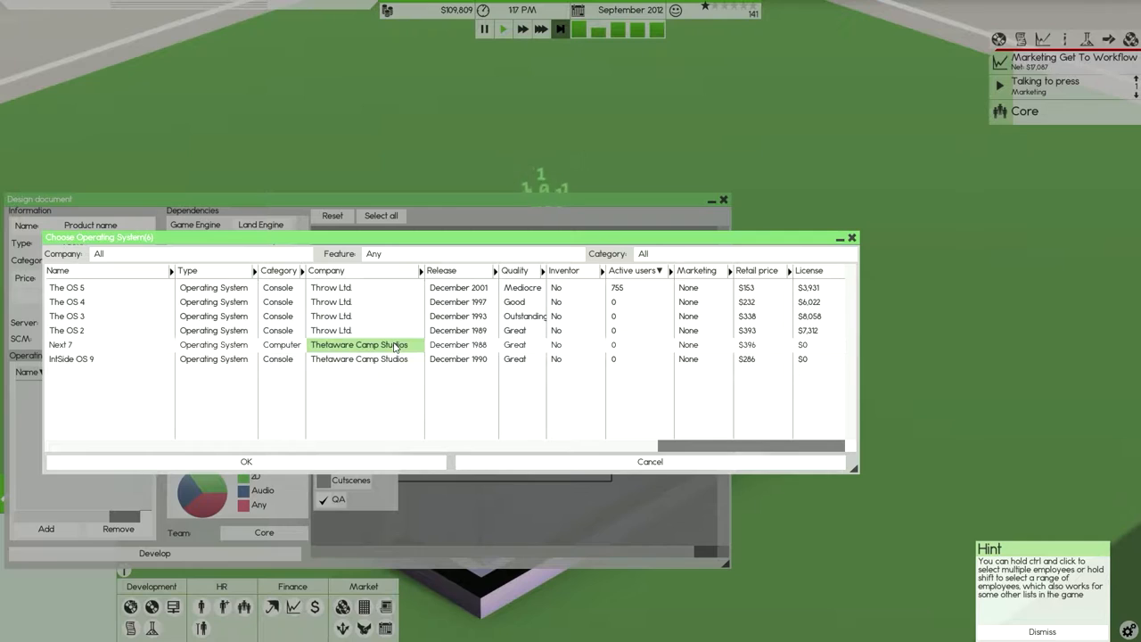
pyautogui.click(60, 344)
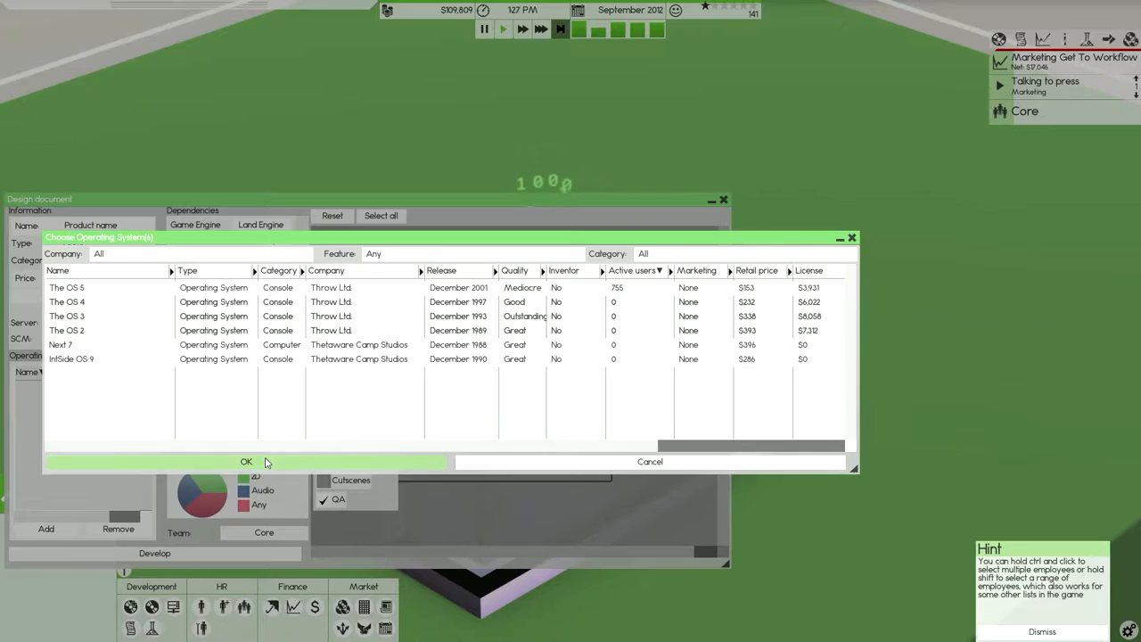
pyautogui.click(246, 461)
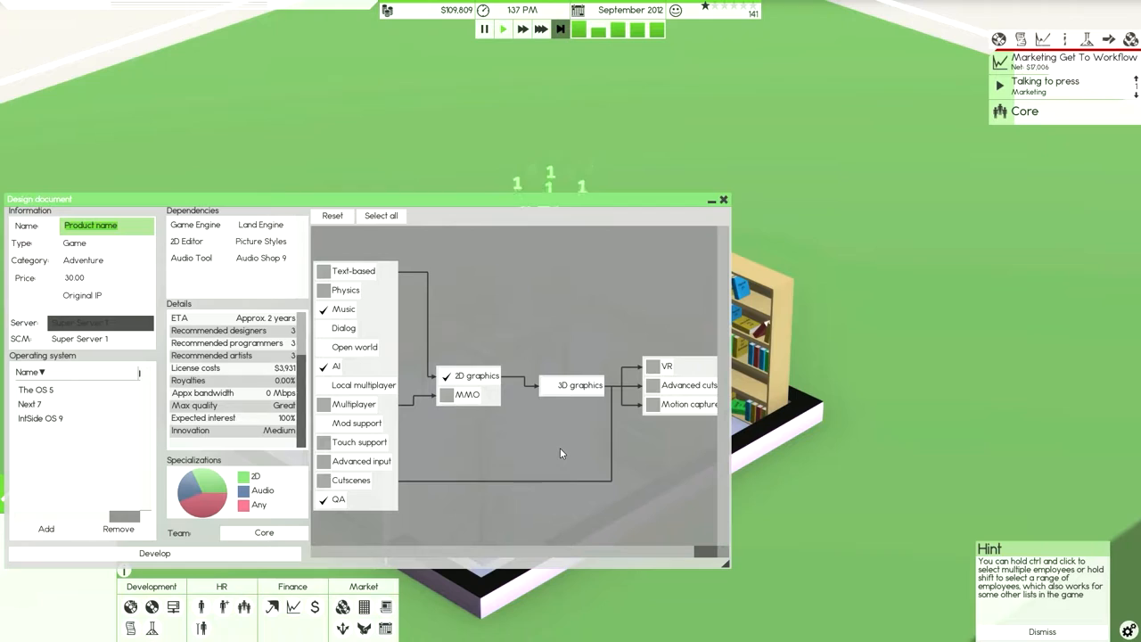
# Name the game Super Macio and submit the design for development
pyautogui.write('Super Macio')
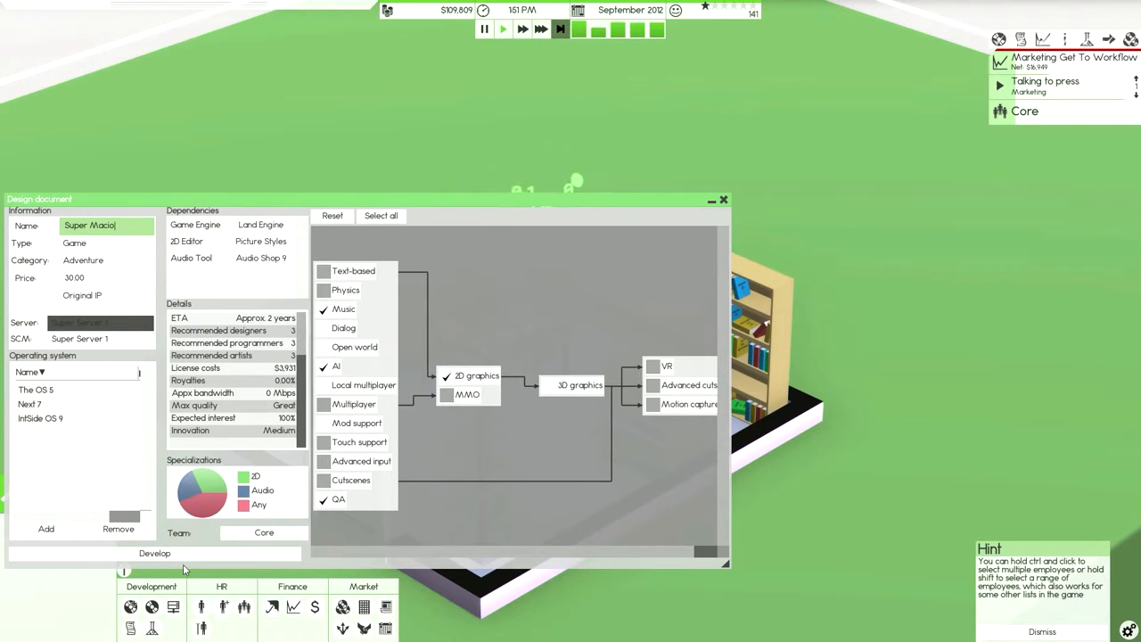
pyautogui.click(154, 552)
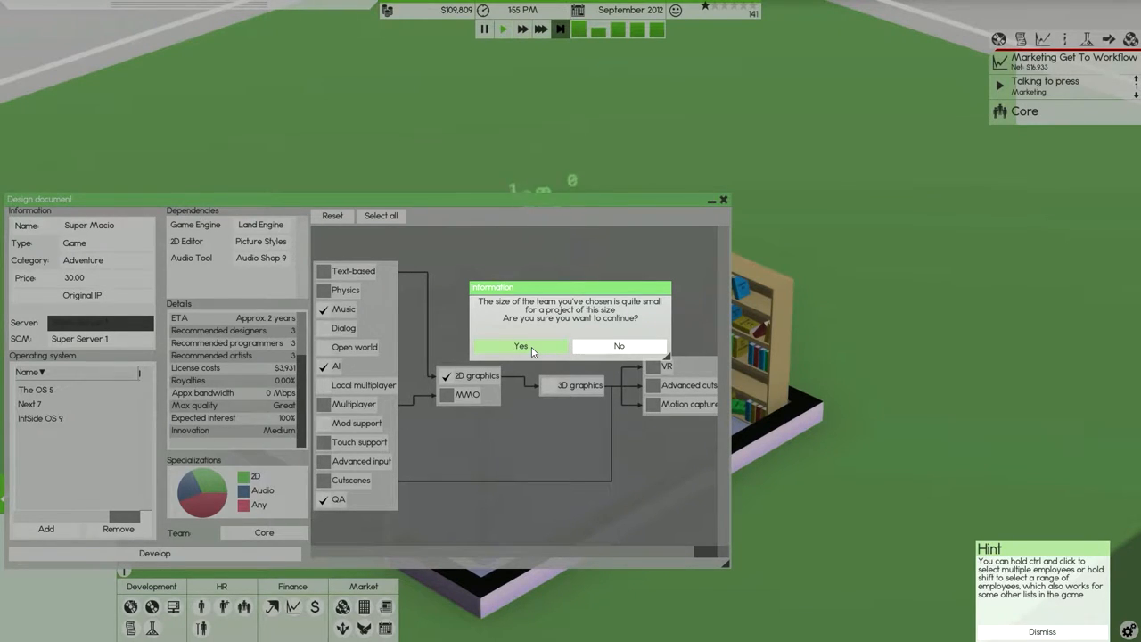
# Drop AI and the extra targets so only The OS 5 remains, then resubmit the design
pyautogui.click(521, 346)
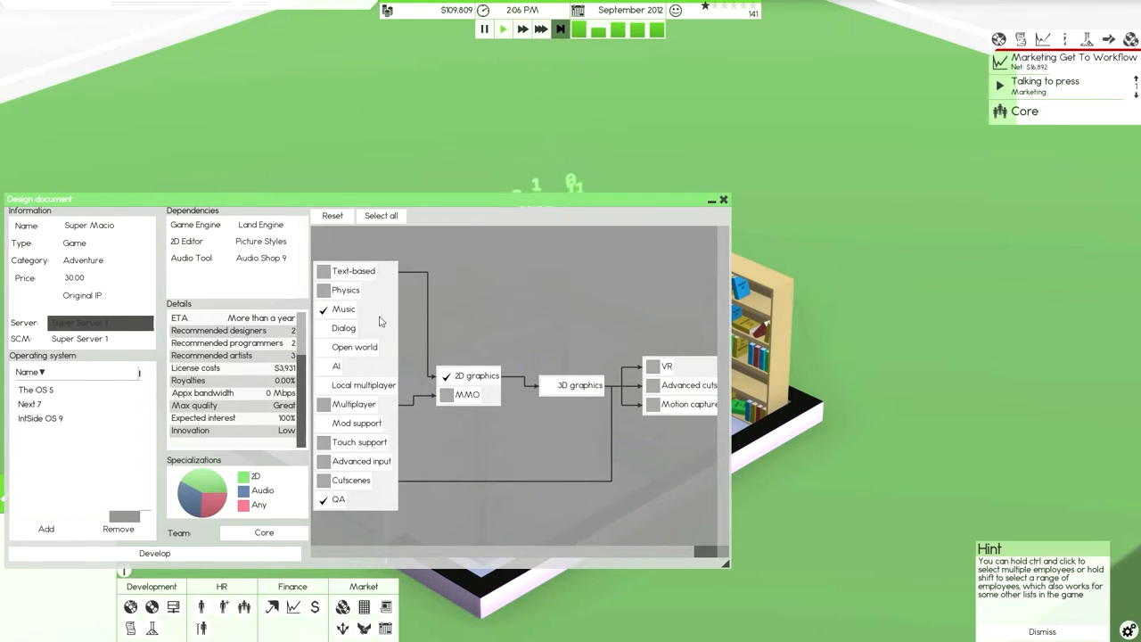
pyautogui.click(89, 242)
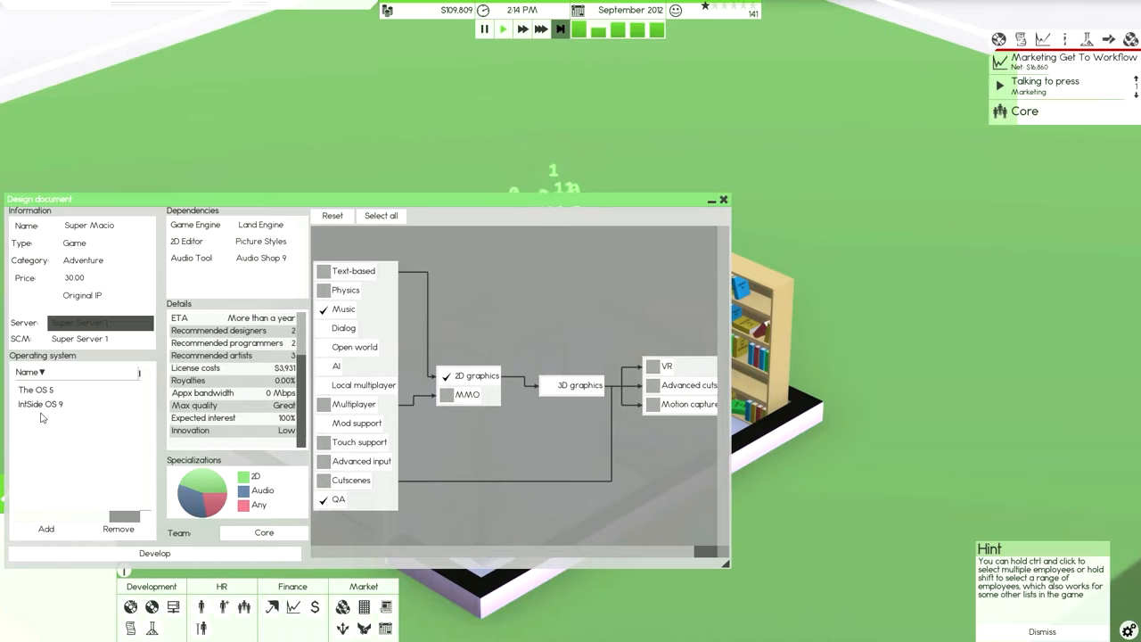
pyautogui.click(117, 528)
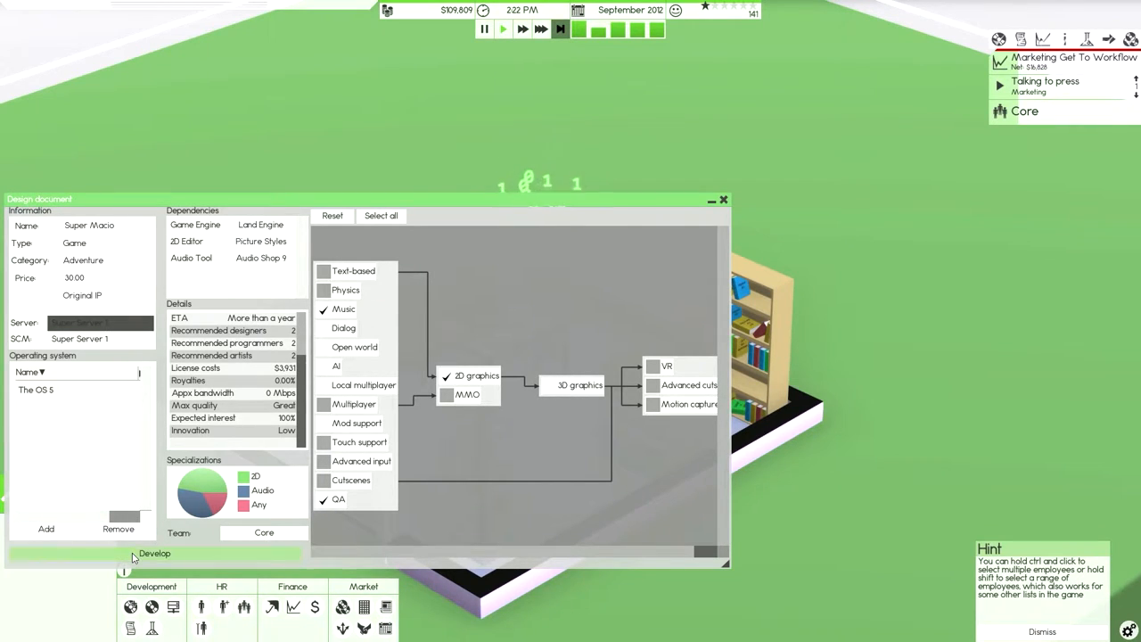
pyautogui.click(153, 553)
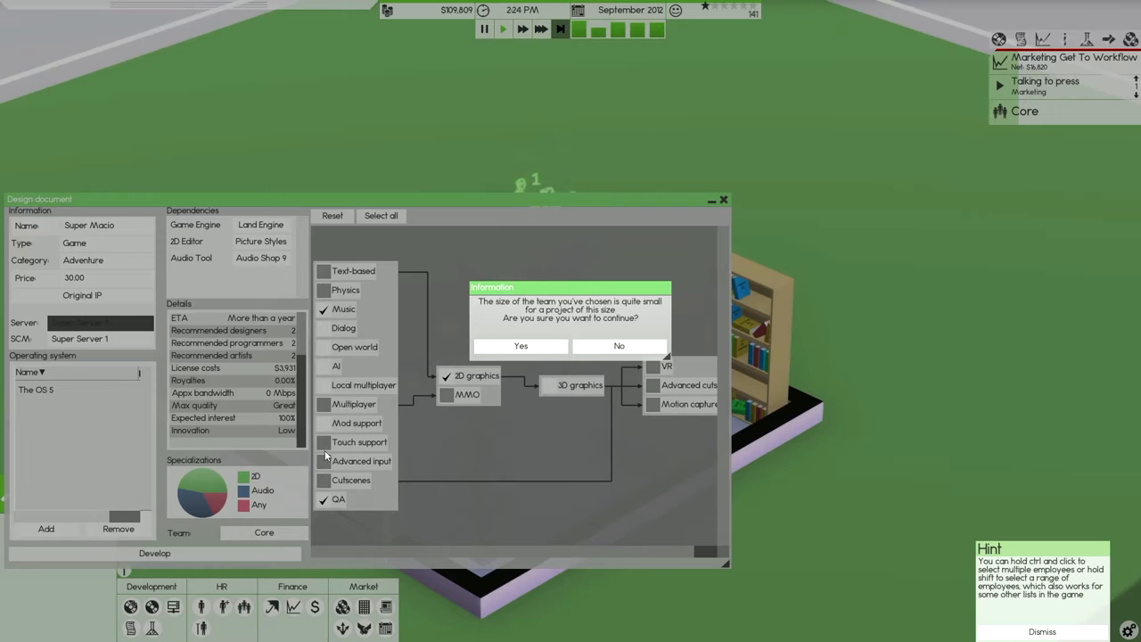
# Accept the small-team warning and decline the marketing campaign so Super Macio enters design
pyautogui.click(520, 346)
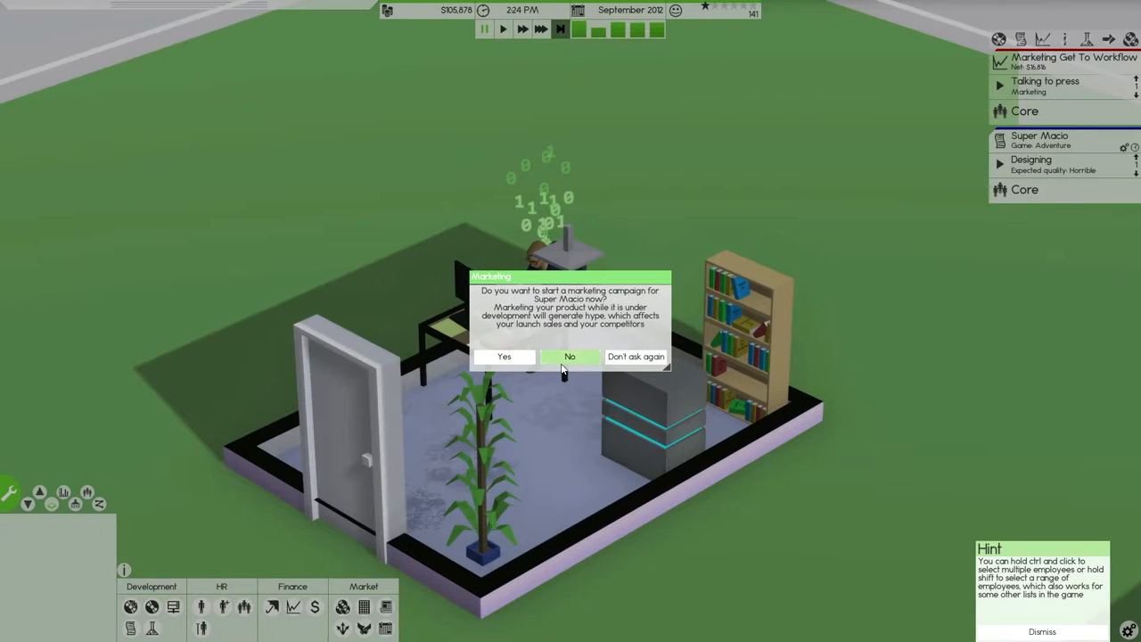
pyautogui.click(570, 356)
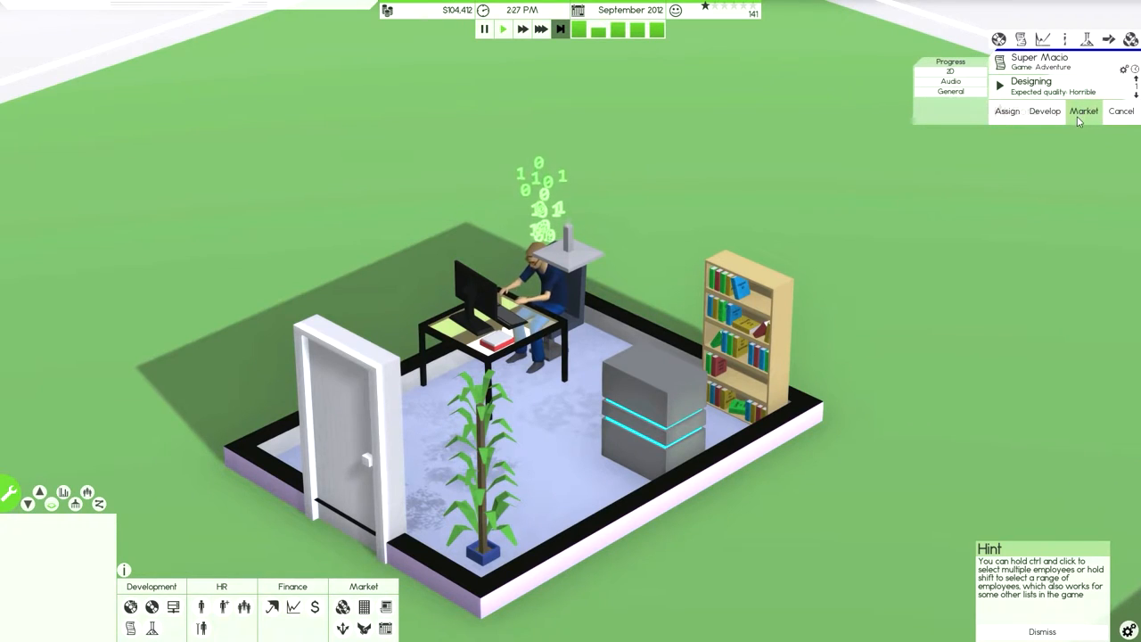
pyautogui.click(1084, 111)
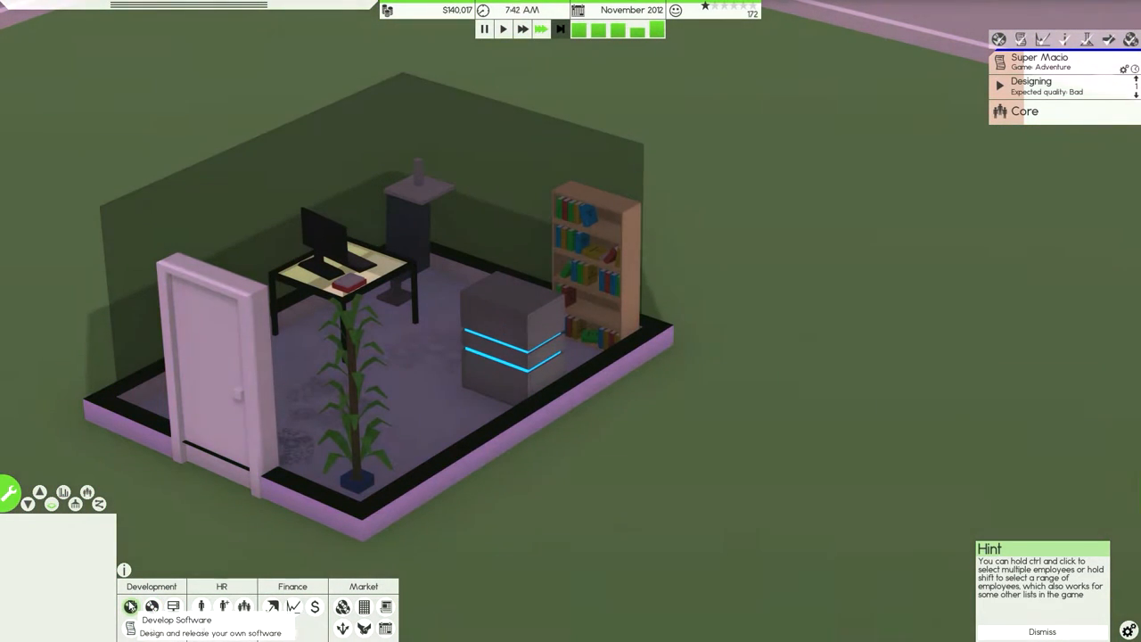
# Start a new Adventure game design with Text-based feature and Super Server 1 source control
pyautogui.click(130, 606)
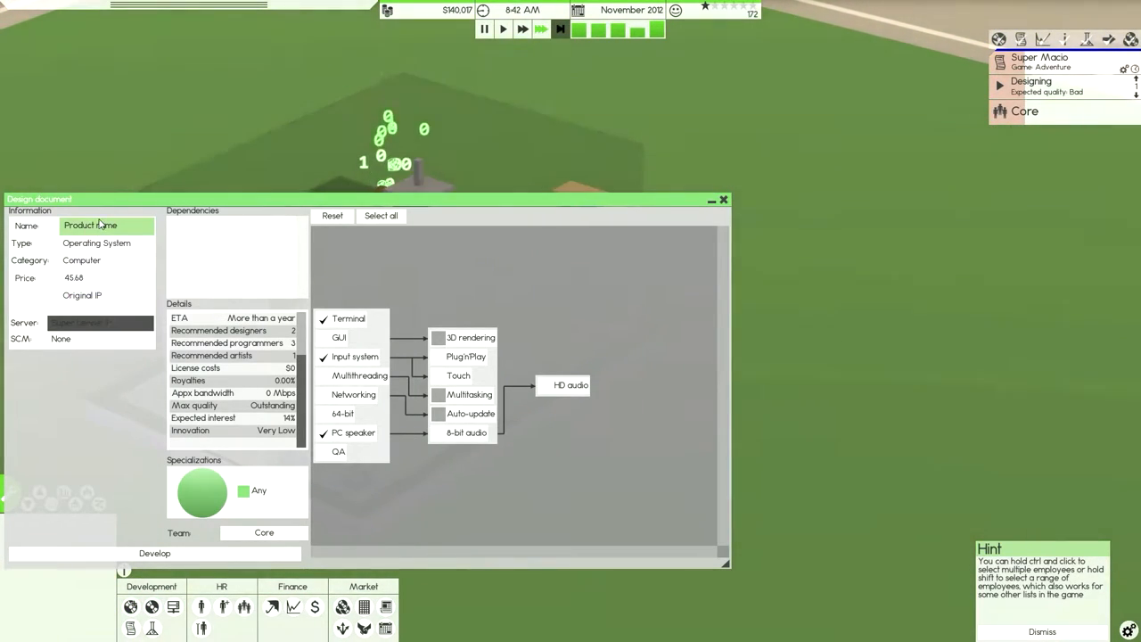
pyautogui.click(95, 242)
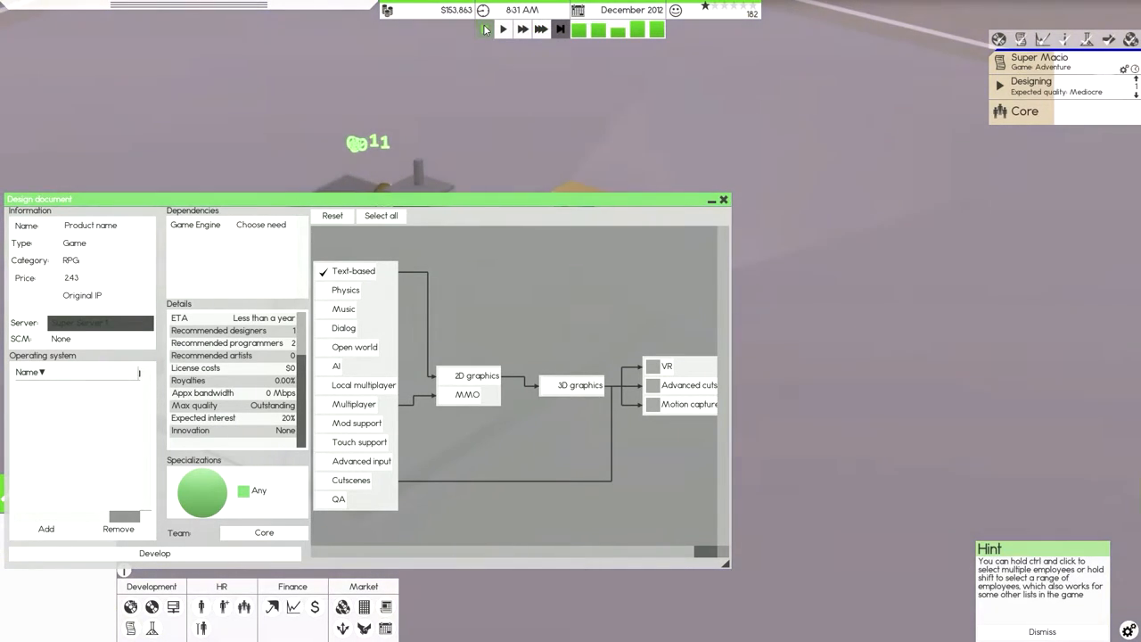
pyautogui.click(106, 260)
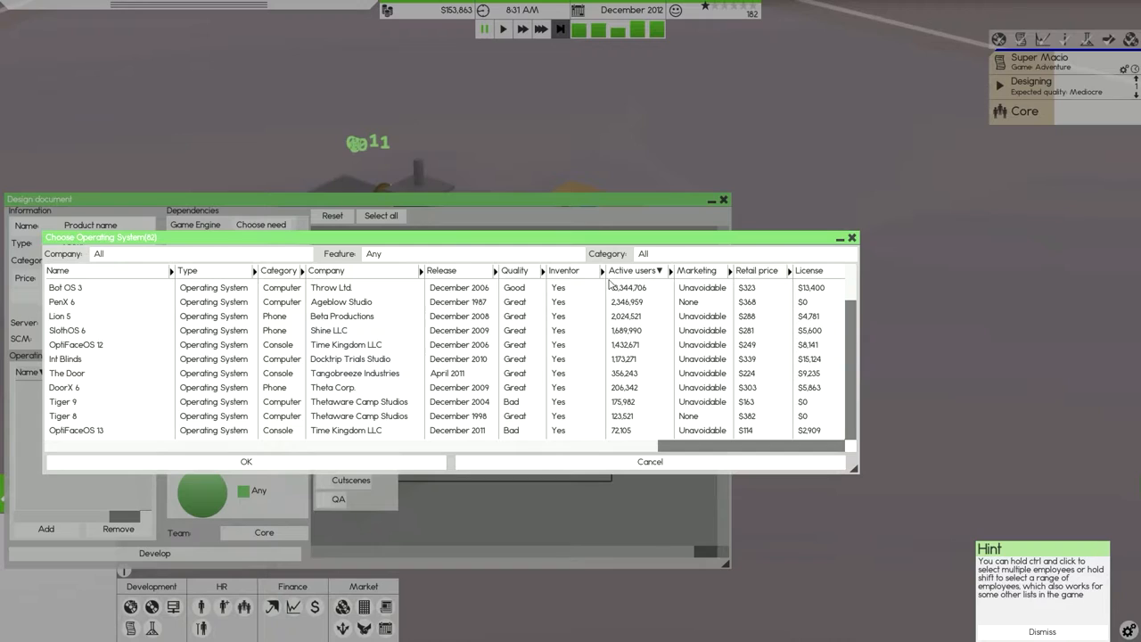
pyautogui.moveTo(794, 242)
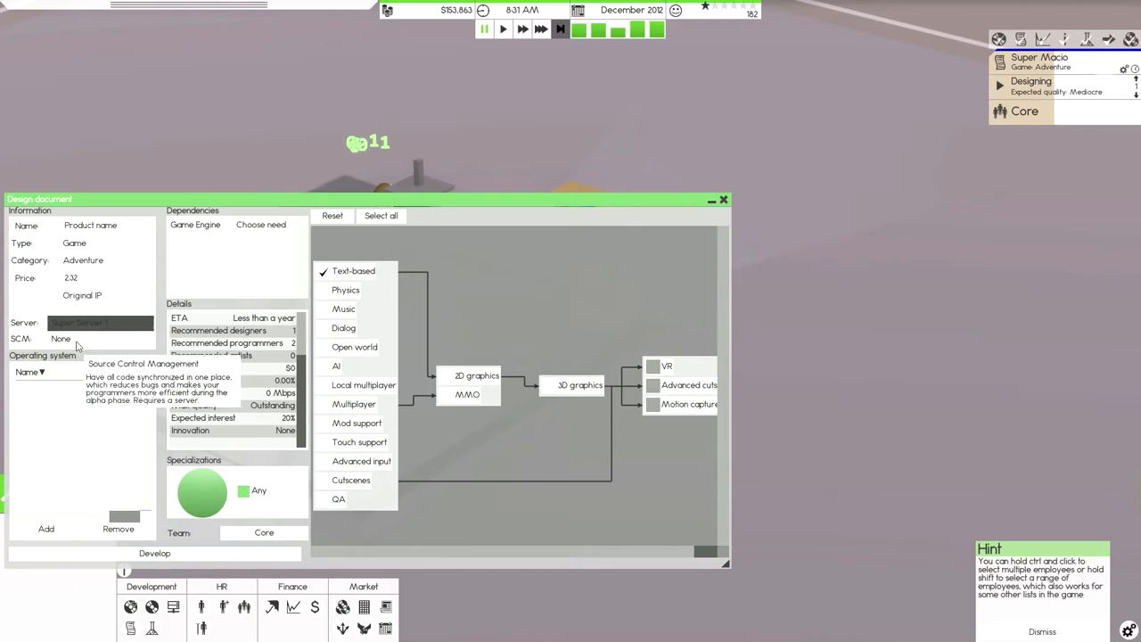
pyautogui.click(61, 338)
pyautogui.write('4')
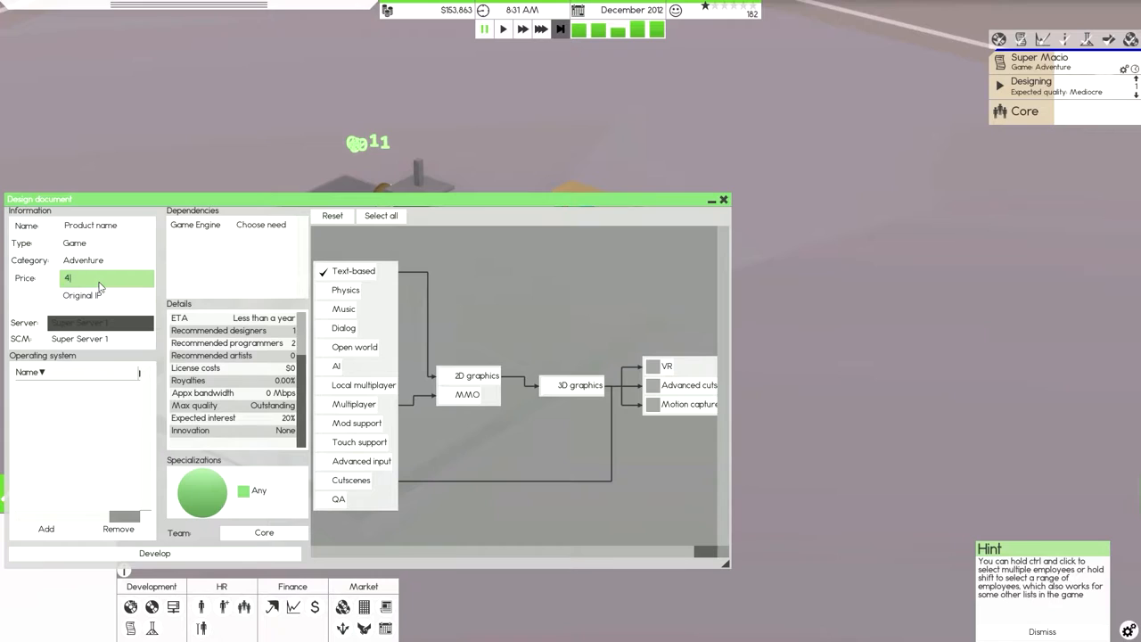
# Set the price to 40.00, review game engines, and keep Super Macio instead of cancelling it
pyautogui.write('0.00')
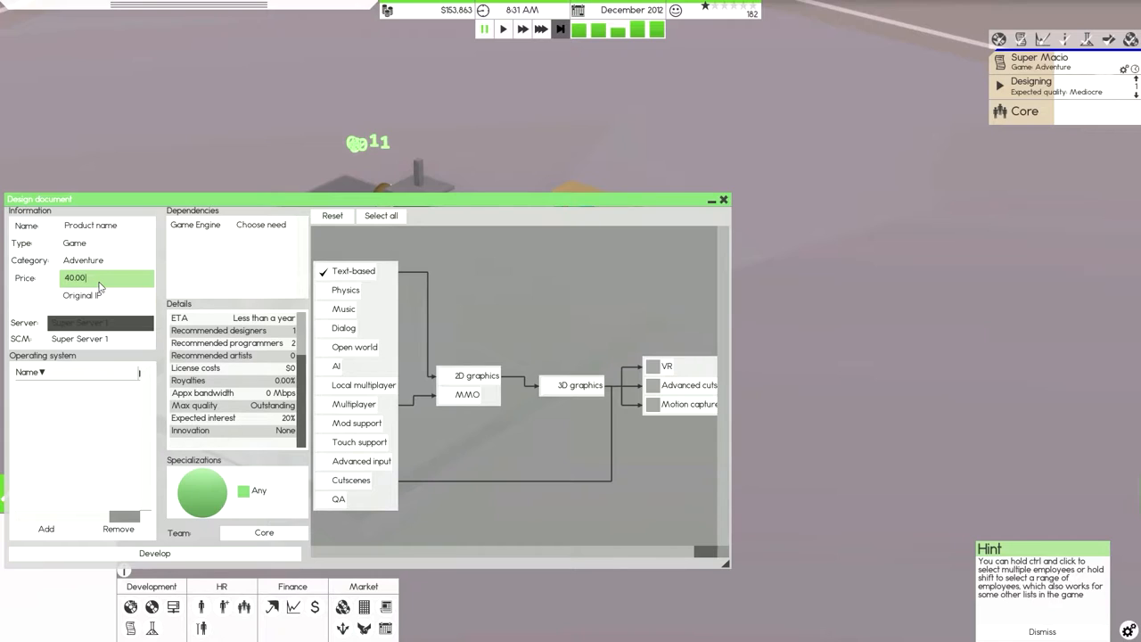
pyautogui.click(262, 224)
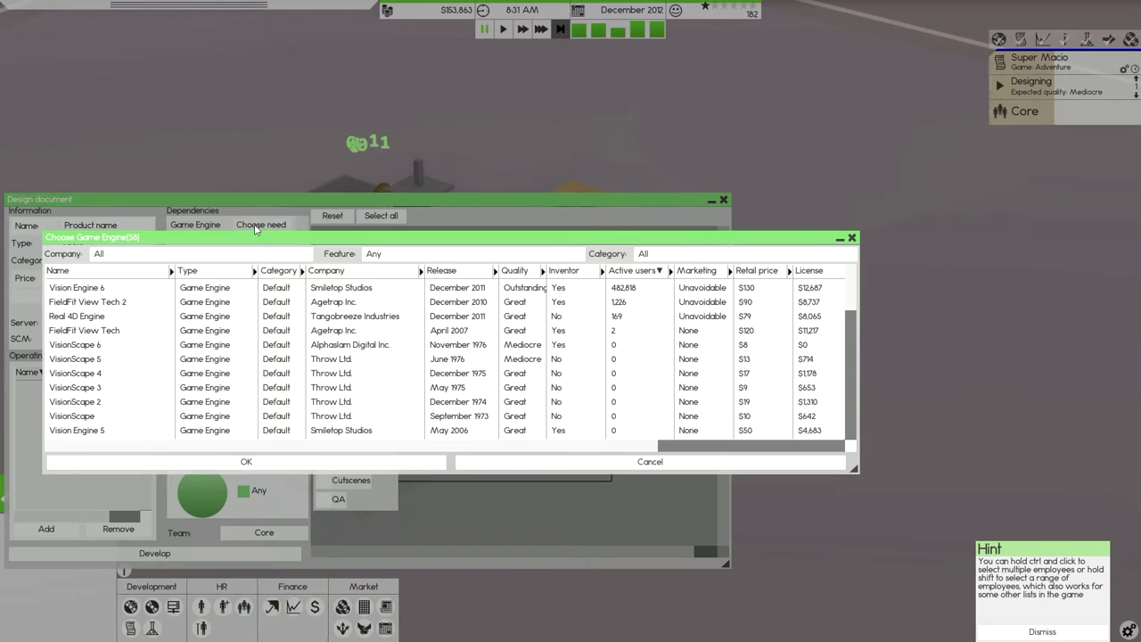
pyautogui.click(650, 461)
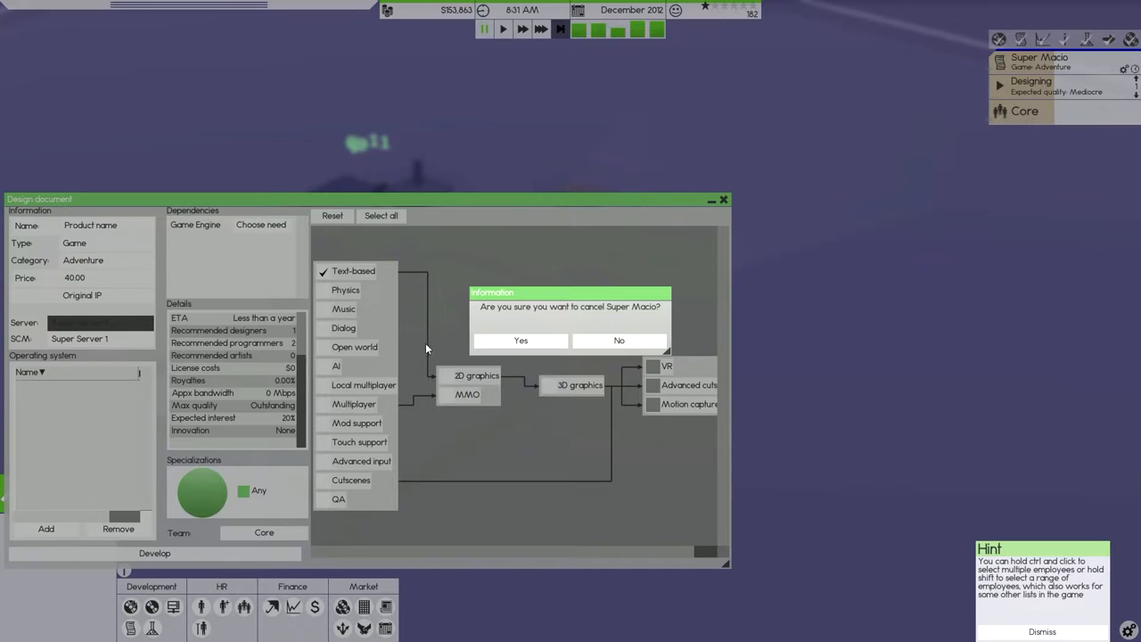
pyautogui.click(618, 340)
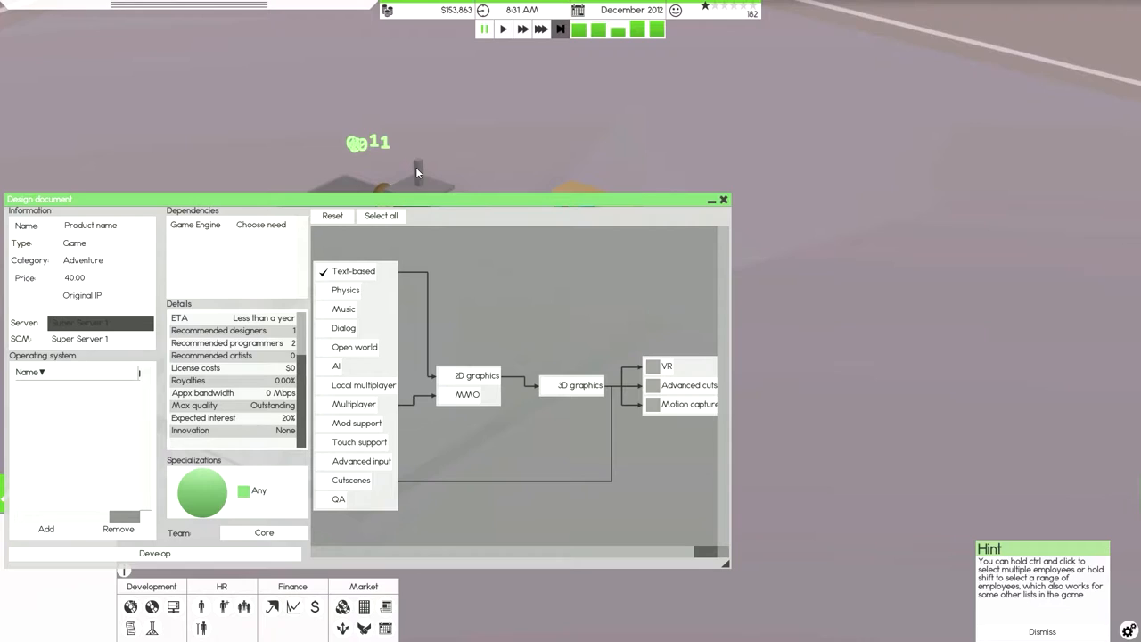
# Add Bot OS 3 and Lion 5 as target operating systems, sorted by active users
pyautogui.click(76, 372)
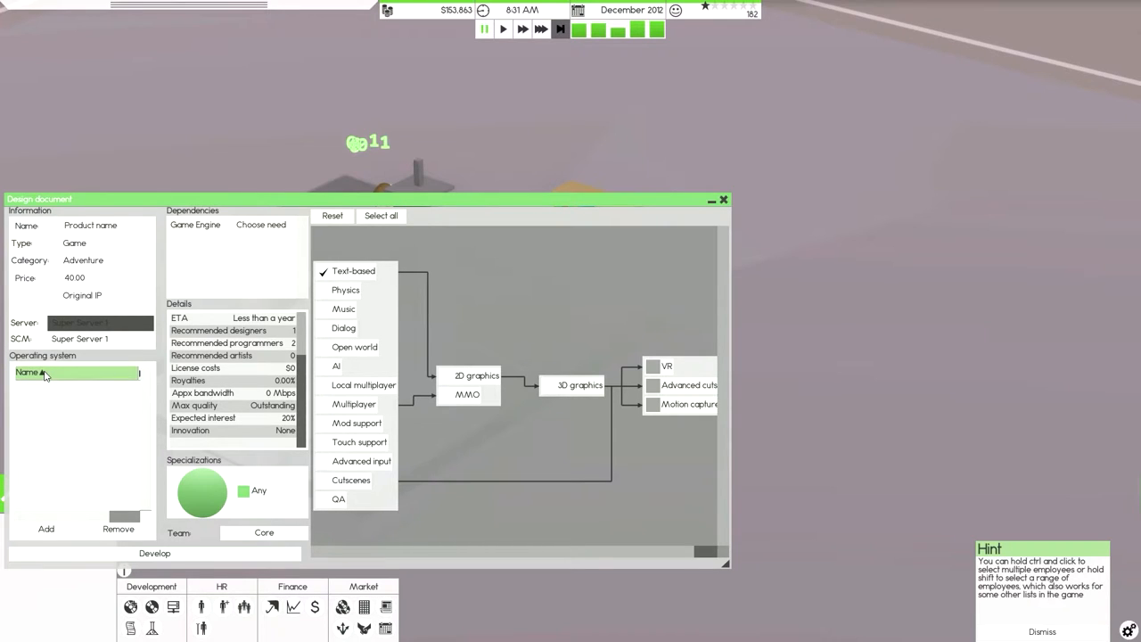
pyautogui.click(76, 371)
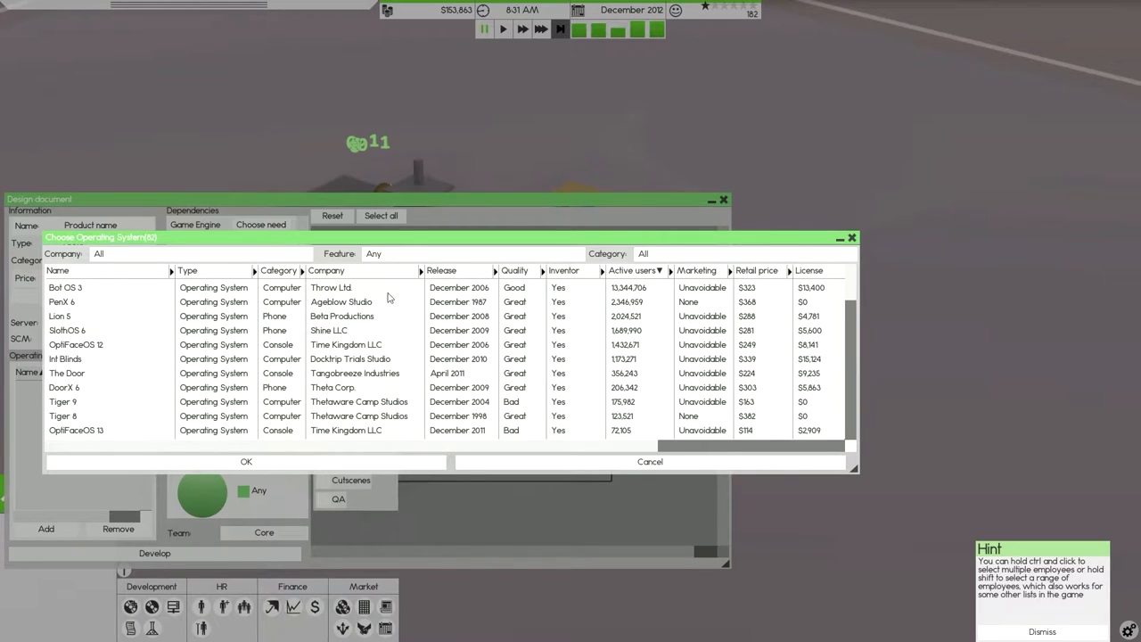
pyautogui.click(633, 270)
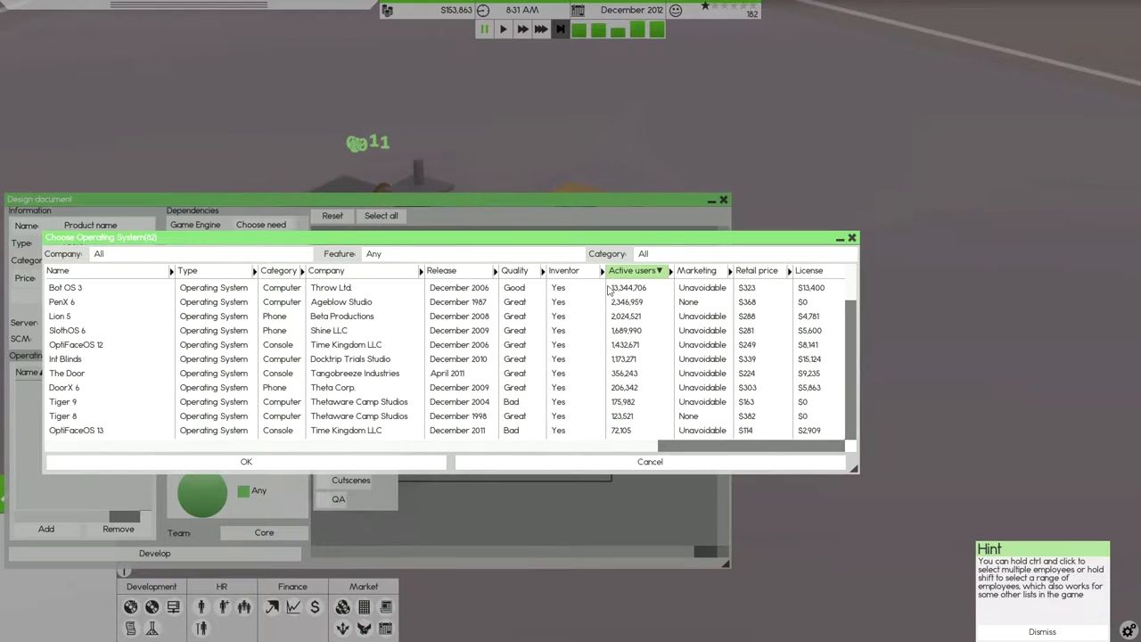
pyautogui.click(332, 287)
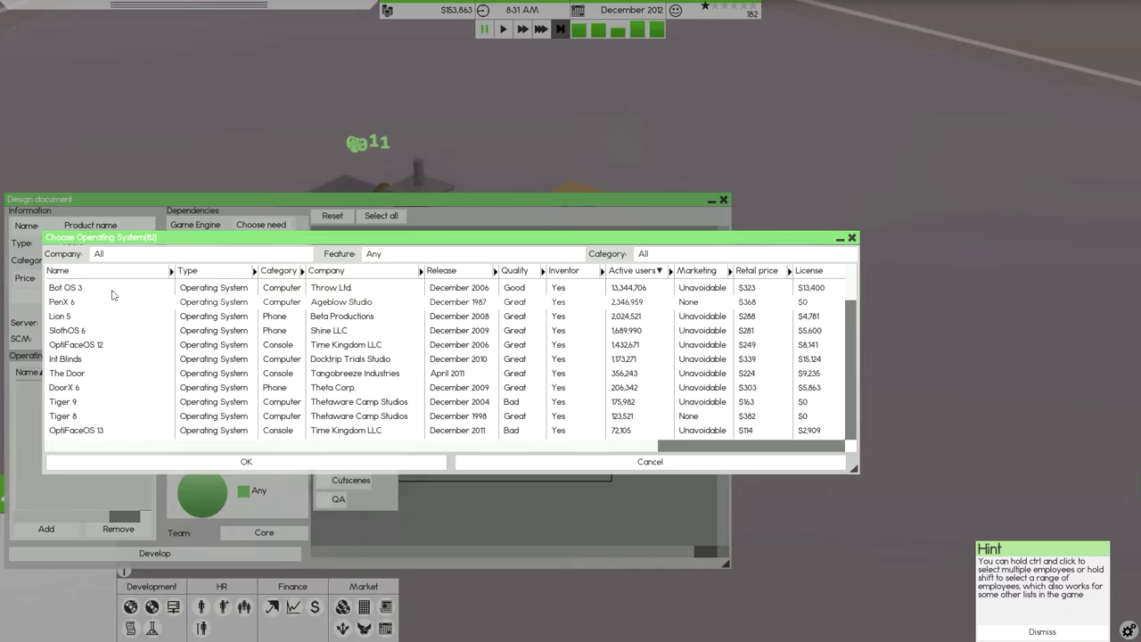
pyautogui.click(107, 303)
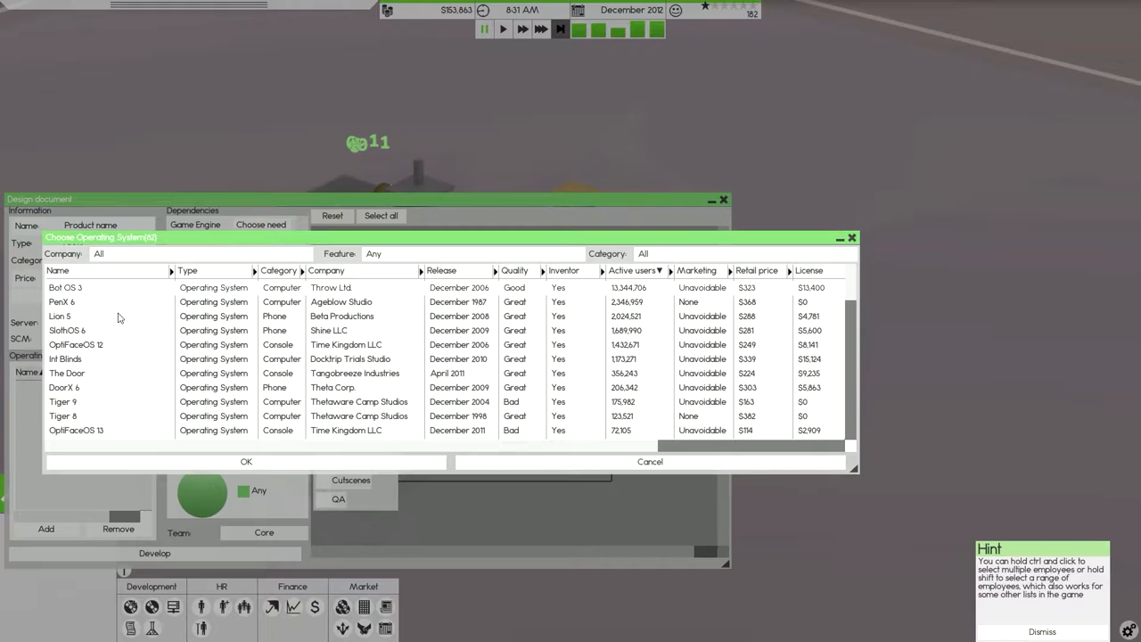
pyautogui.click(59, 316)
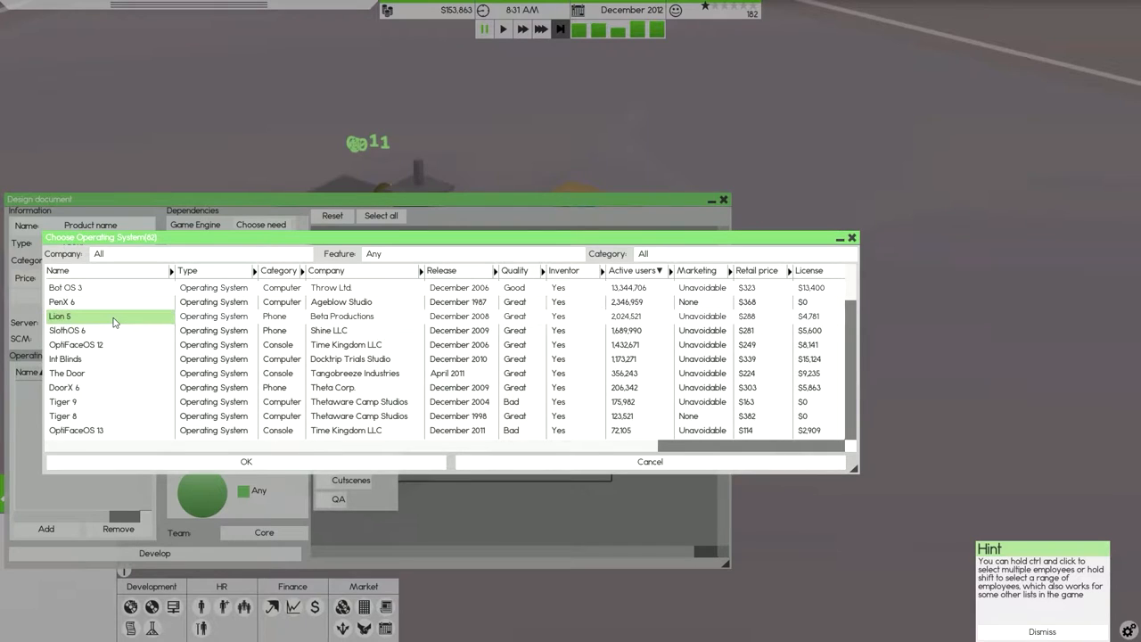
pyautogui.click(627, 316)
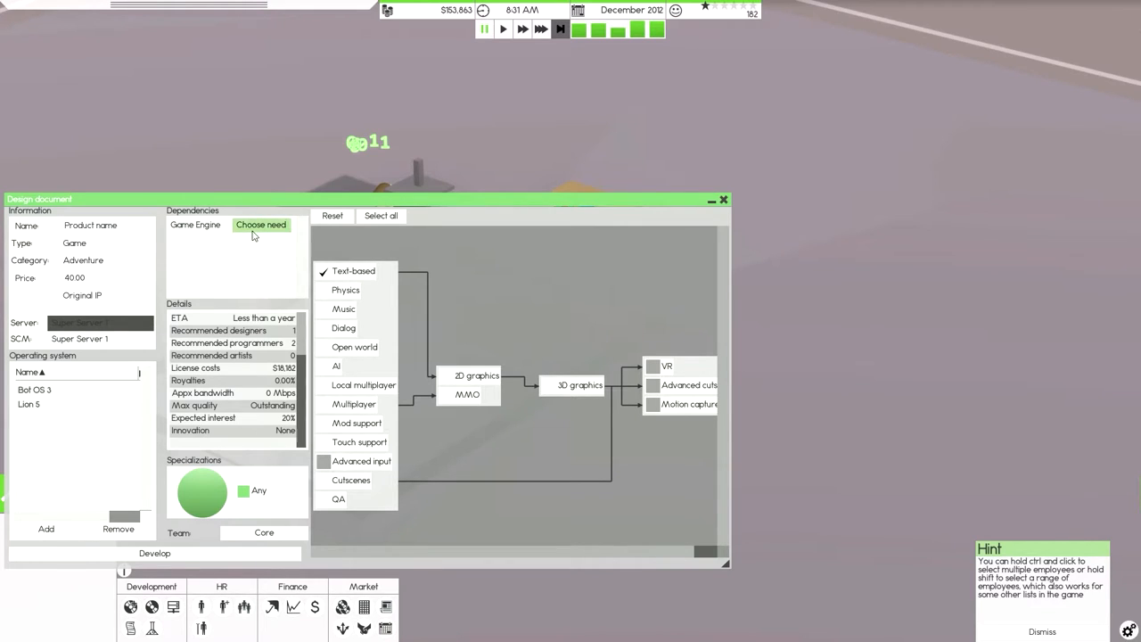
# Confirm the FieldFit engine and tick 2D graphics, Music and QA features
pyautogui.click(262, 224)
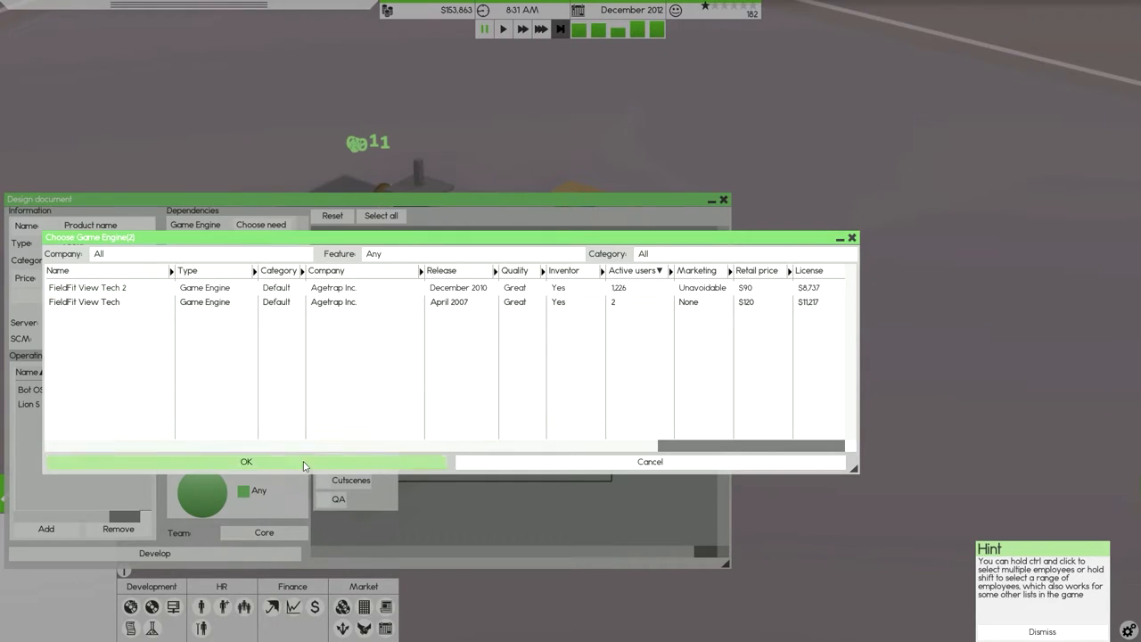
pyautogui.click(246, 461)
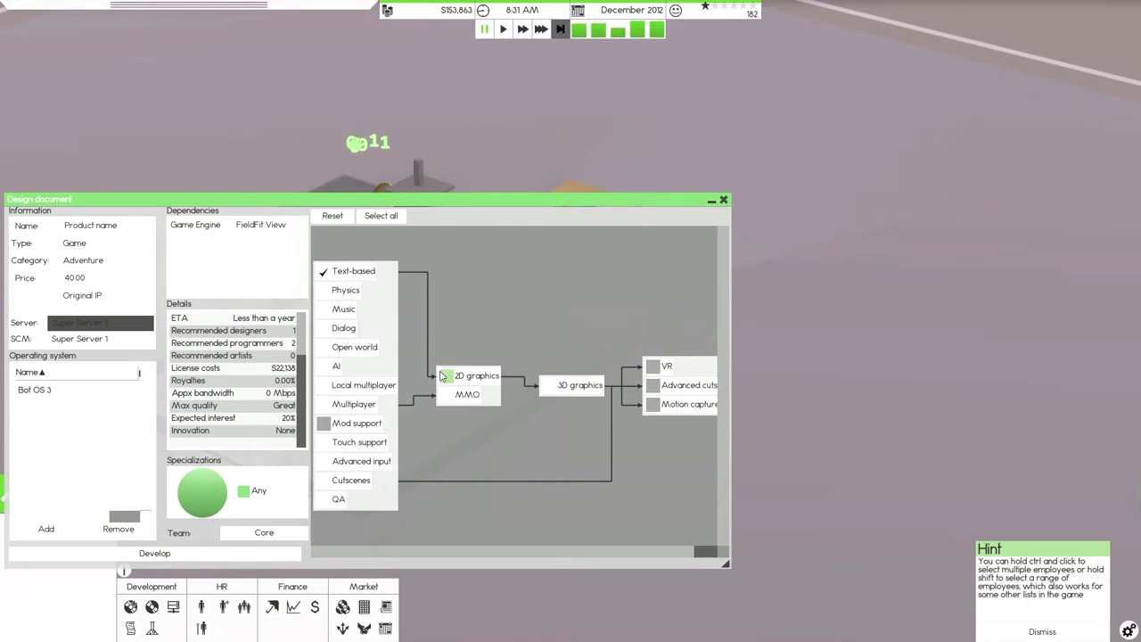
pyautogui.click(322, 290)
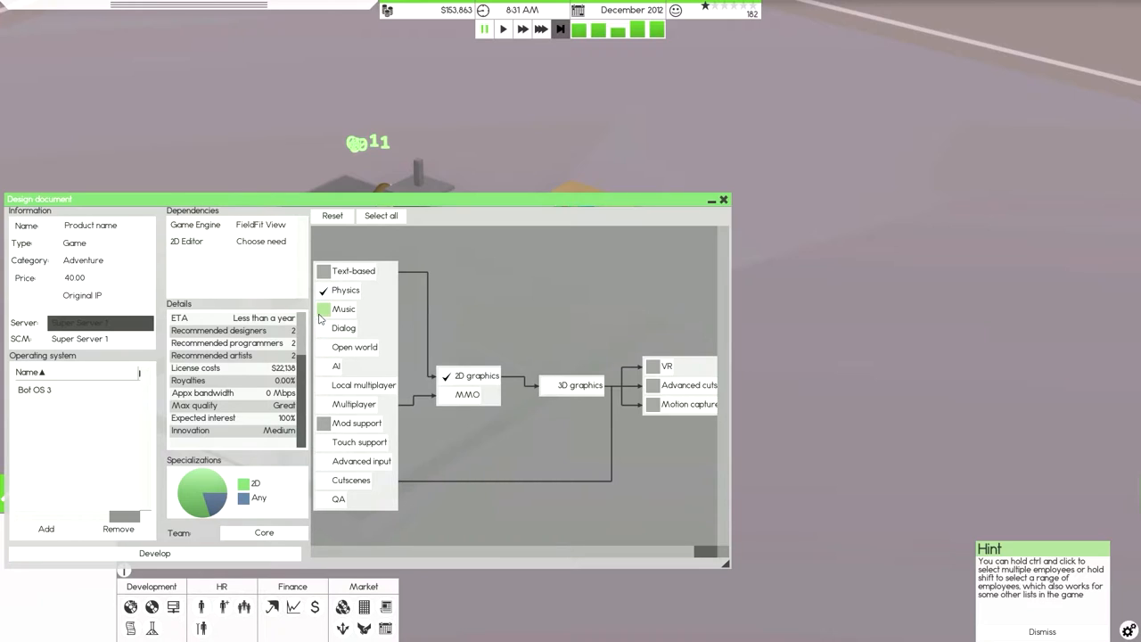
pyautogui.click(323, 308)
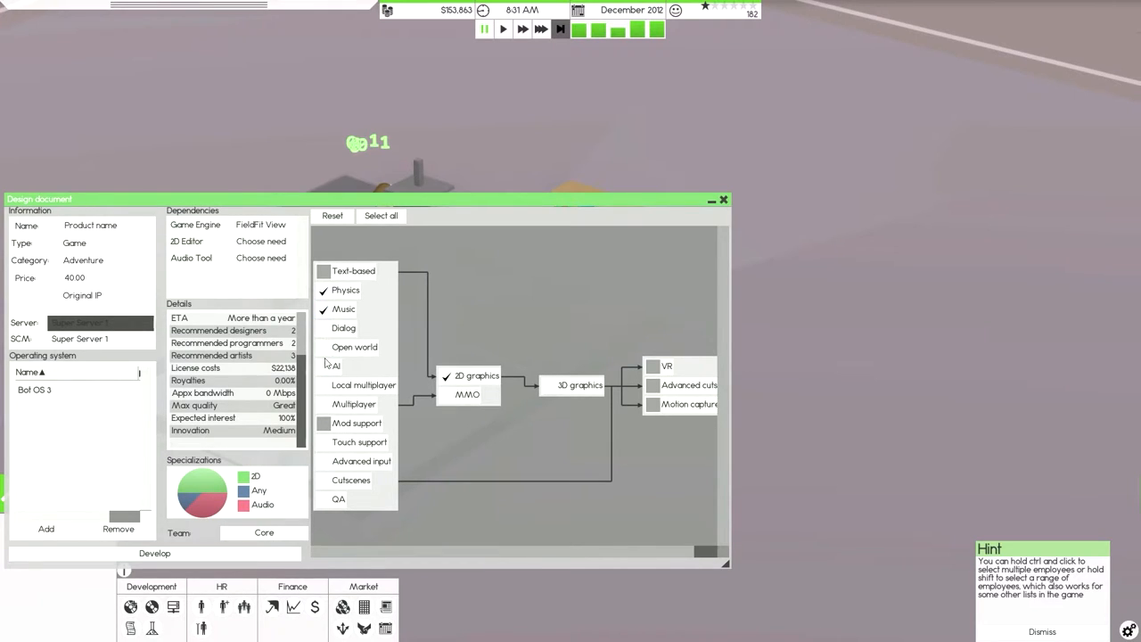
pyautogui.moveTo(324, 426)
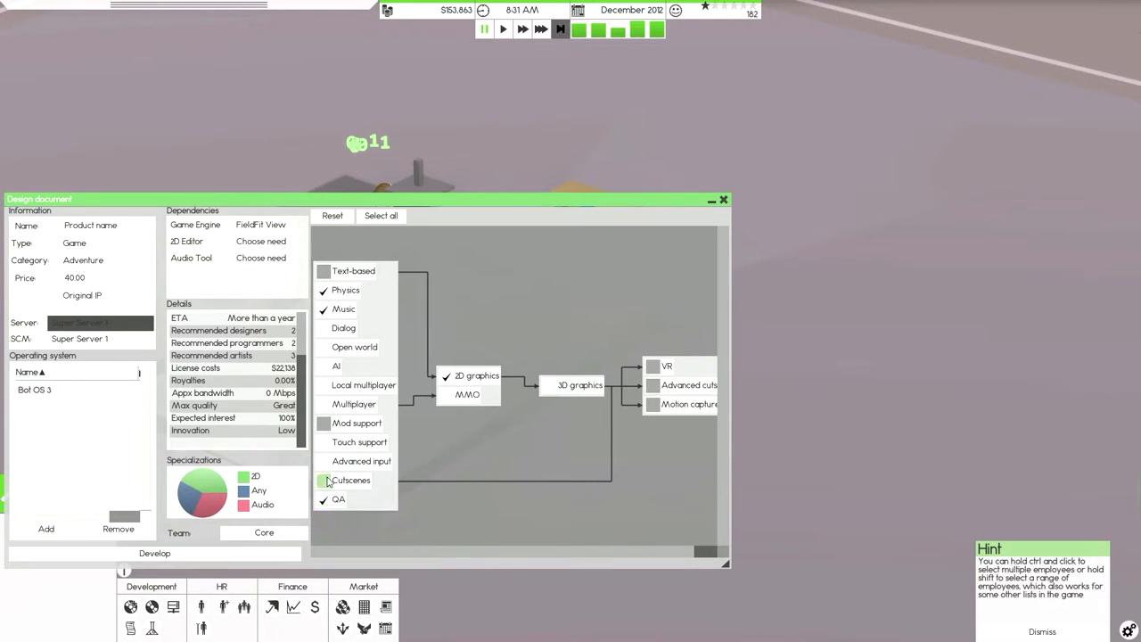
pyautogui.click(323, 480)
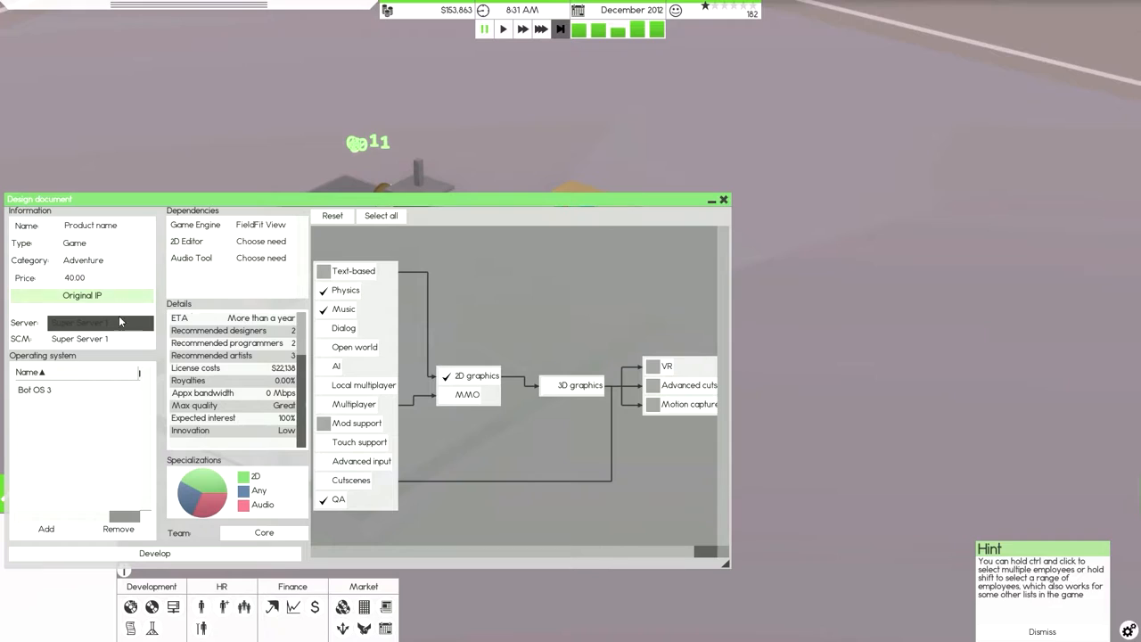
pyautogui.click(75, 372)
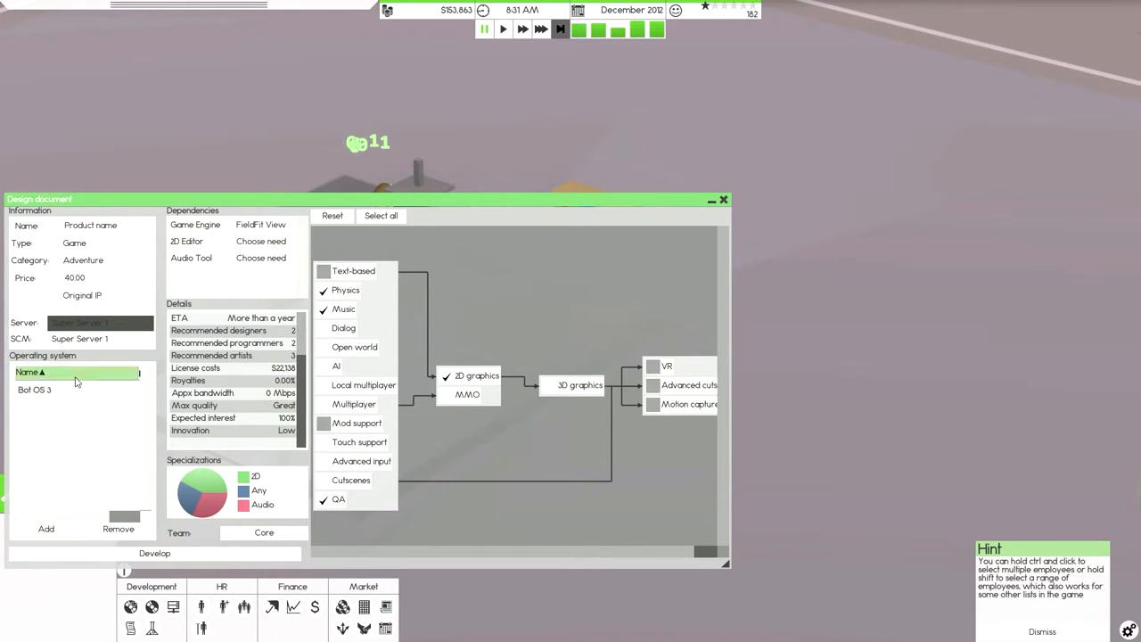
pyautogui.click(45, 390)
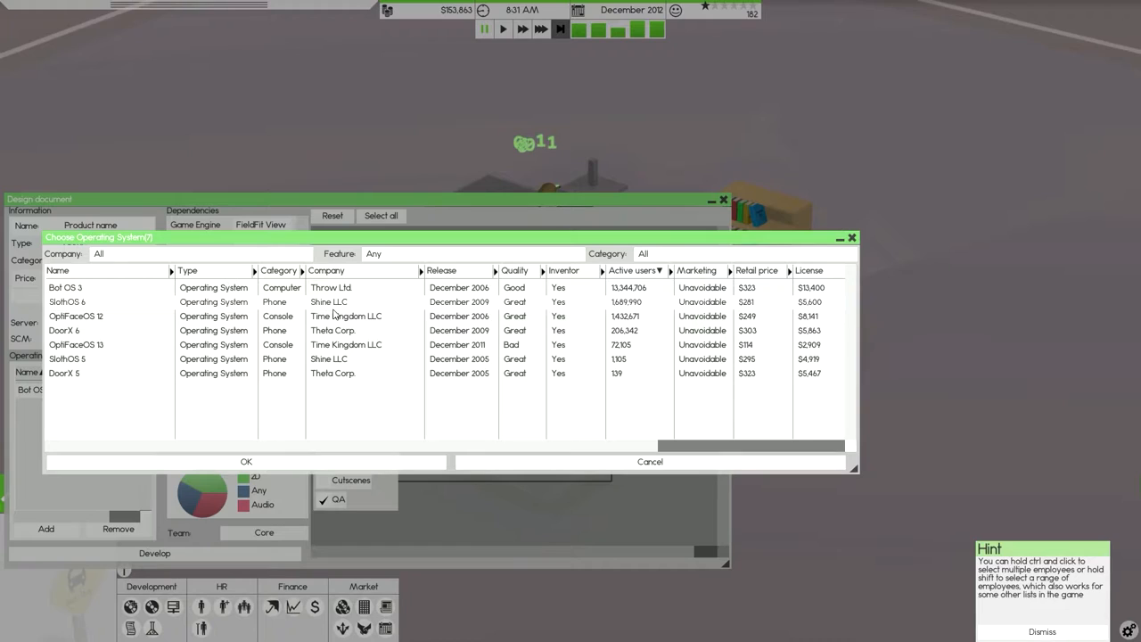
pyautogui.click(277, 345)
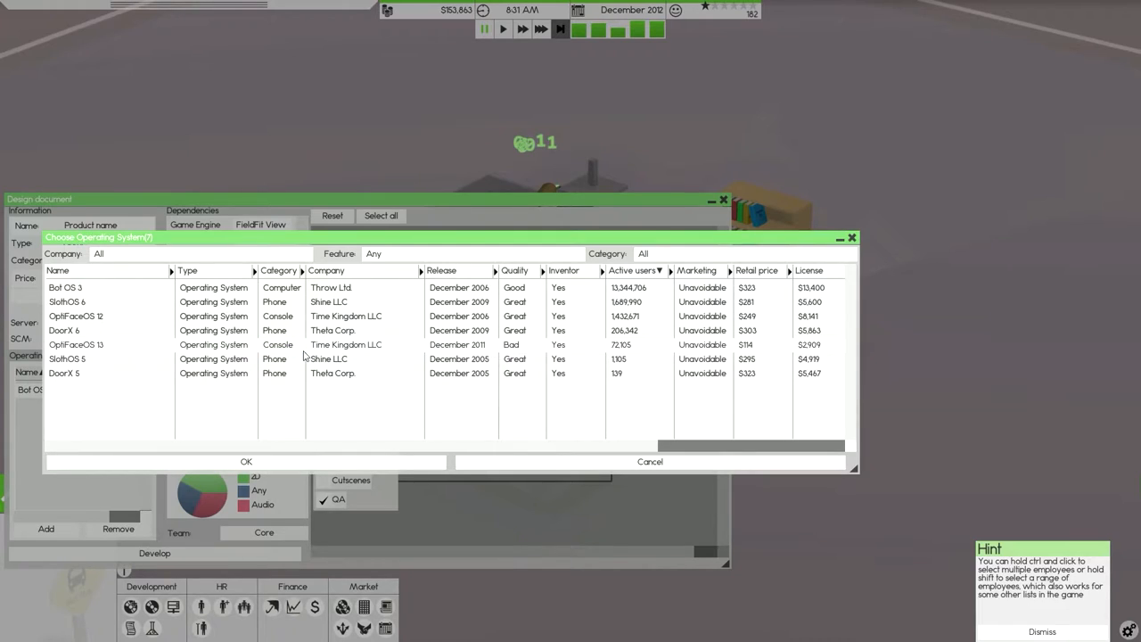
pyautogui.moveTo(299, 303)
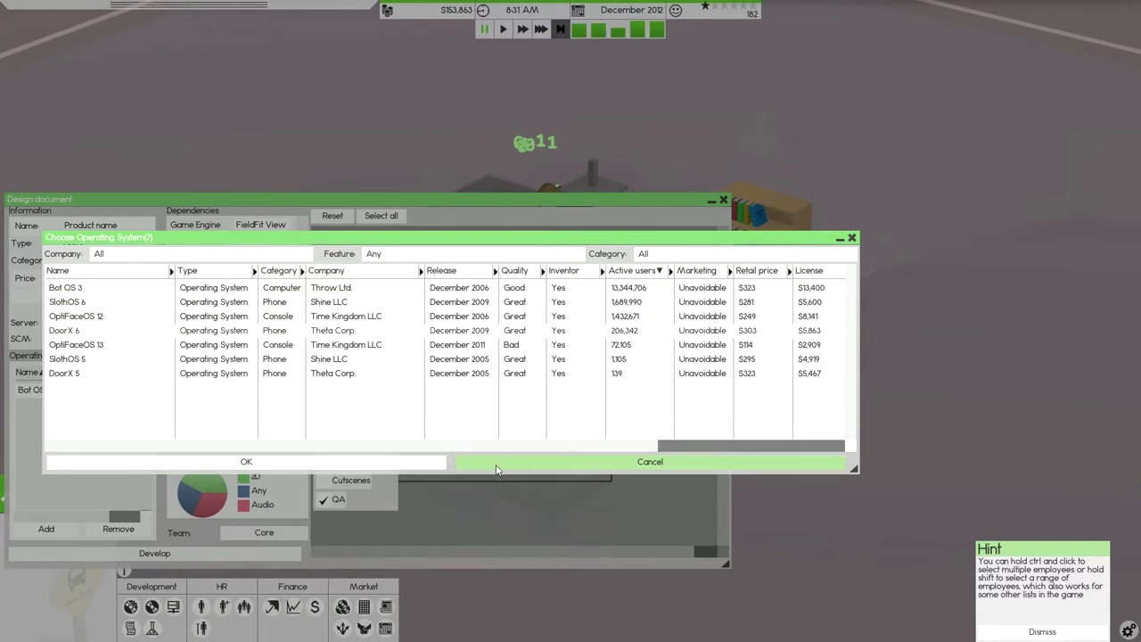
pyautogui.click(246, 461)
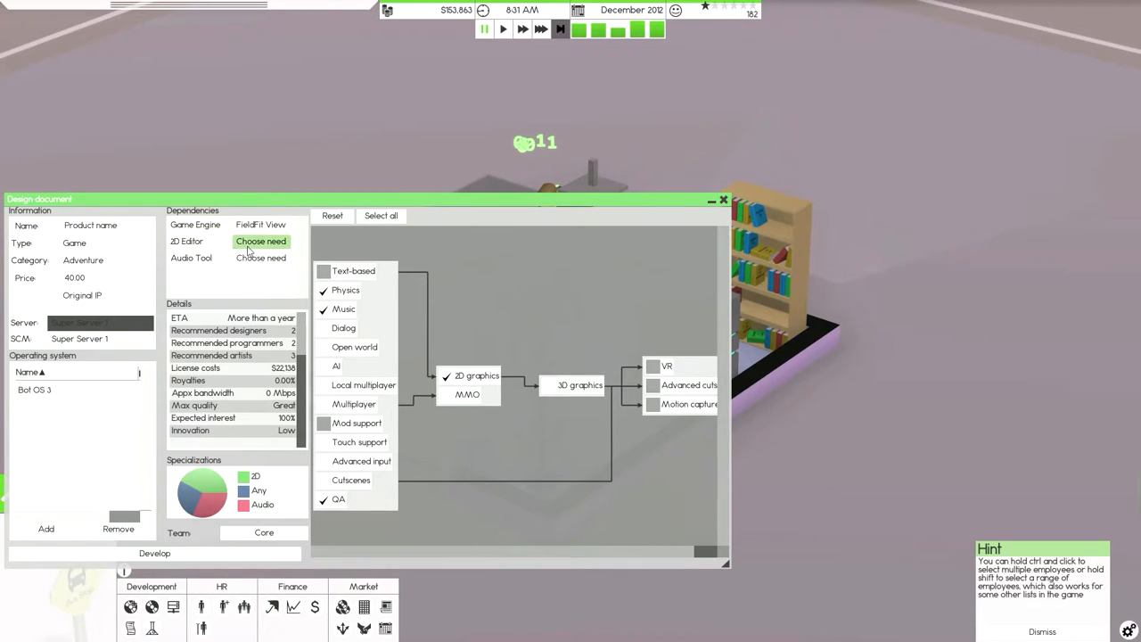
# Choose a Vector Premium editor as the 2D editor, sorted by quality
pyautogui.click(260, 242)
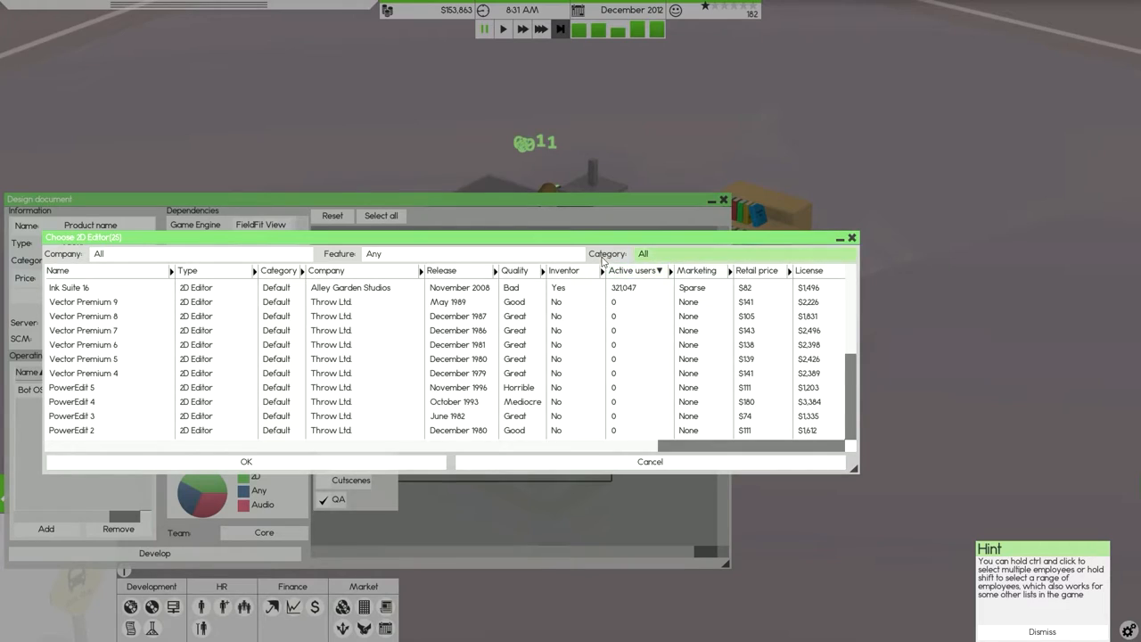
pyautogui.click(472, 254)
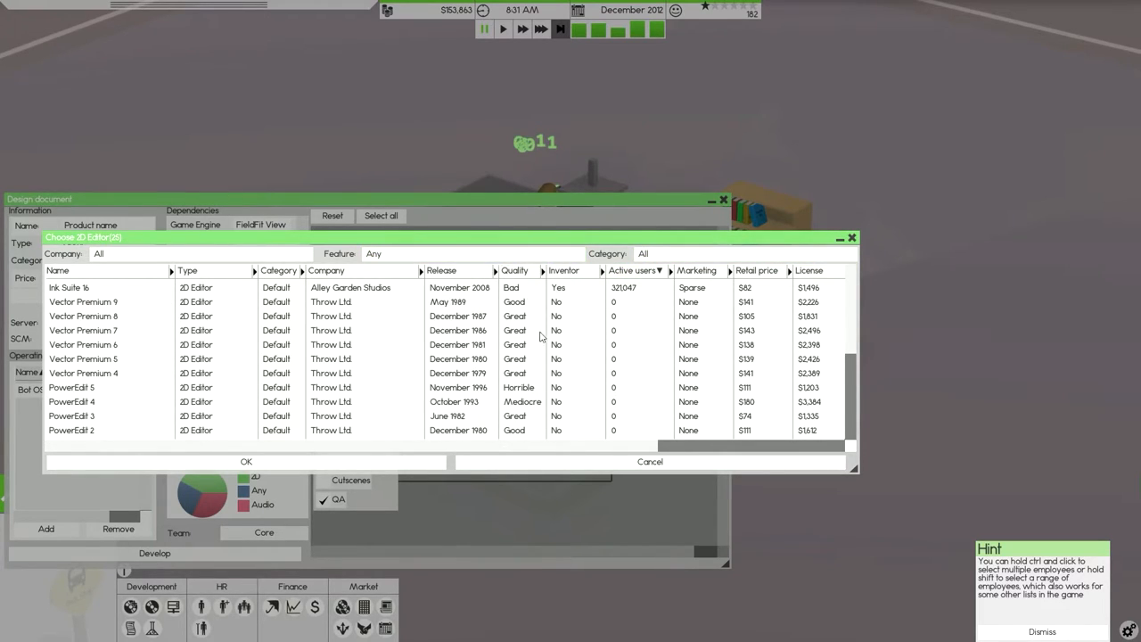
pyautogui.moveTo(318, 345)
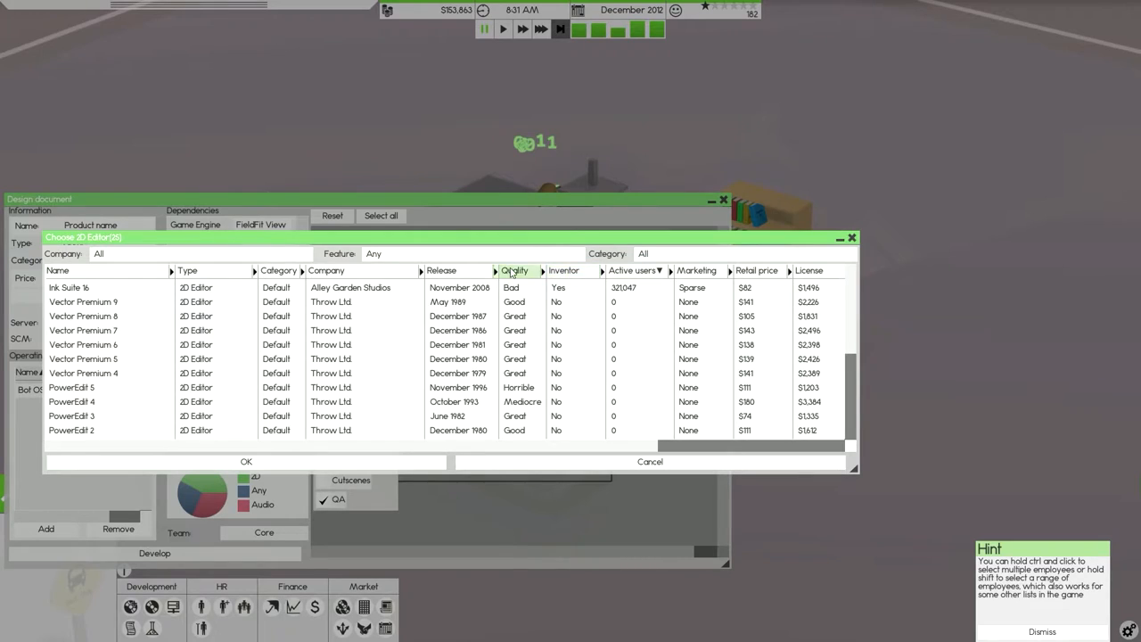
pyautogui.click(513, 270)
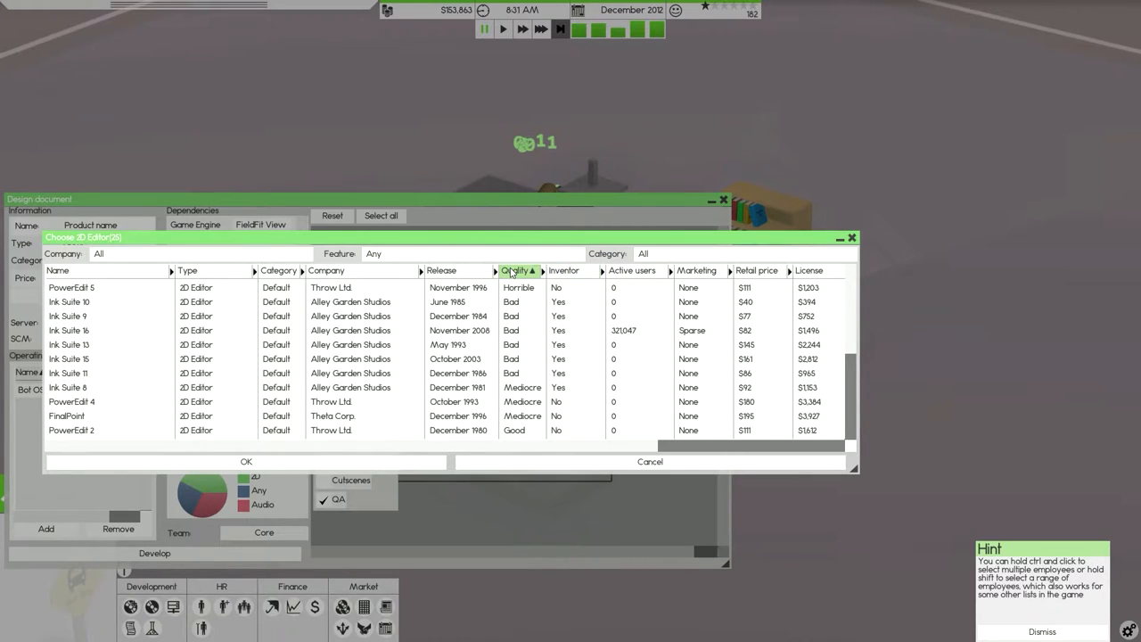
pyautogui.click(517, 270)
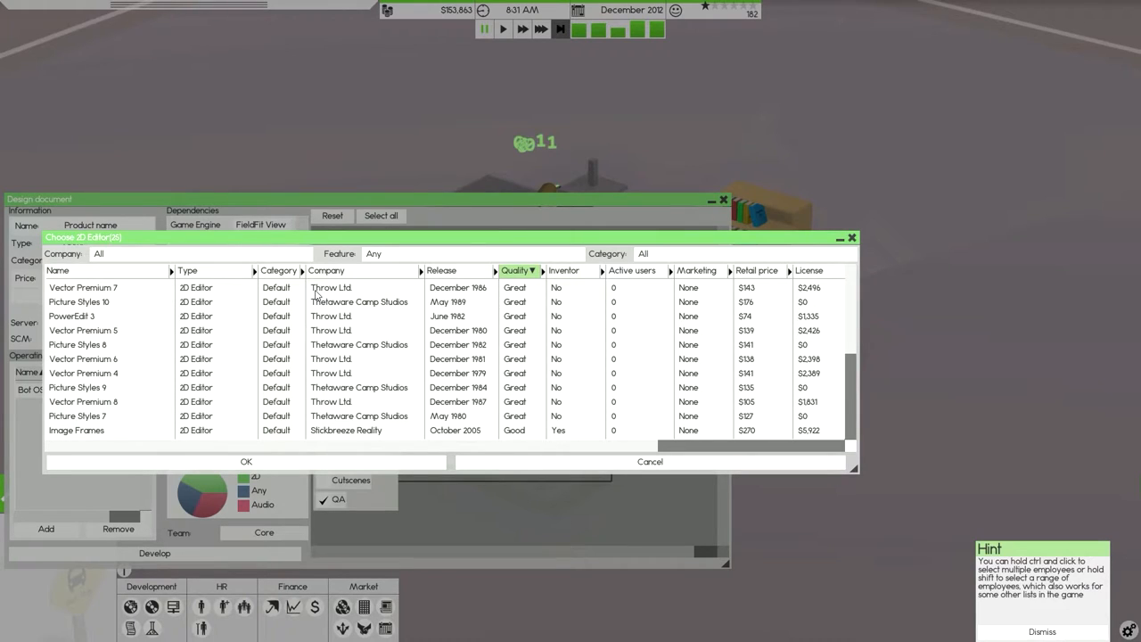
pyautogui.scroll(-3)
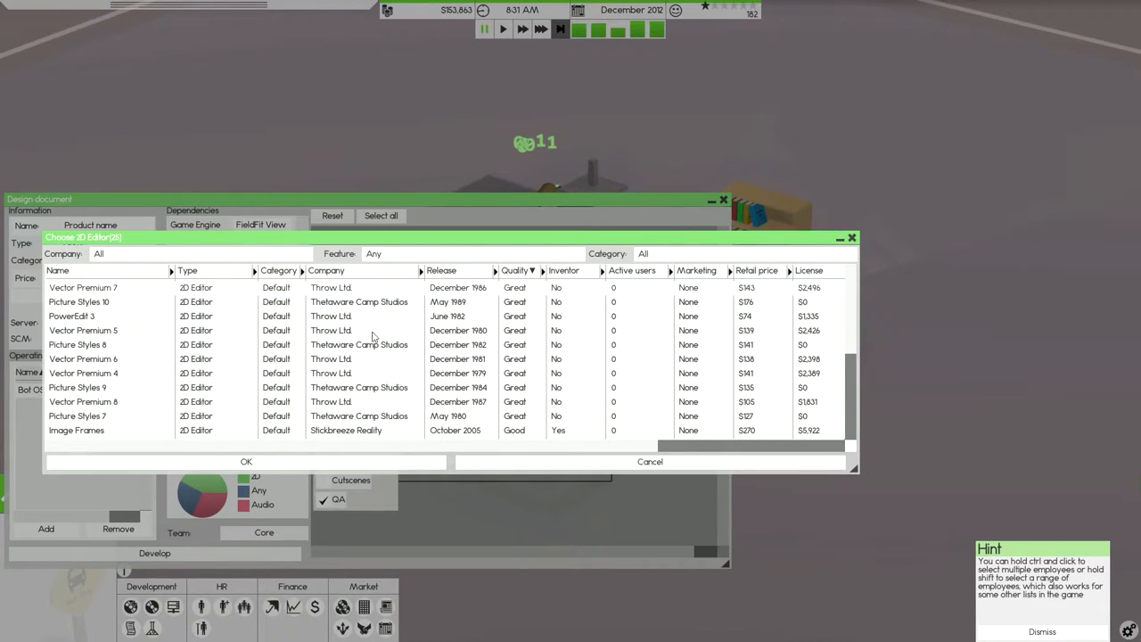
pyautogui.click(246, 461)
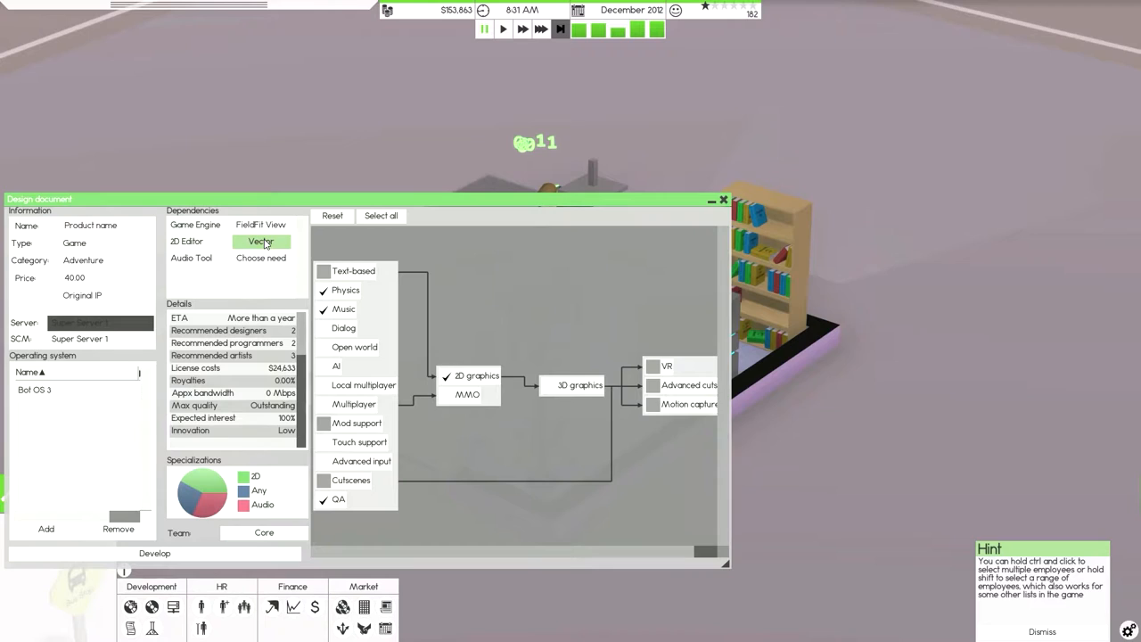
# List the audio tools sorted by newest release to pick SineMaker 2
pyautogui.click(261, 240)
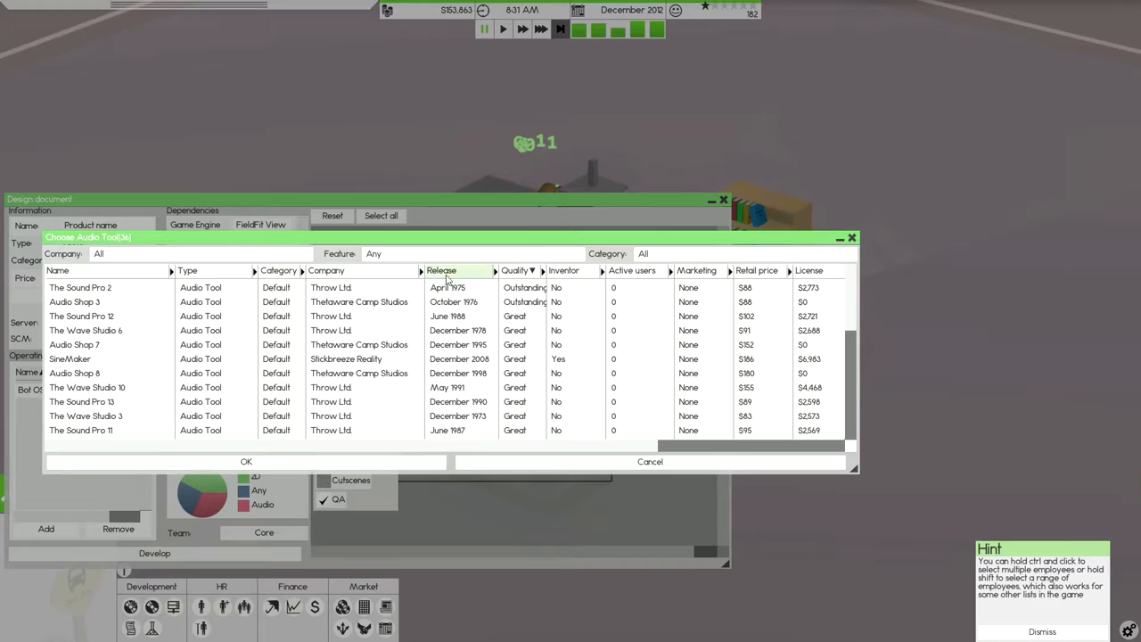
pyautogui.click(441, 270)
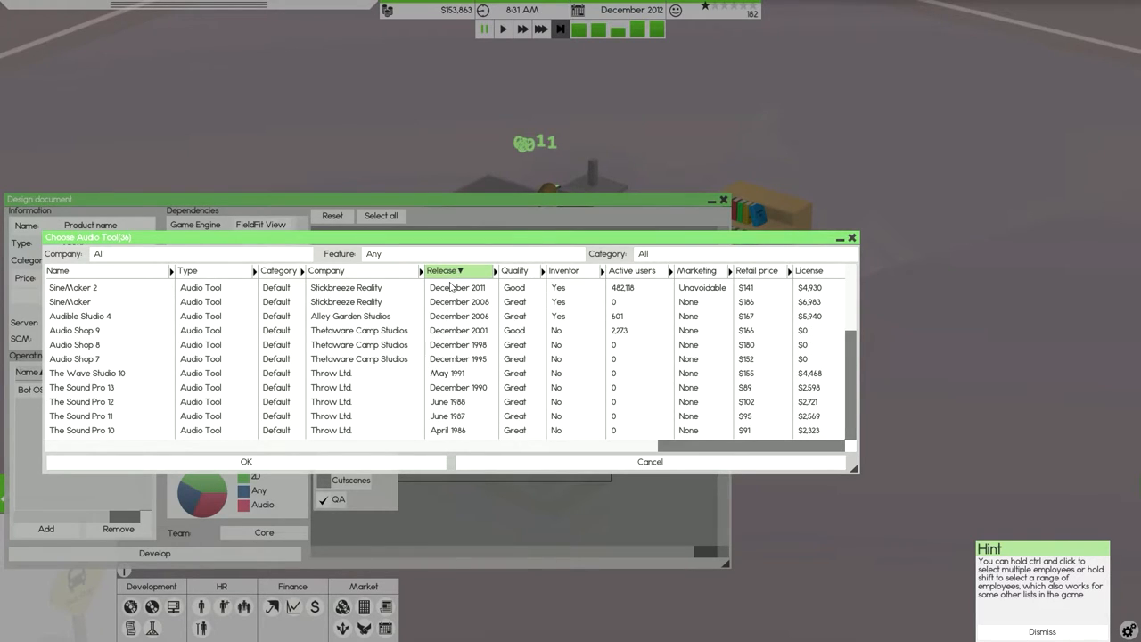
pyautogui.moveTo(451, 294)
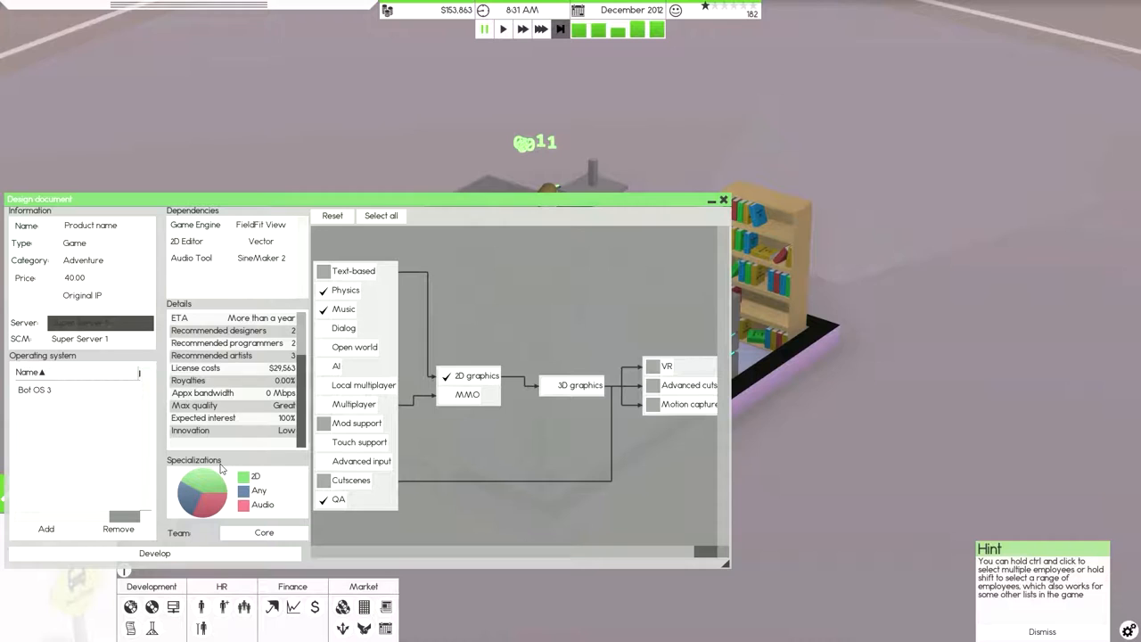
# Name the game 'Super Macio'
pyautogui.click(98, 277)
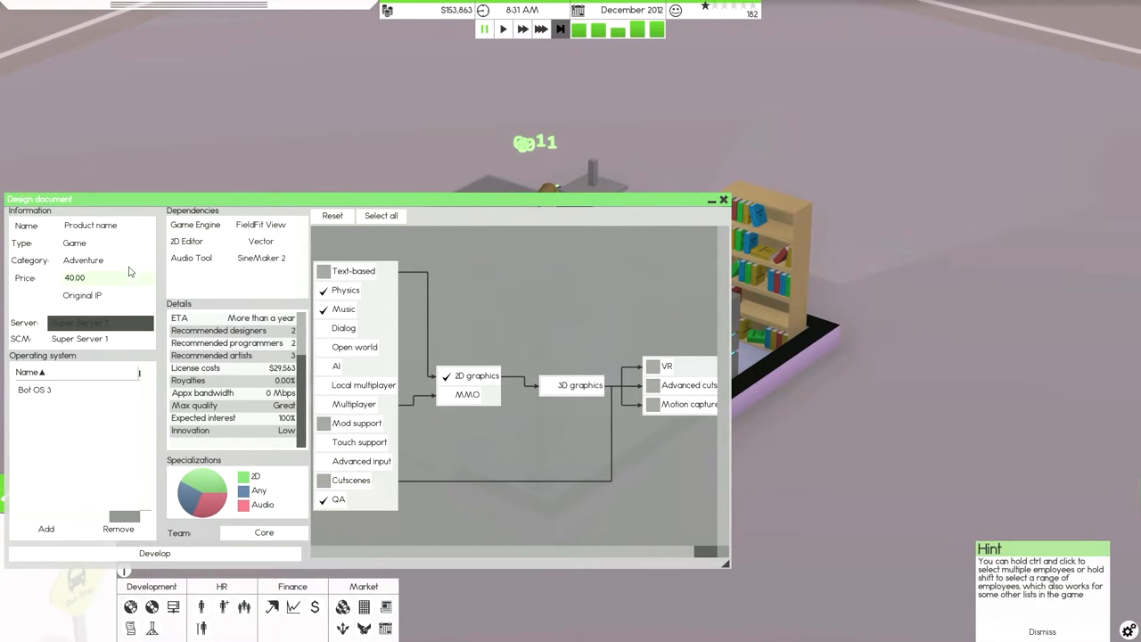
pyautogui.click(102, 224)
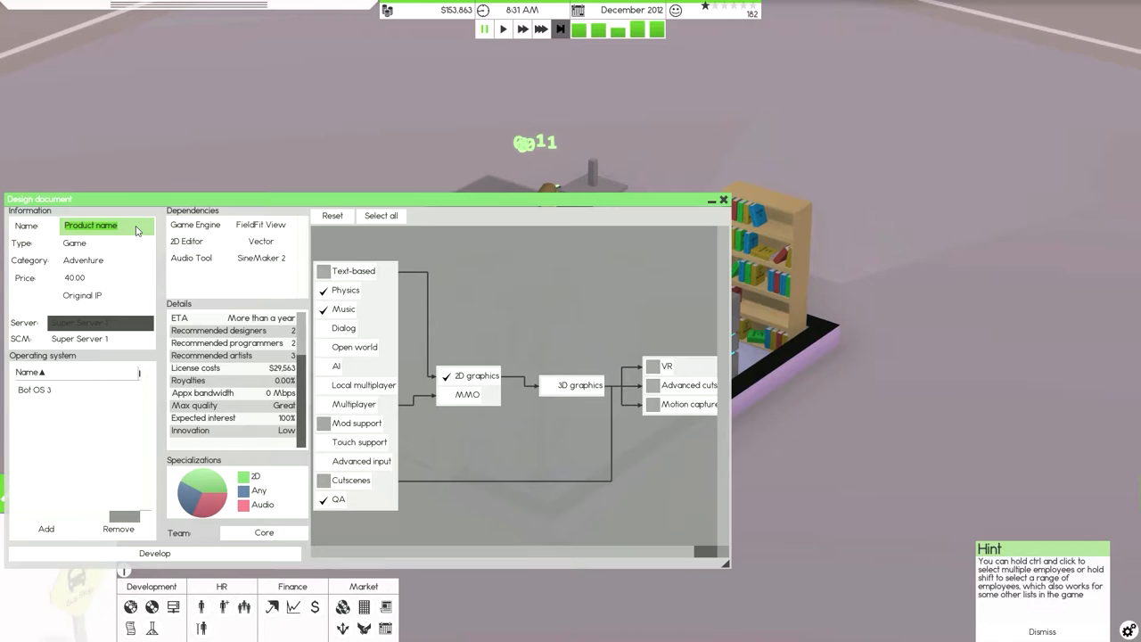
pyautogui.write('Super M')
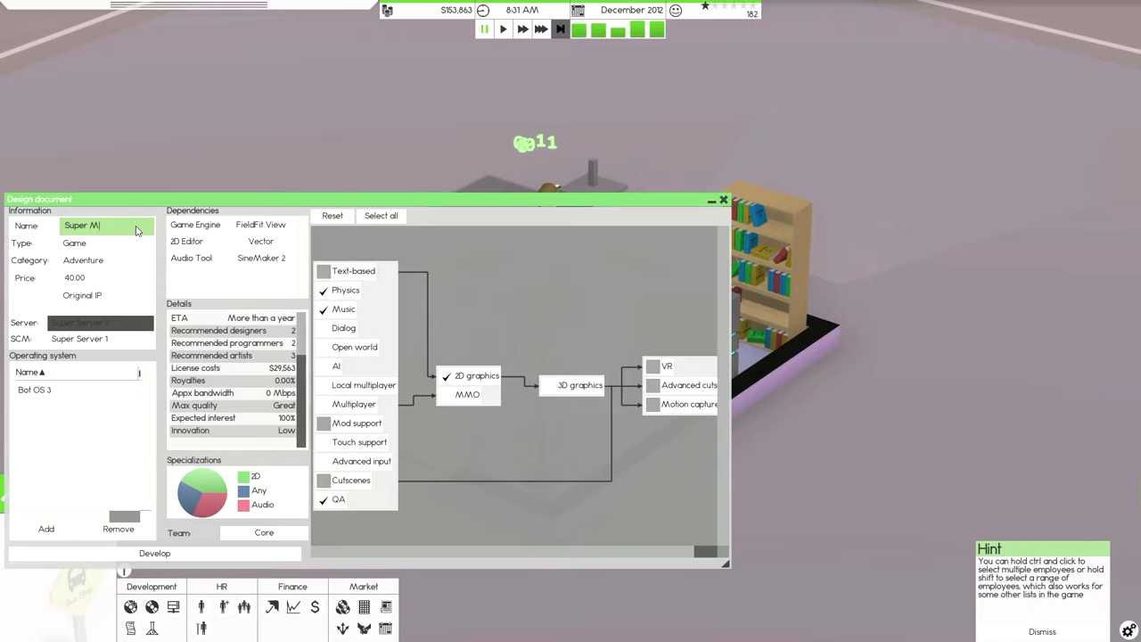
pyautogui.write('acio')
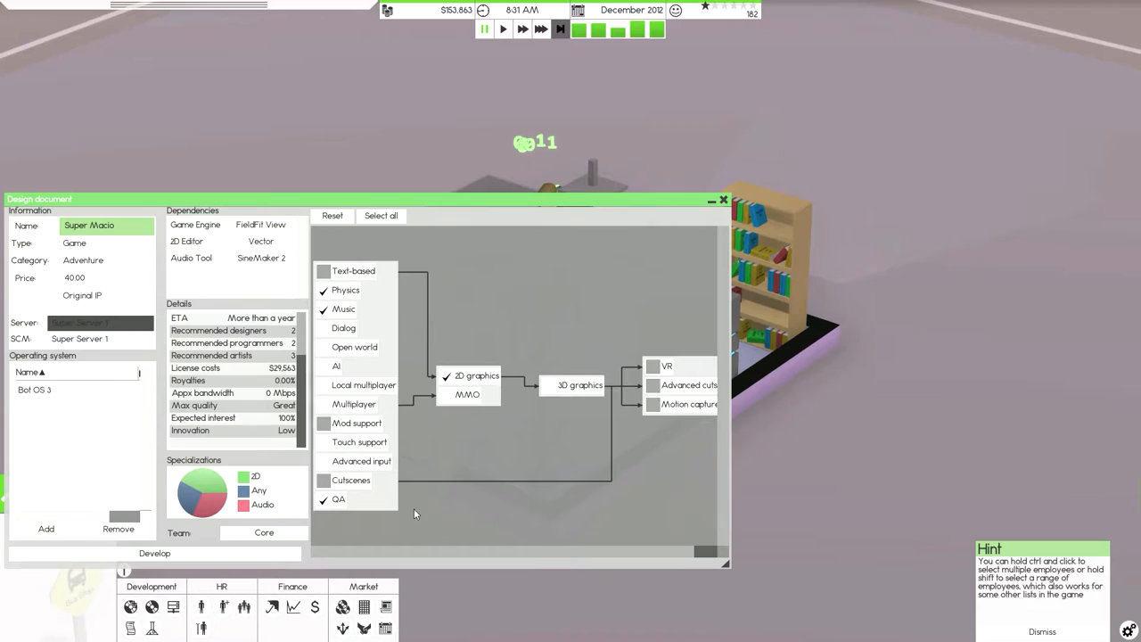
# Toggle the AI feature on and off again, then start developing the game
pyautogui.click(324, 366)
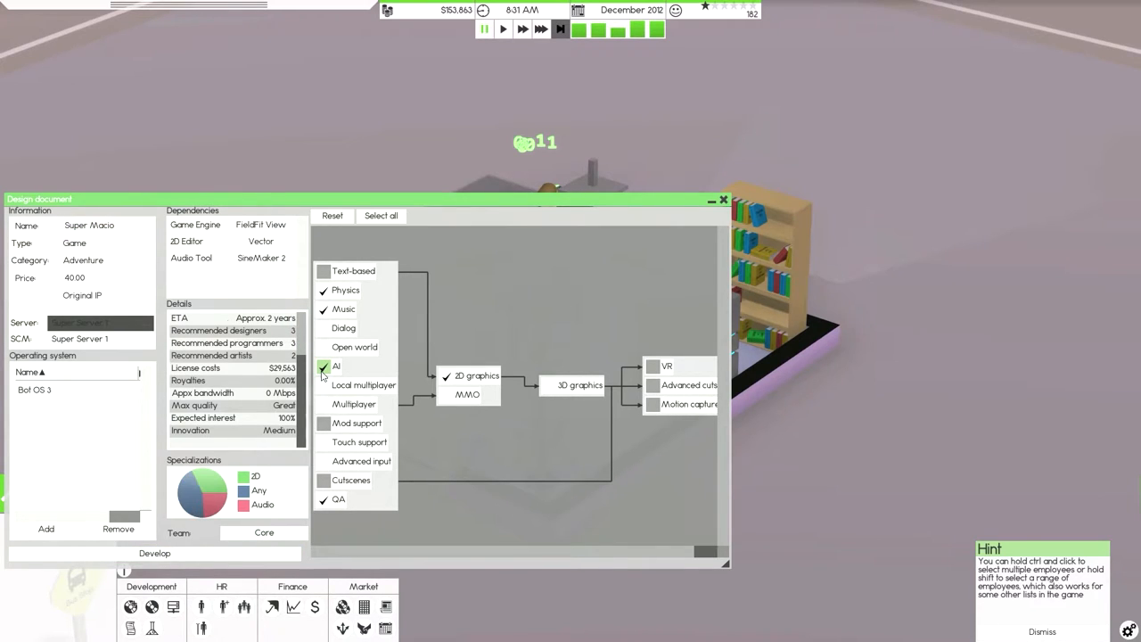
pyautogui.click(324, 367)
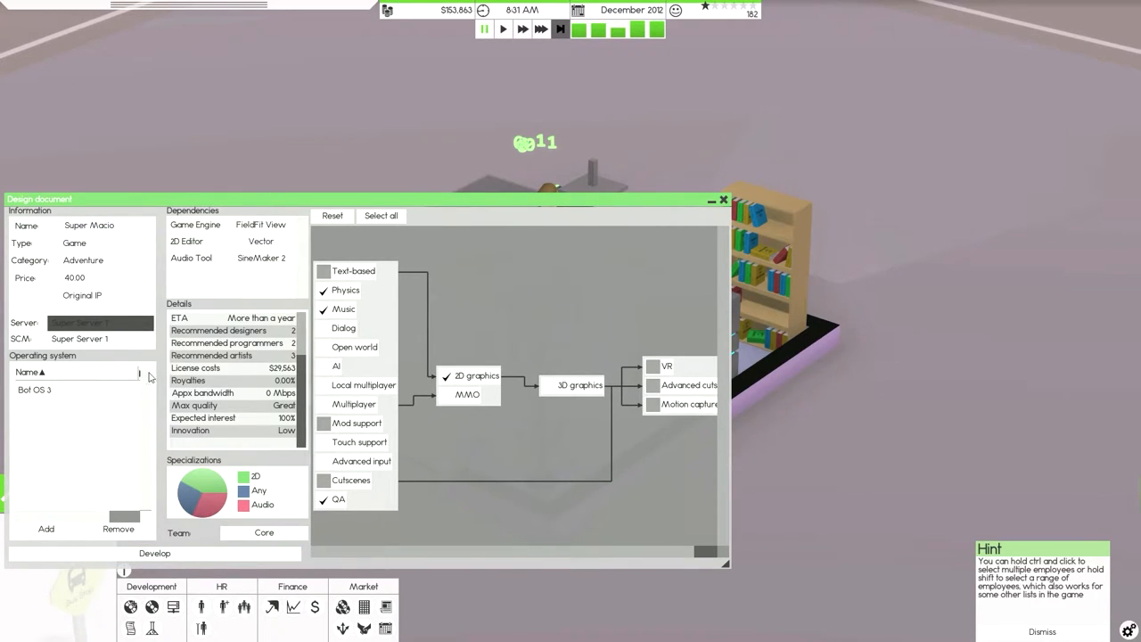
pyautogui.click(154, 552)
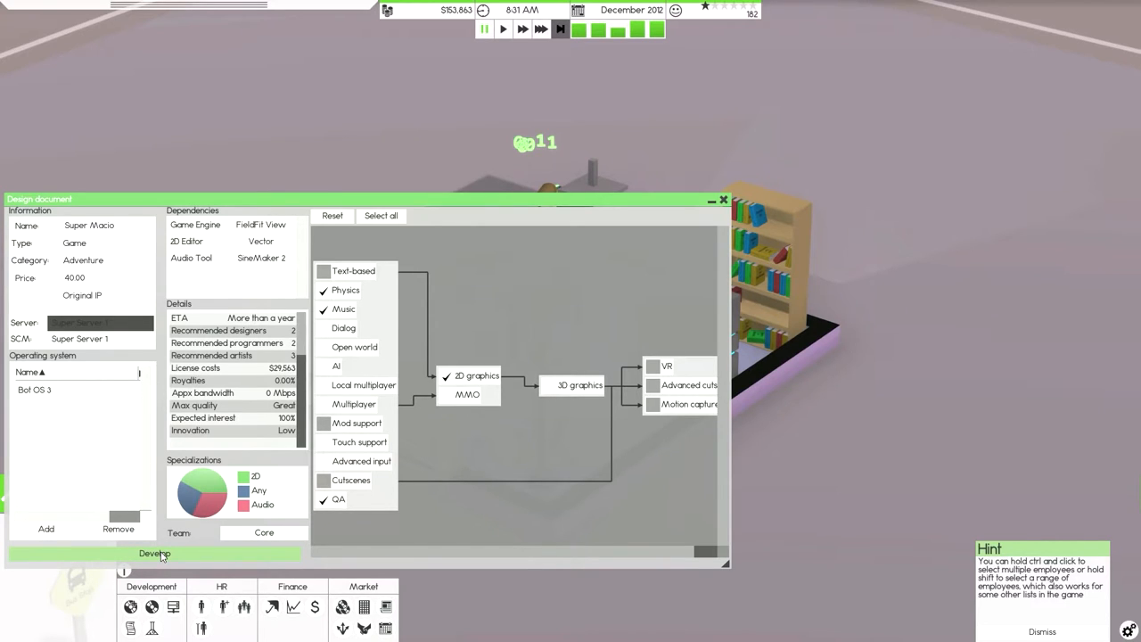
pyautogui.click(153, 554)
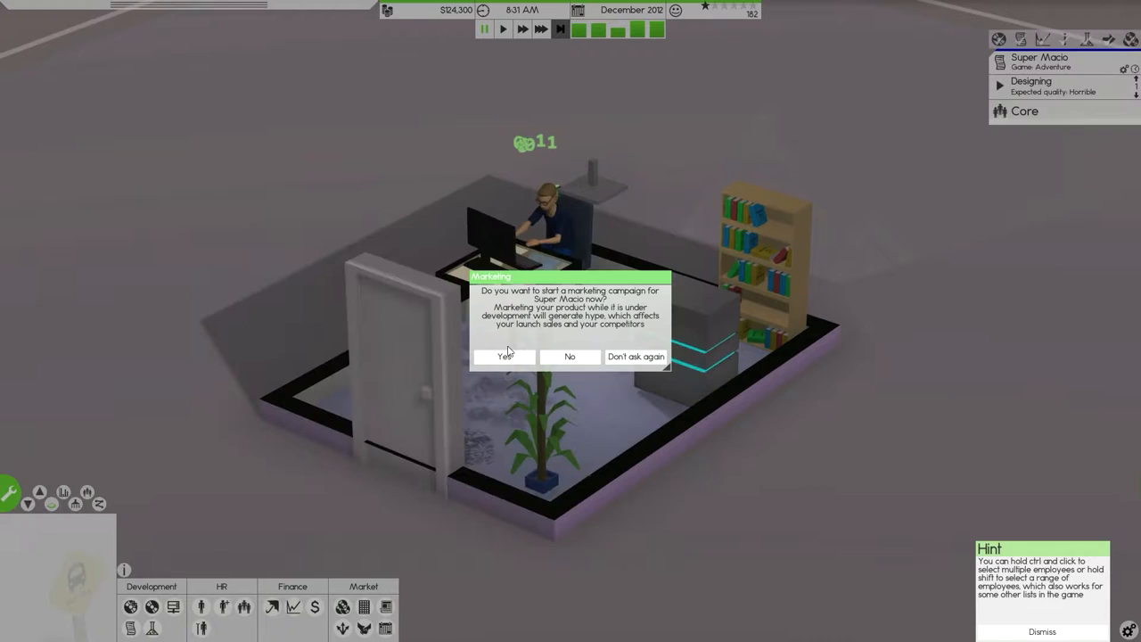
# Answer the marketing campaign prompt and let time advance into January 2013
pyautogui.click(570, 356)
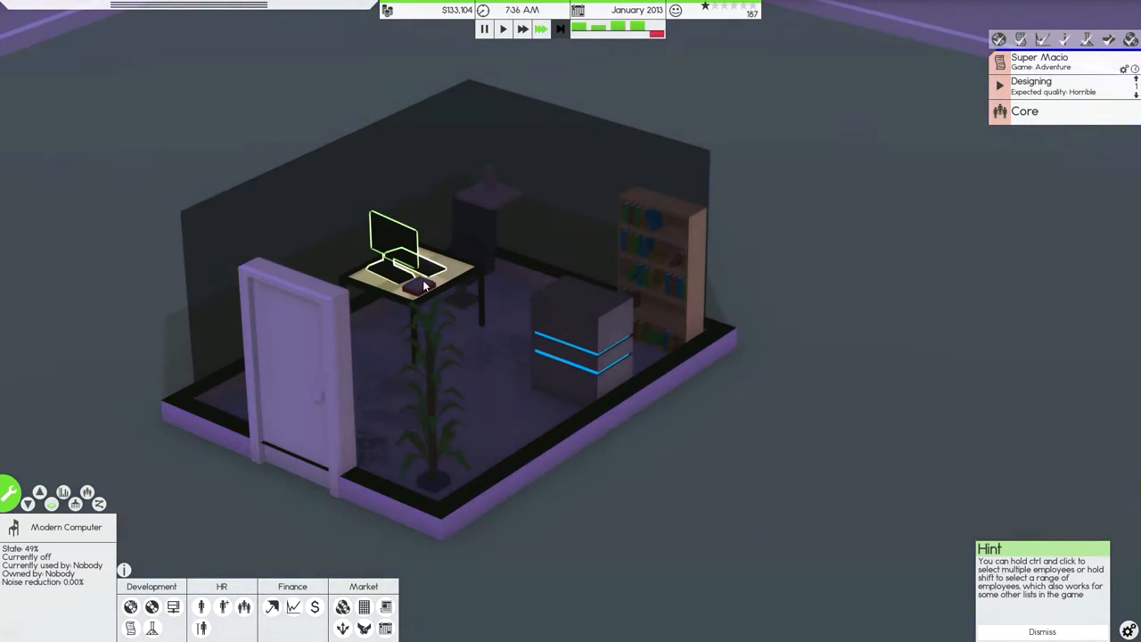
# Call in a temporary cleaner from the Staff window and close the staff list
pyautogui.click(201, 628)
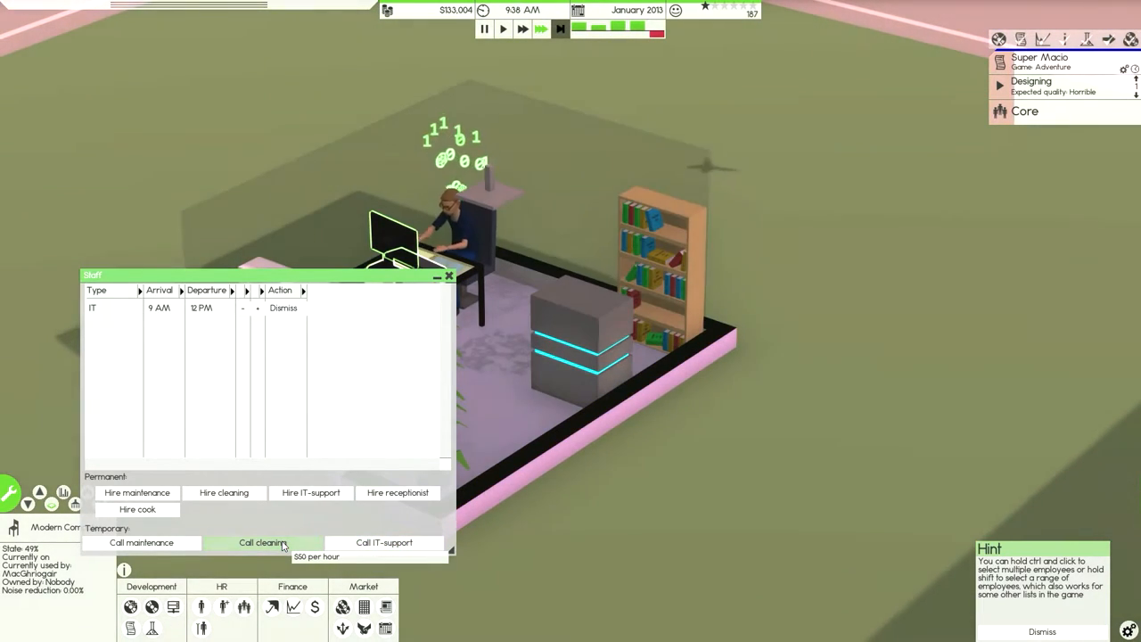
pyautogui.click(262, 542)
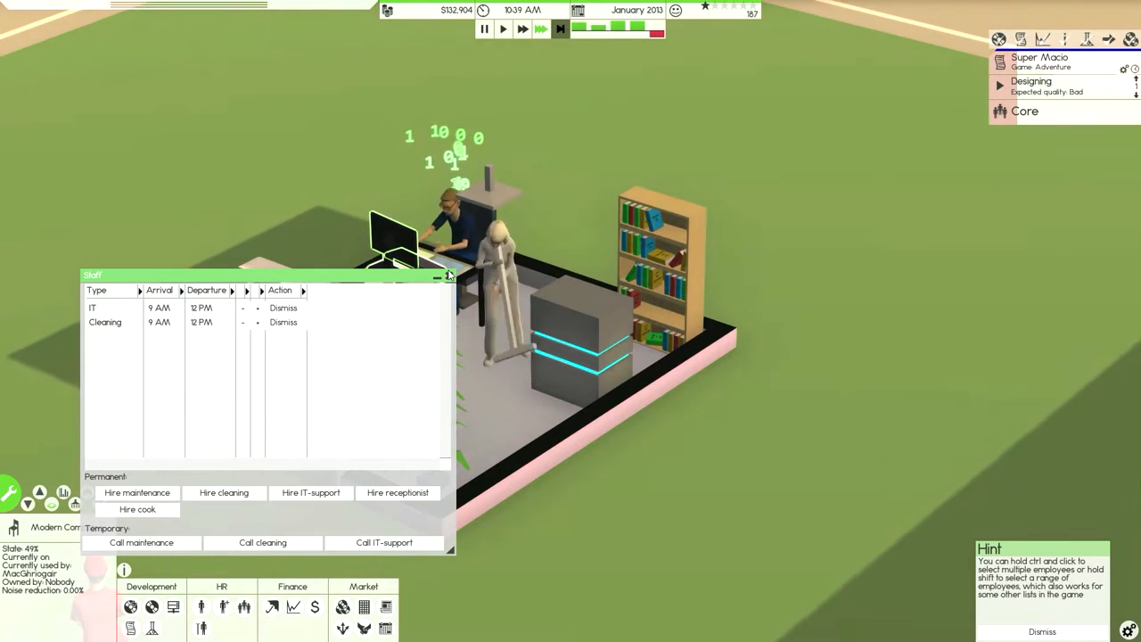
pyautogui.click(446, 275)
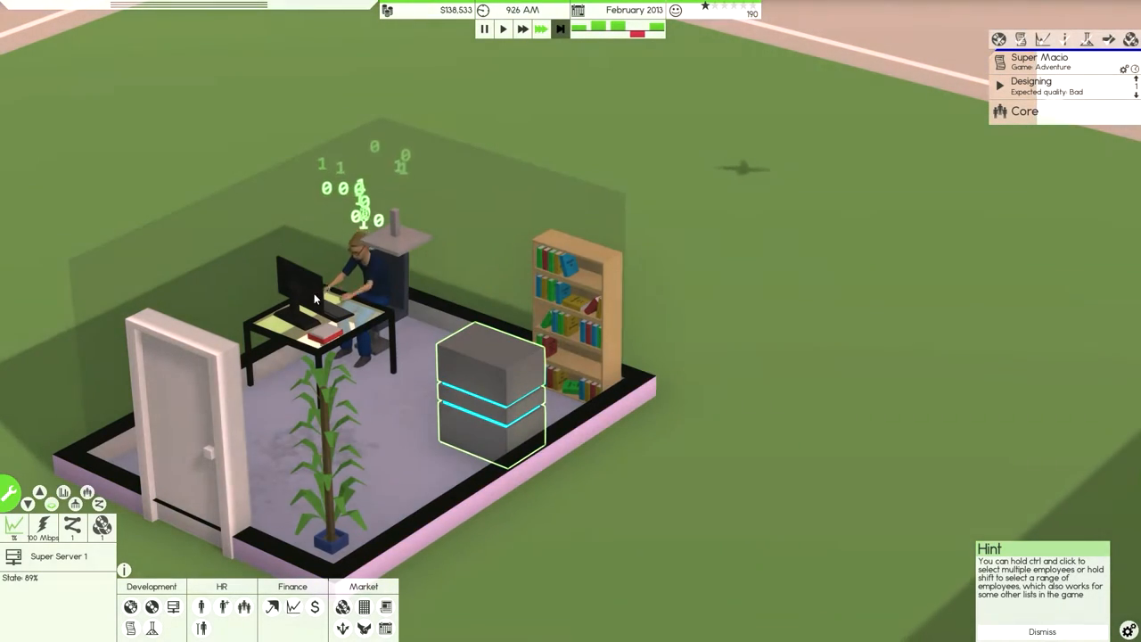
# Start an Interwebs pre-marketing campaign for the Super Macio project
pyautogui.click(304, 294)
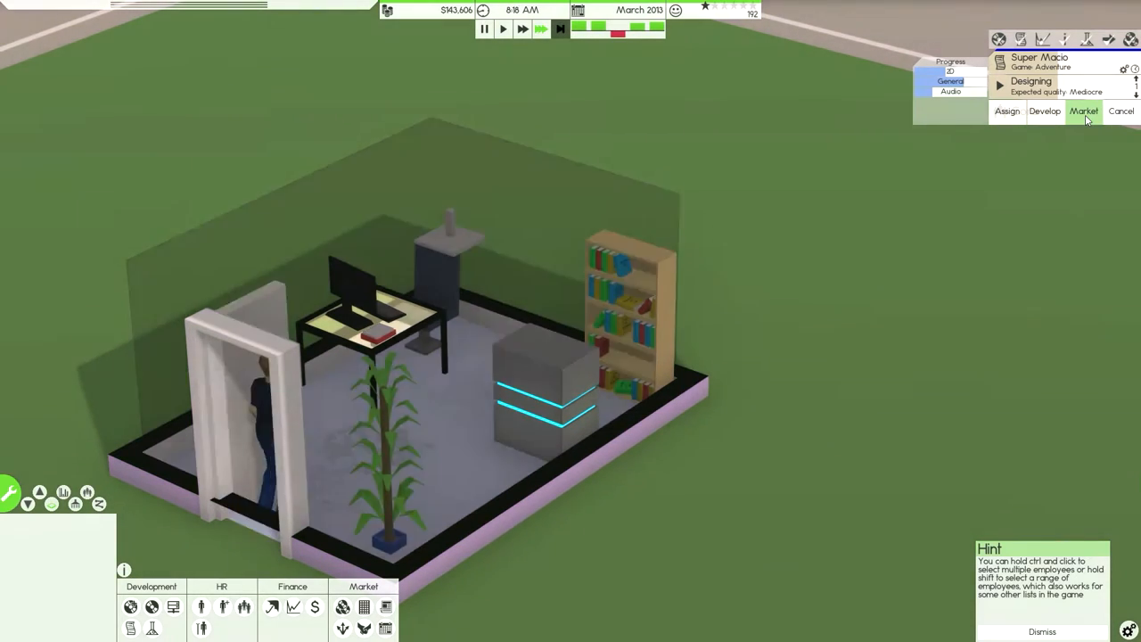
pyautogui.click(1084, 111)
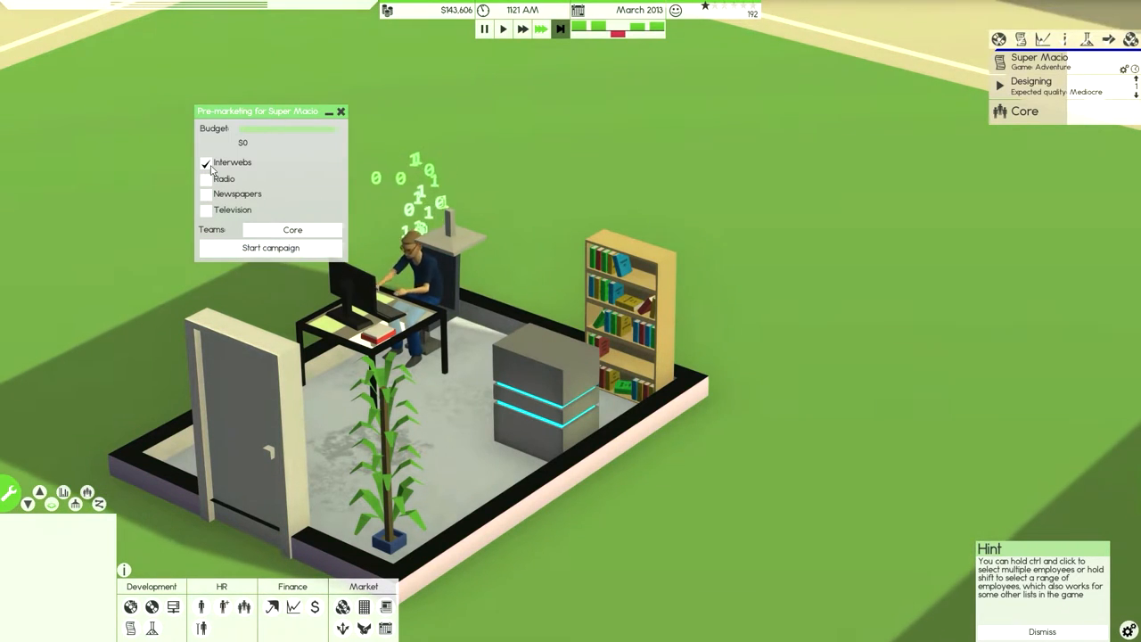
pyautogui.click(271, 248)
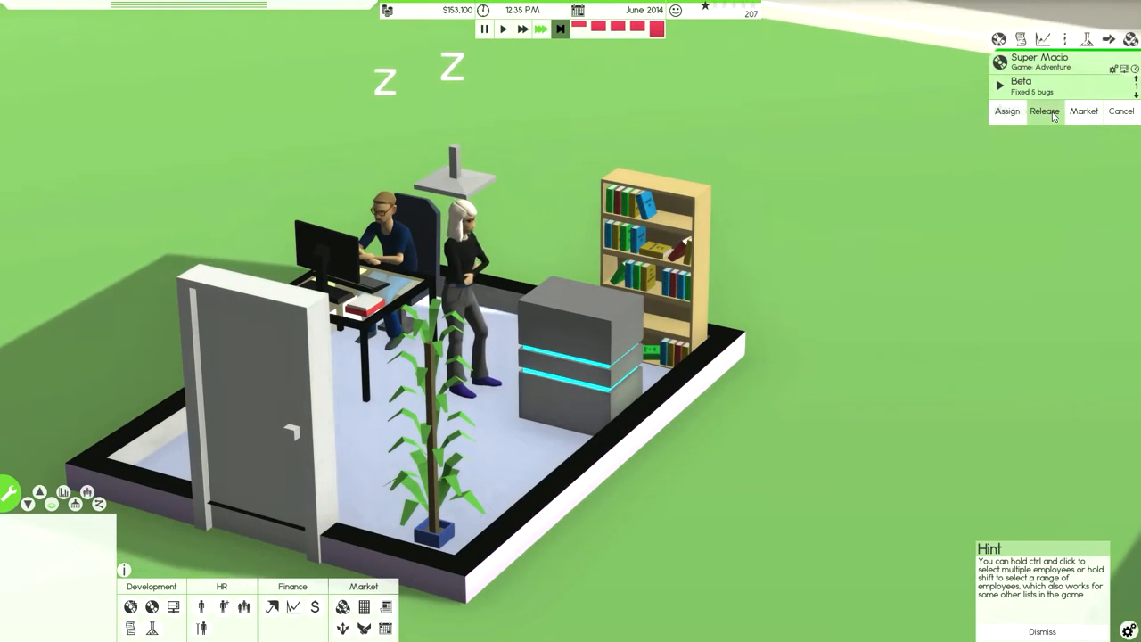
# Release Super Macio with a marketing campaign on all media and bring up finances
pyautogui.click(1043, 111)
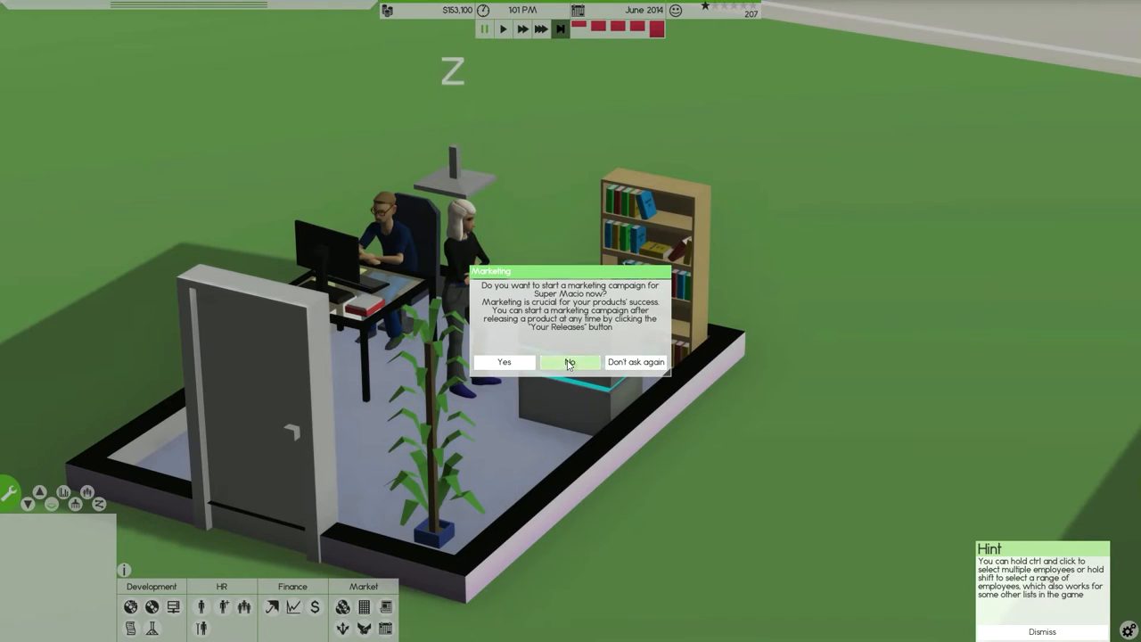
pyautogui.click(503, 361)
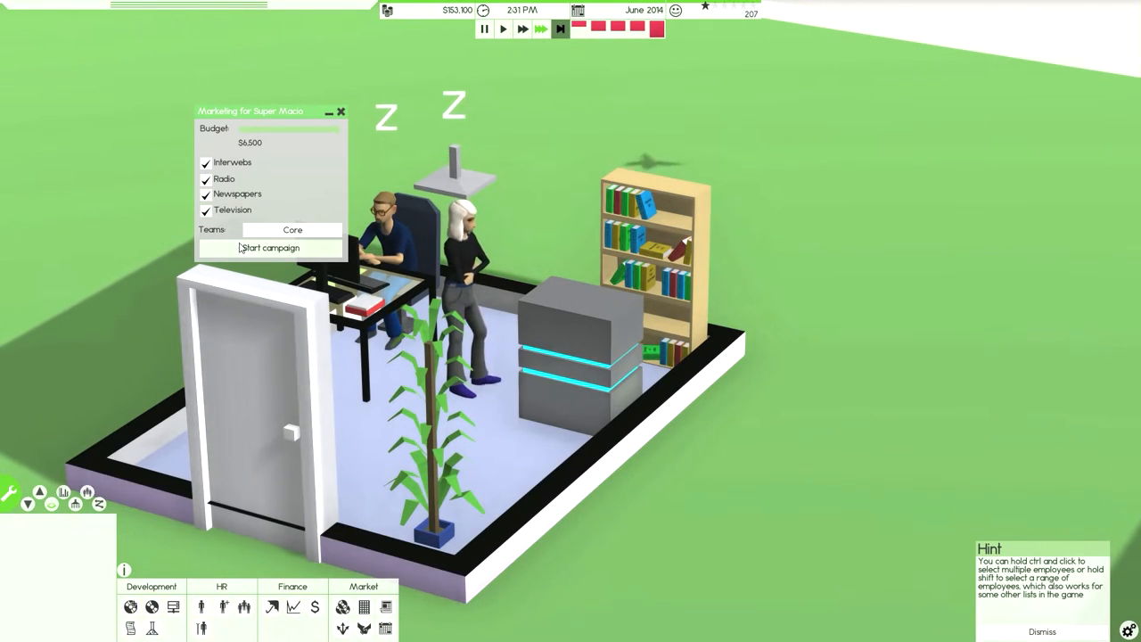
pyautogui.click(269, 248)
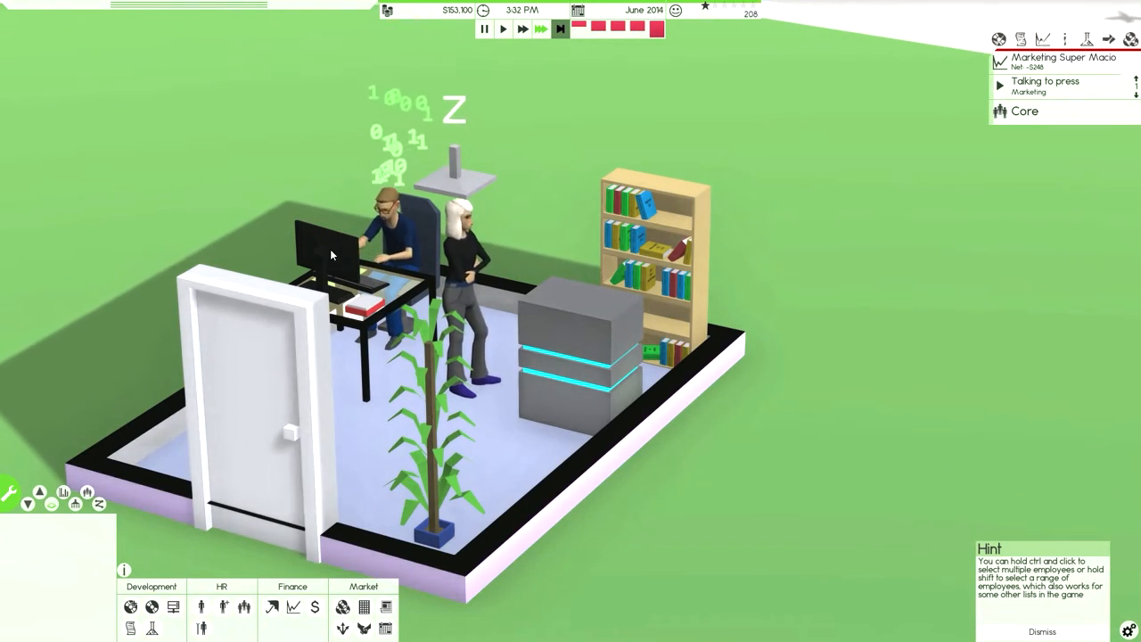
pyautogui.click(579, 356)
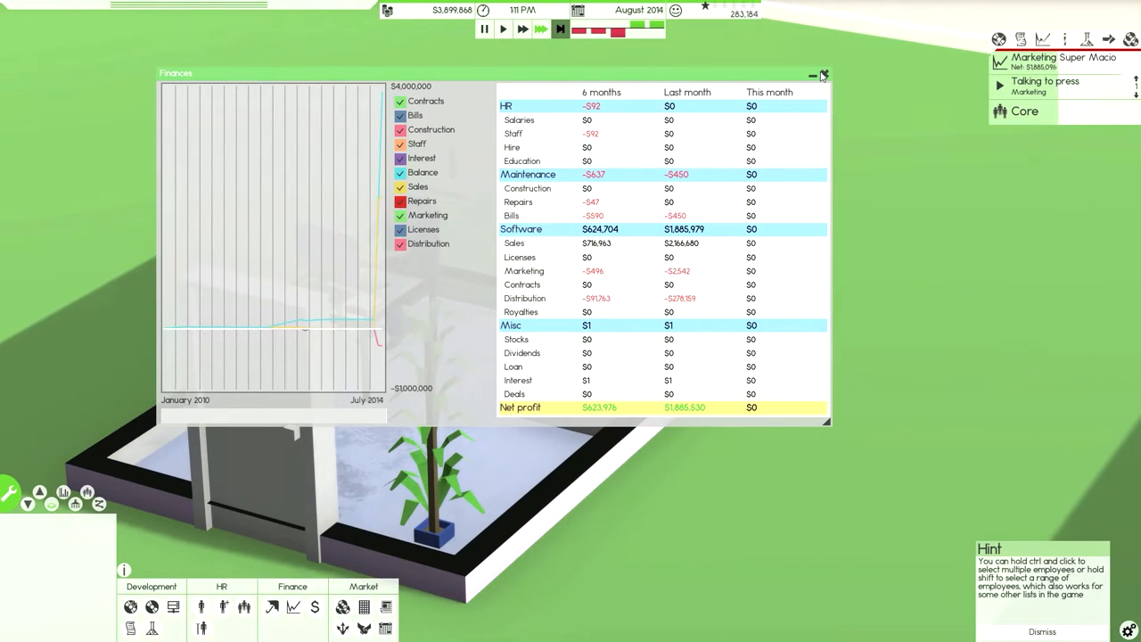
# Close the finances overview and bring up The Software Times newspaper
pyautogui.click(823, 75)
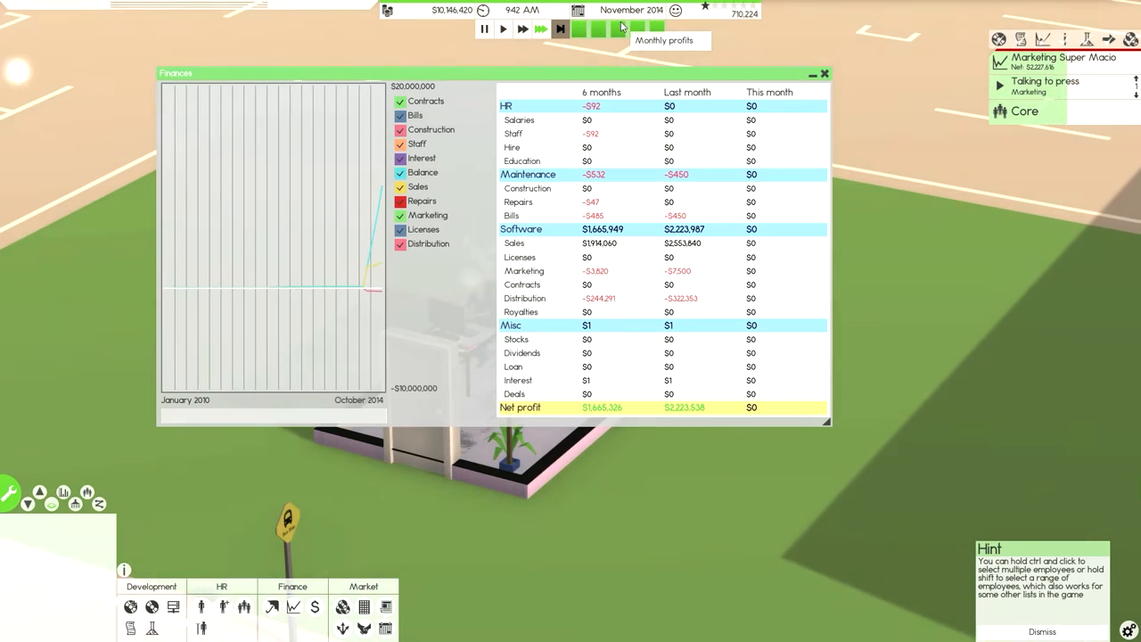
pyautogui.click(822, 73)
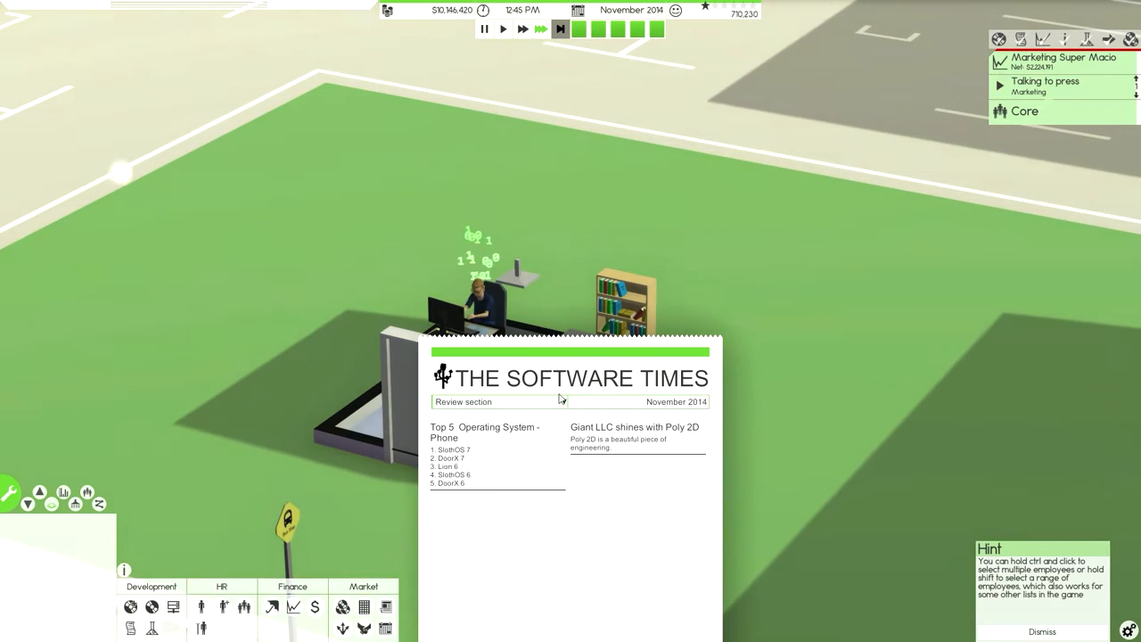
# Read the 'You' newspaper section, then review and close the finances overview
pyautogui.click(562, 402)
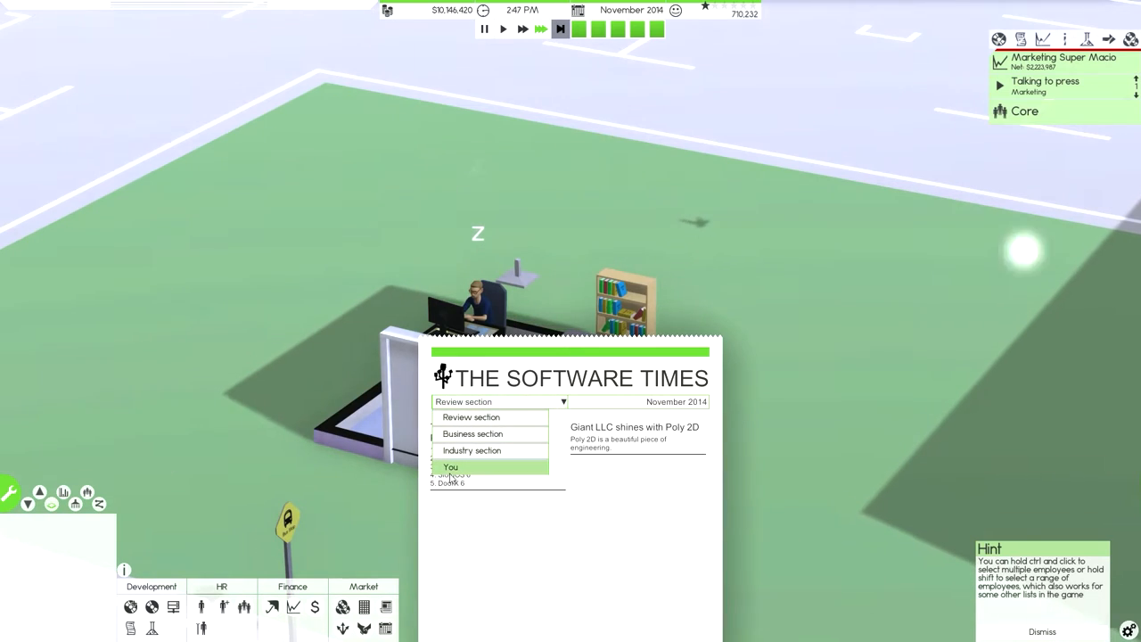
pyautogui.click(451, 466)
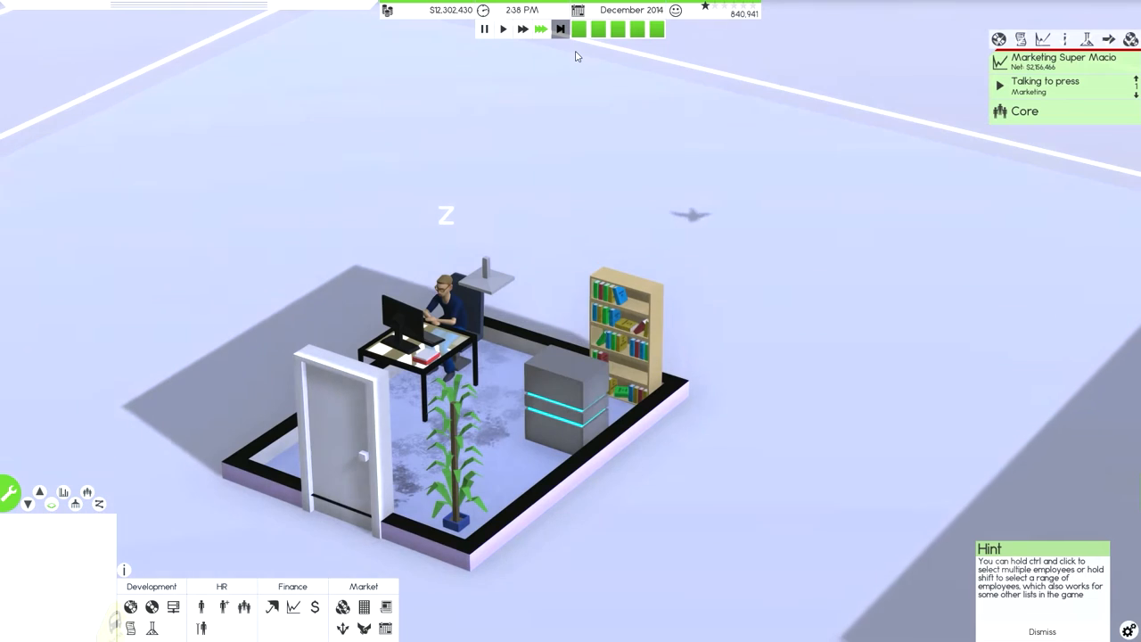
pyautogui.click(501, 28)
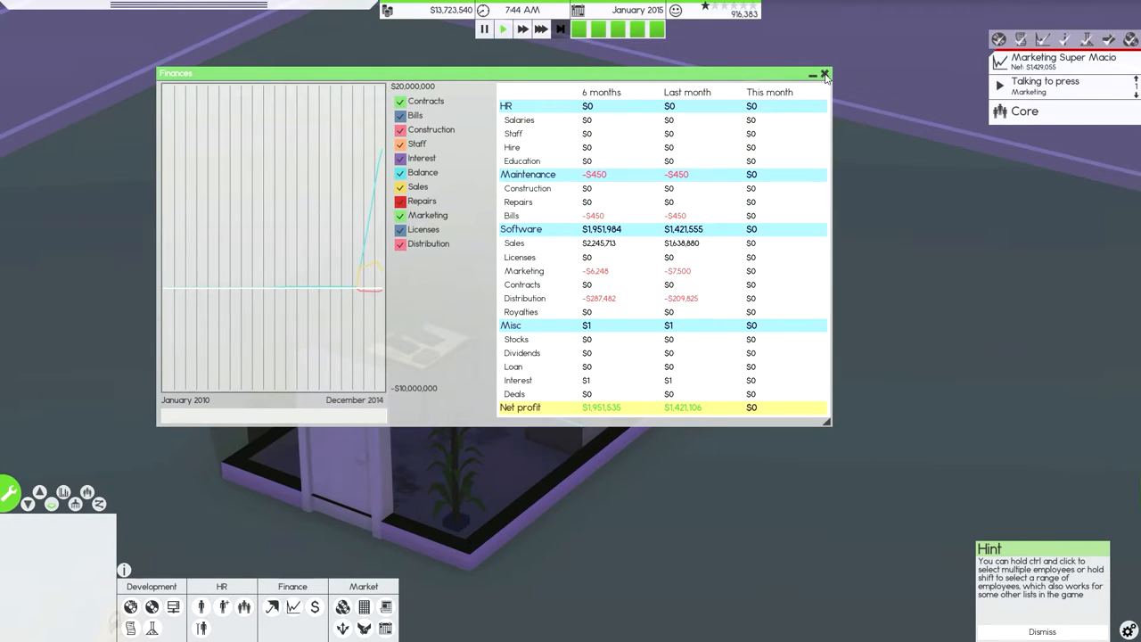
pyautogui.click(824, 74)
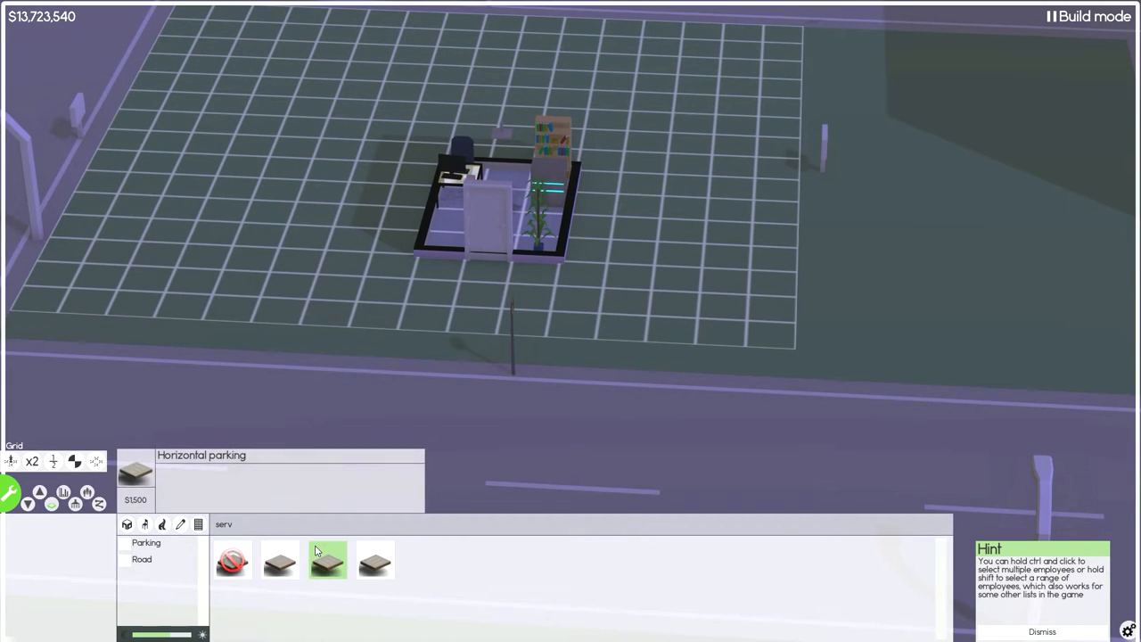
# Drag wall outlines enclosing two new rooms beside the original office
pyautogui.click(232, 560)
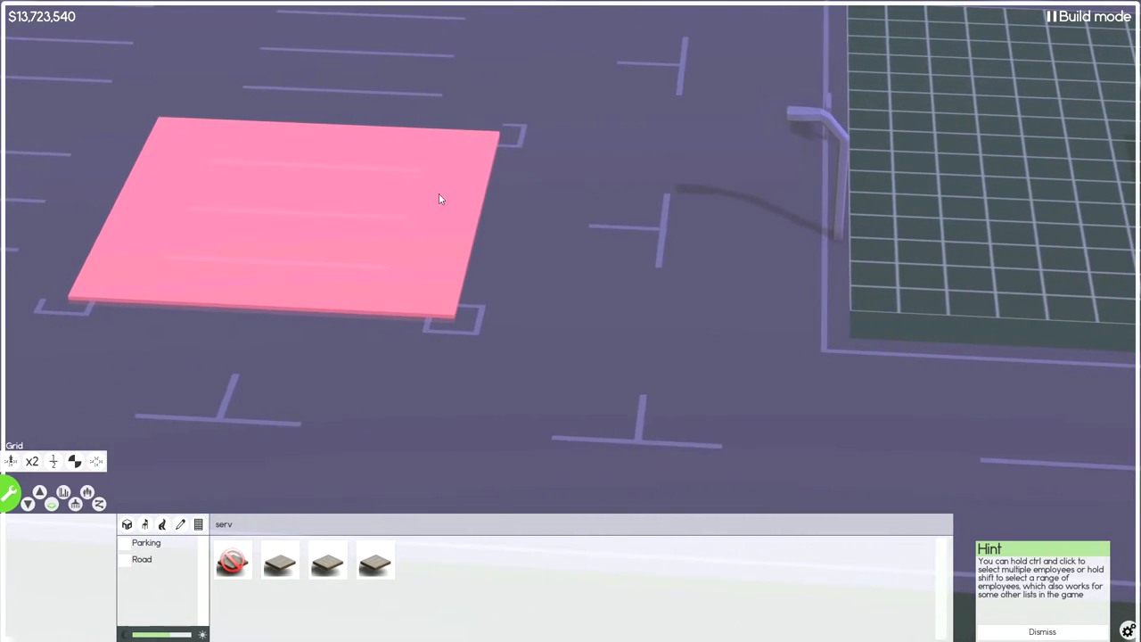
pyautogui.moveTo(383, 142)
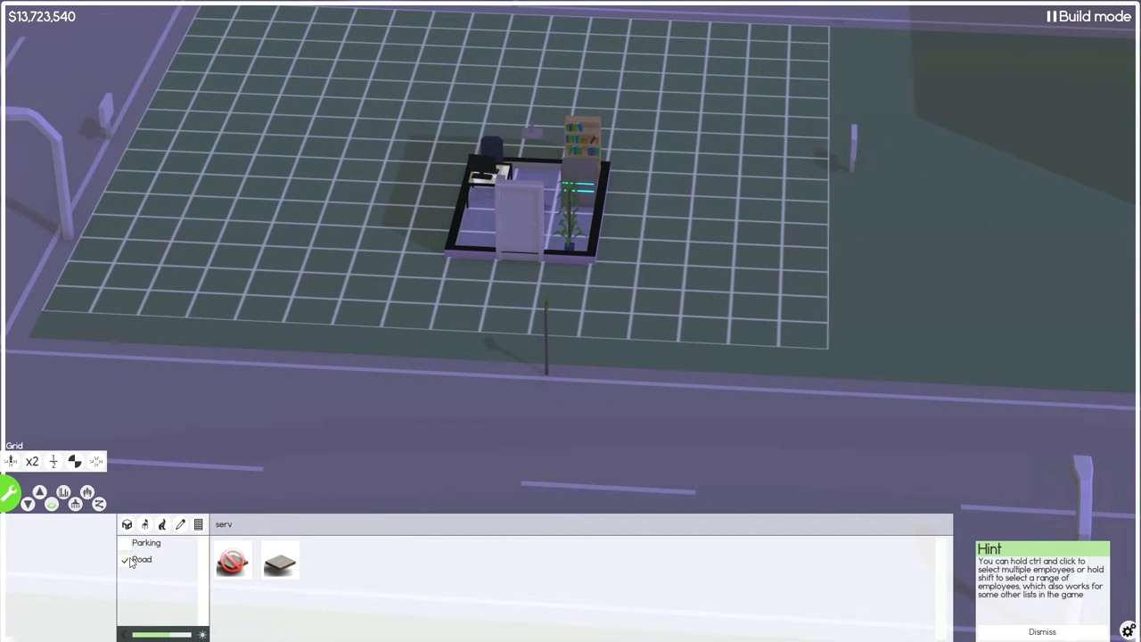
pyautogui.click(127, 524)
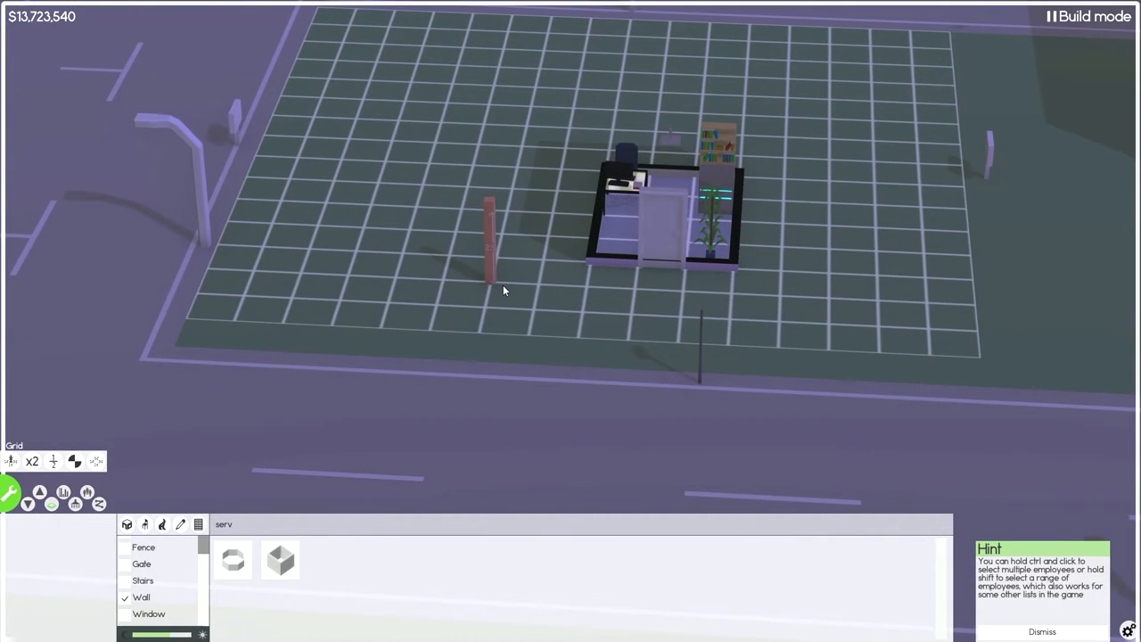
pyautogui.moveTo(499, 277)
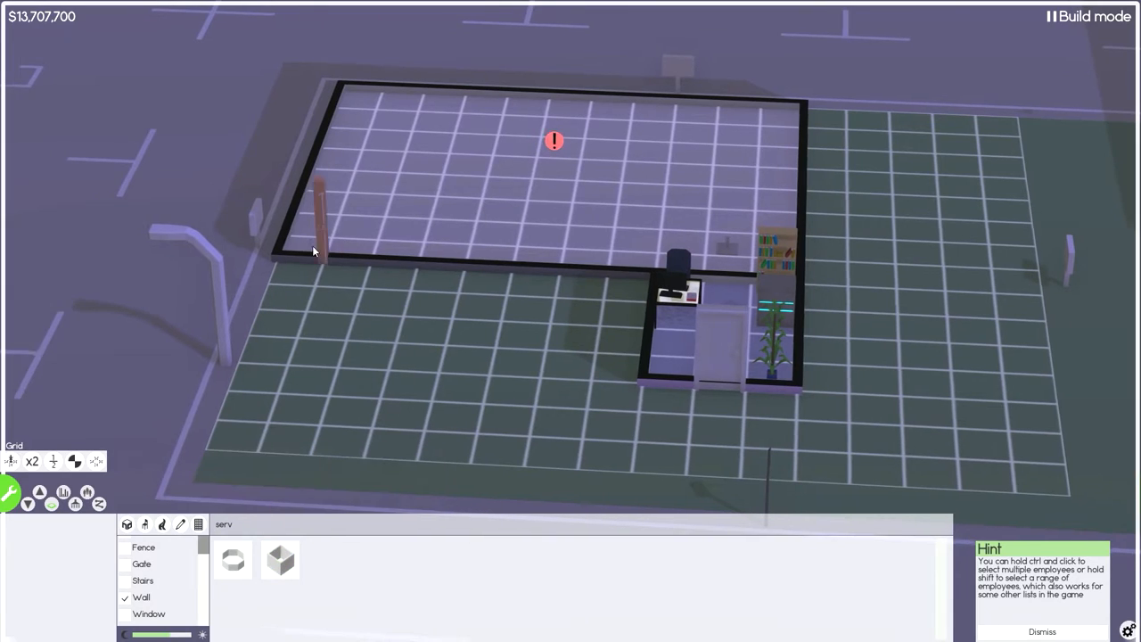
pyautogui.moveTo(312, 249); pyautogui.dragTo(726, 443)
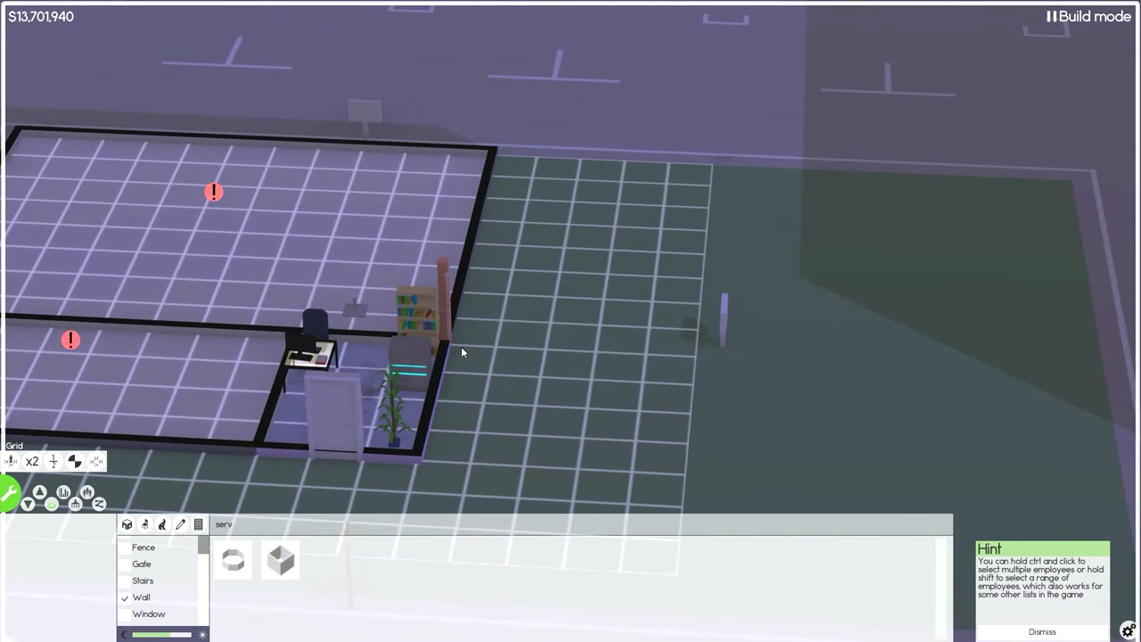
pyautogui.moveTo(455, 347); pyautogui.dragTo(722, 161)
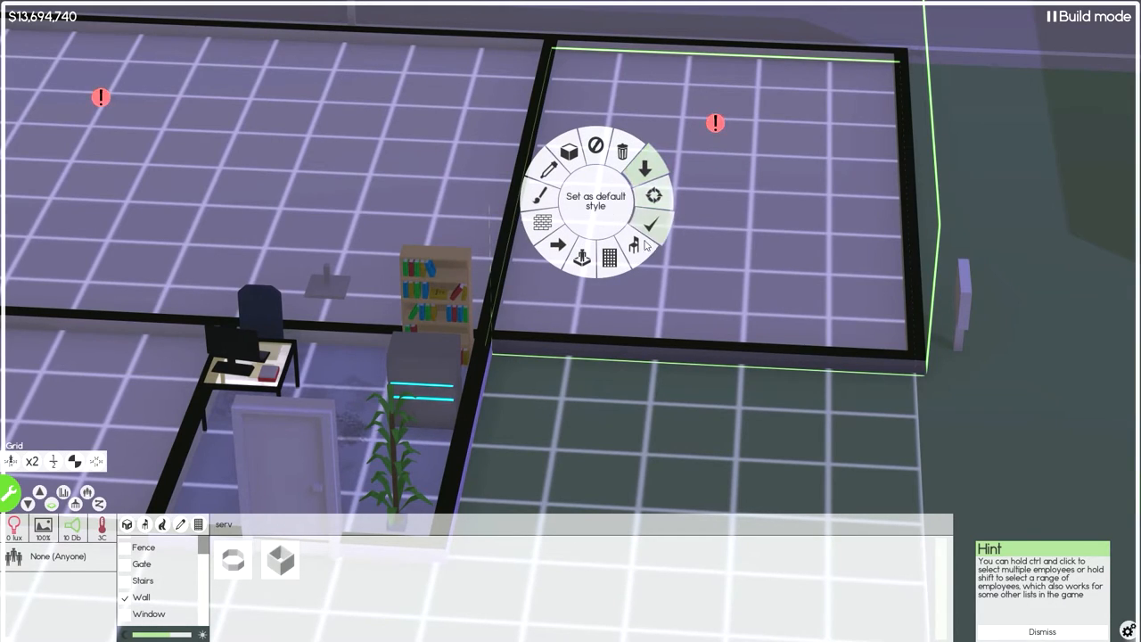
pyautogui.moveTo(579, 258)
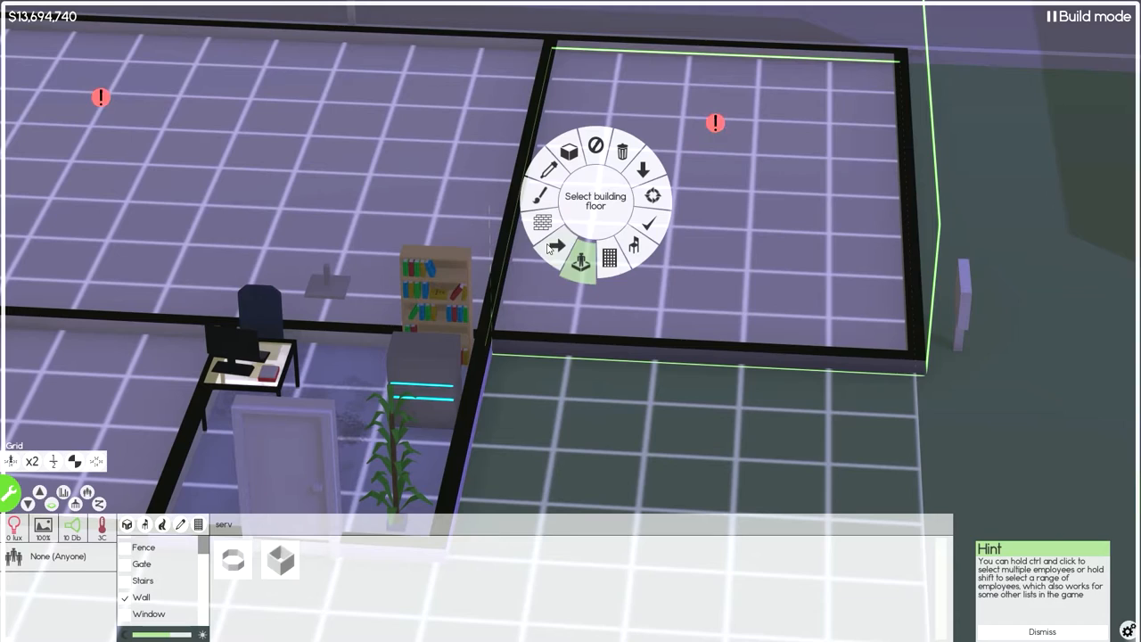
pyautogui.moveTo(546, 169)
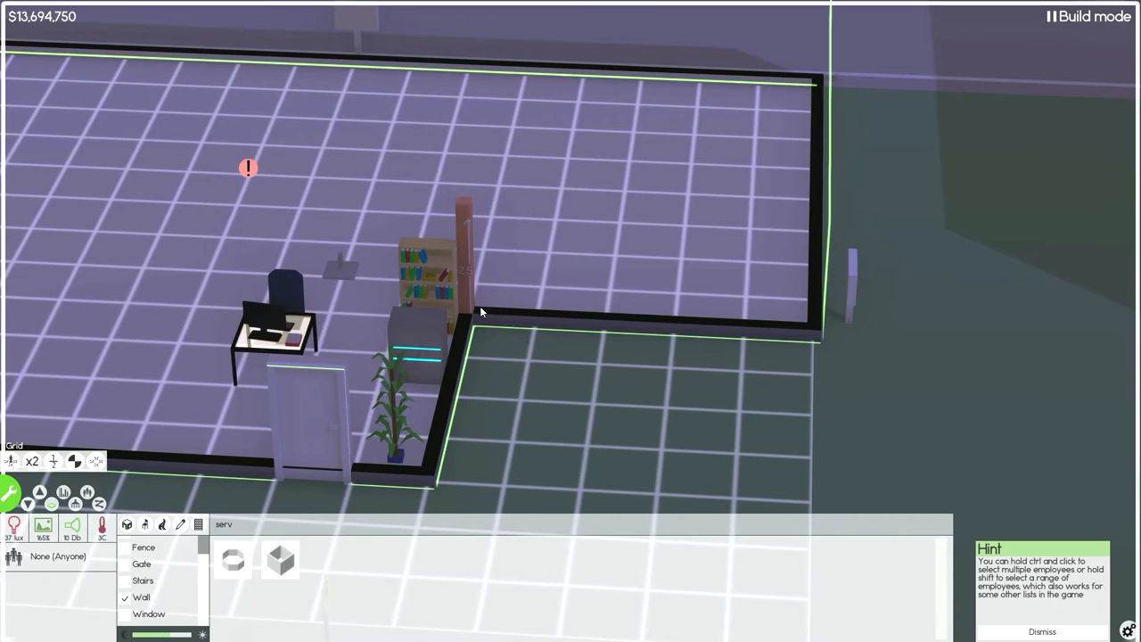
pyautogui.moveTo(531, 81)
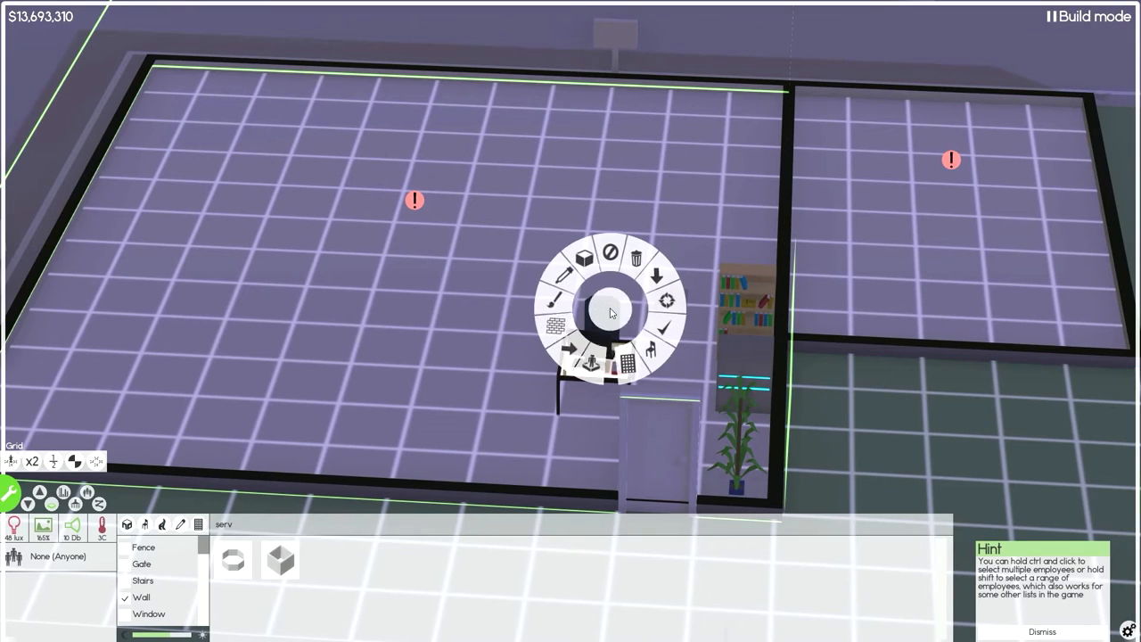
pyautogui.moveTo(667, 330)
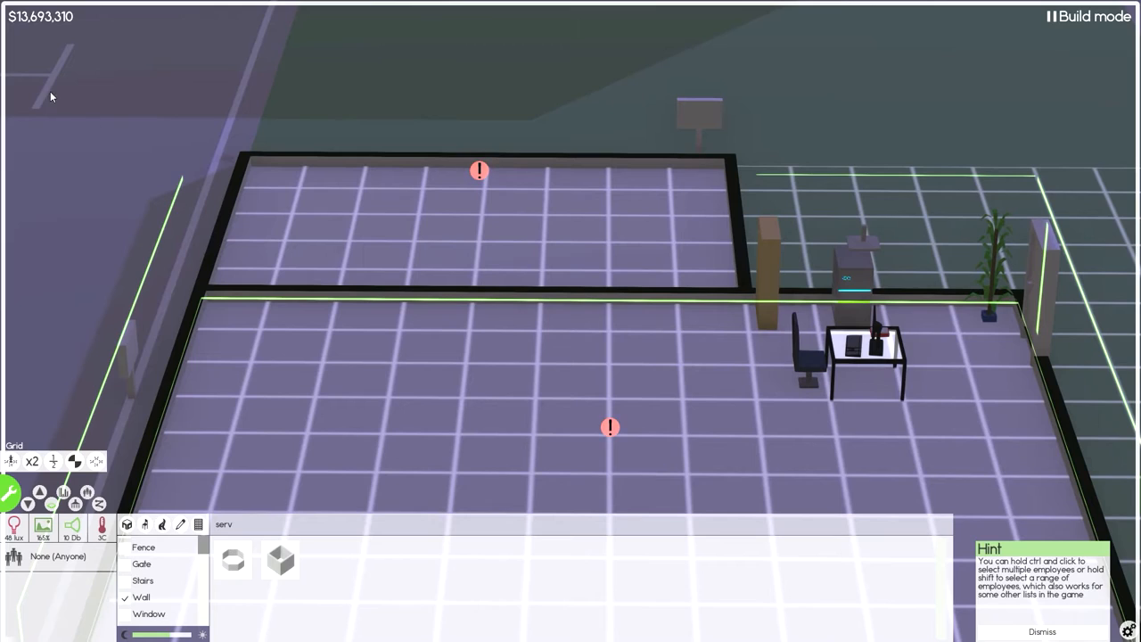
pyautogui.moveTo(129, 495)
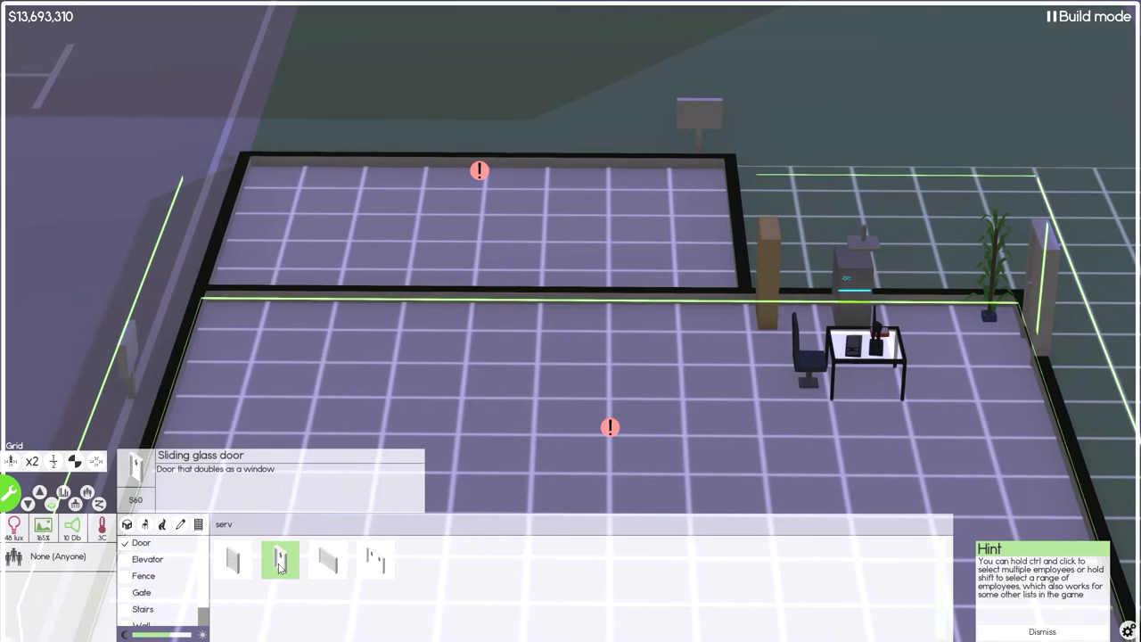
# Switch to walls and partition the top strip into three small rooms
pyautogui.click(327, 560)
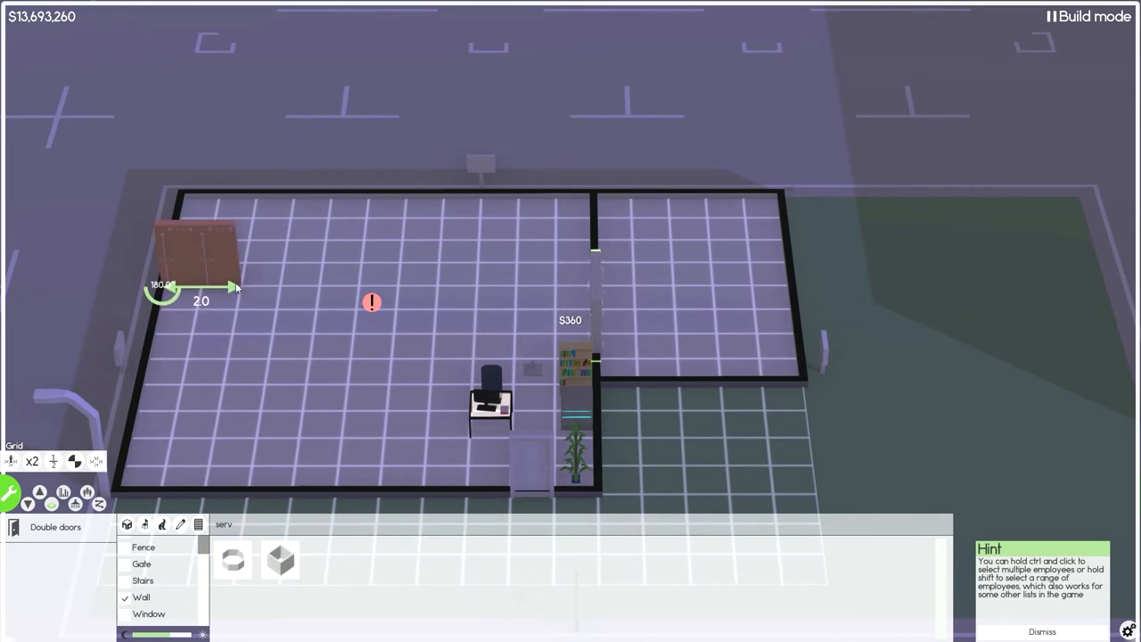
pyautogui.moveTo(261, 291)
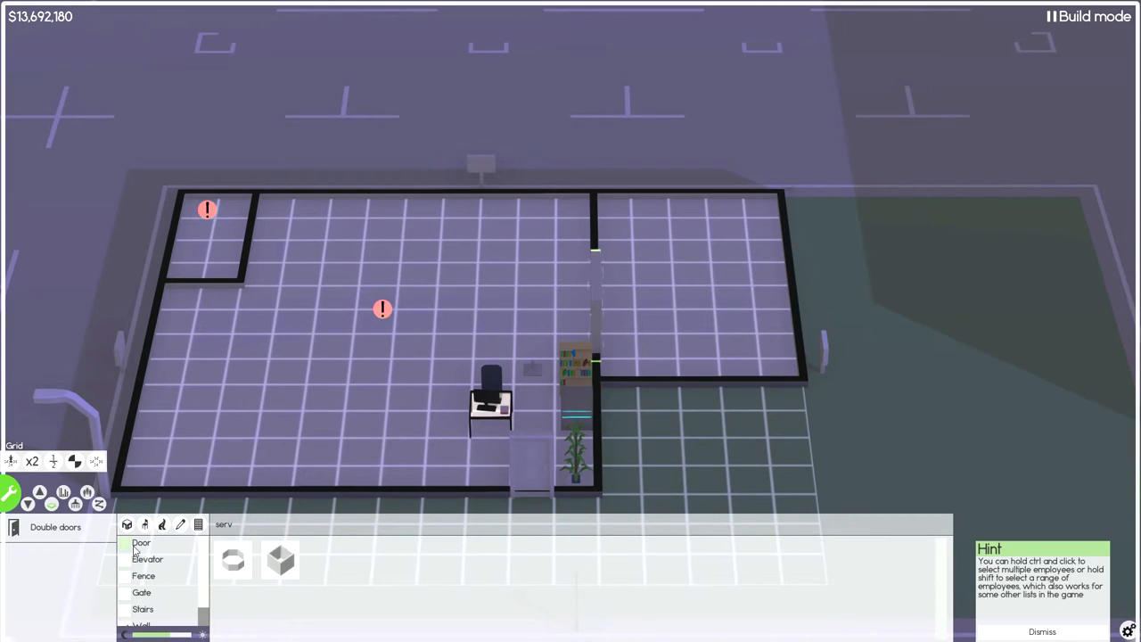
pyautogui.click(141, 542)
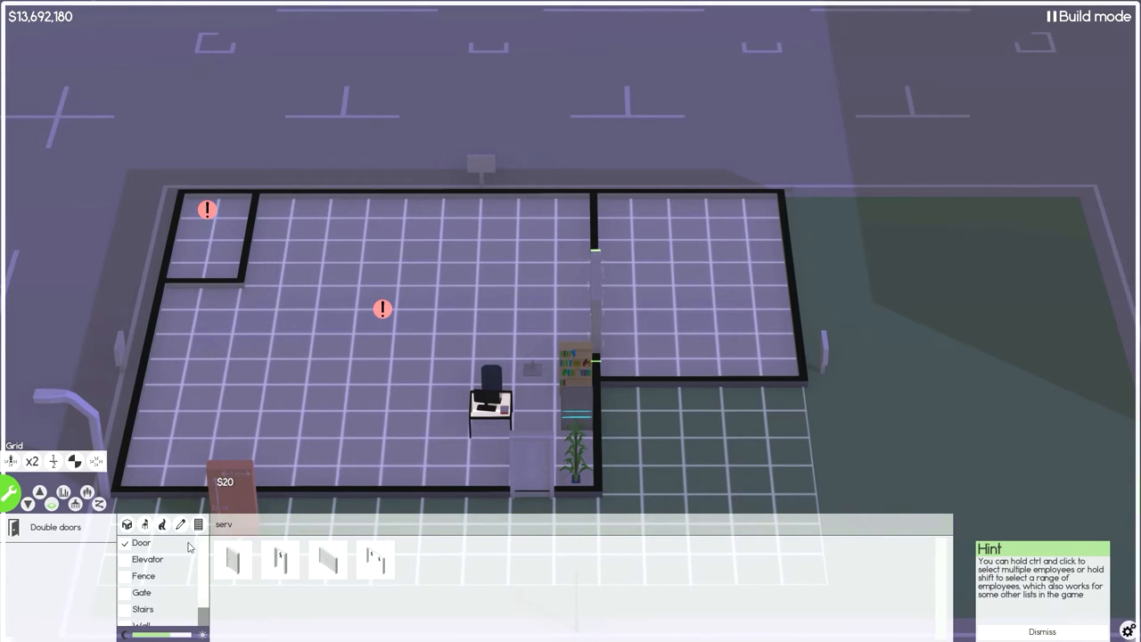
pyautogui.click(142, 597)
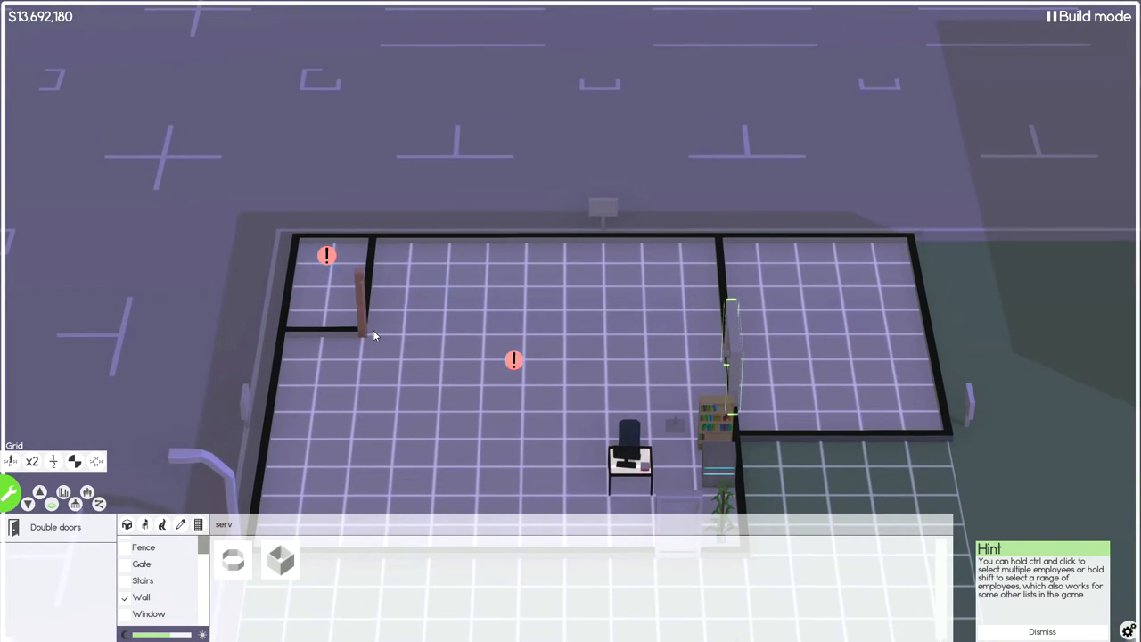
pyautogui.moveTo(374, 335); pyautogui.dragTo(682, 334)
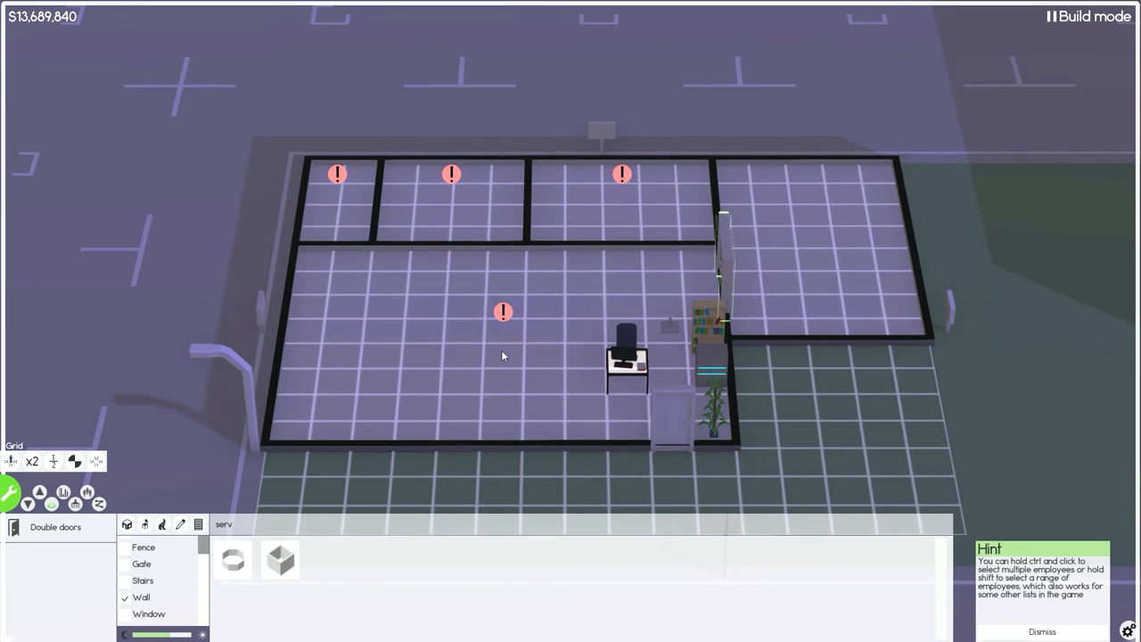
pyautogui.moveTo(622, 375)
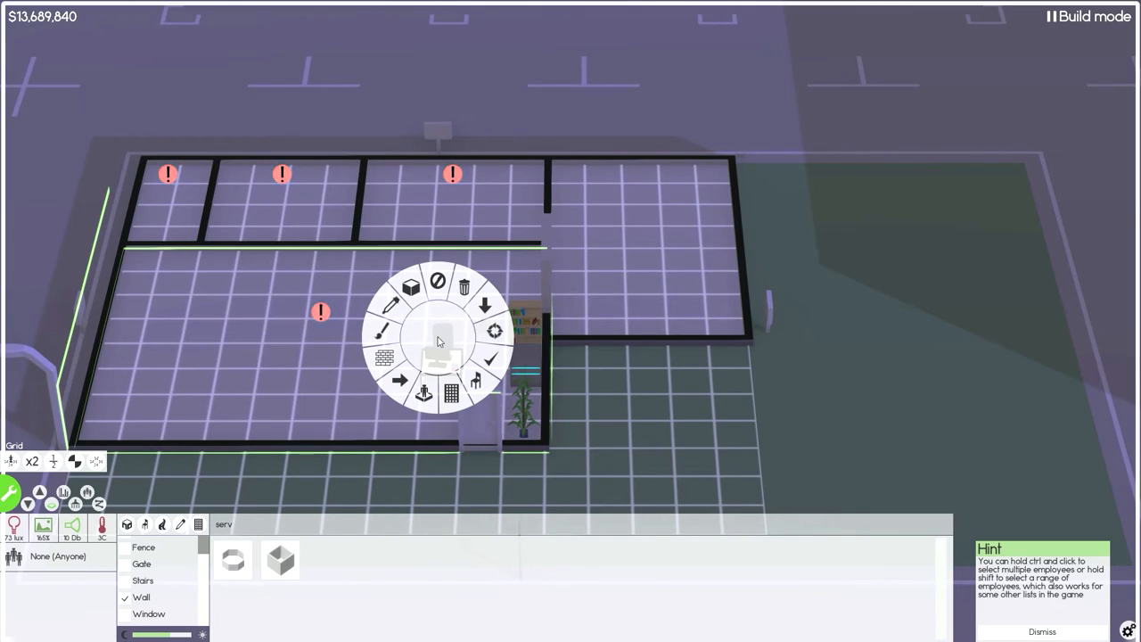
pyautogui.moveTo(454, 397)
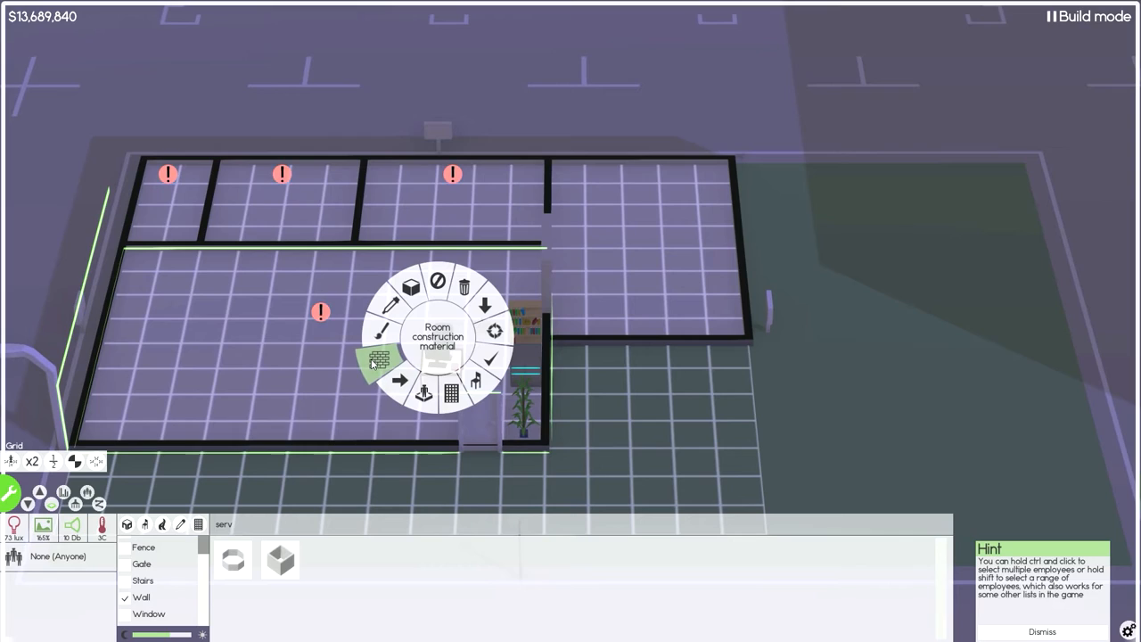
pyautogui.moveTo(488, 303)
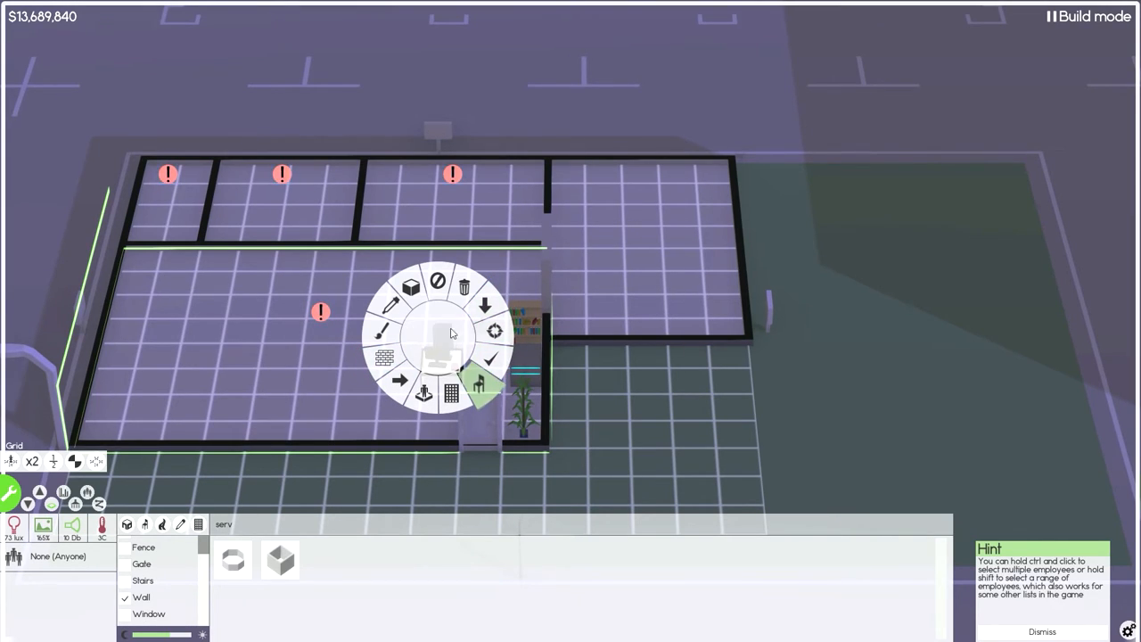
pyautogui.moveTo(411, 285)
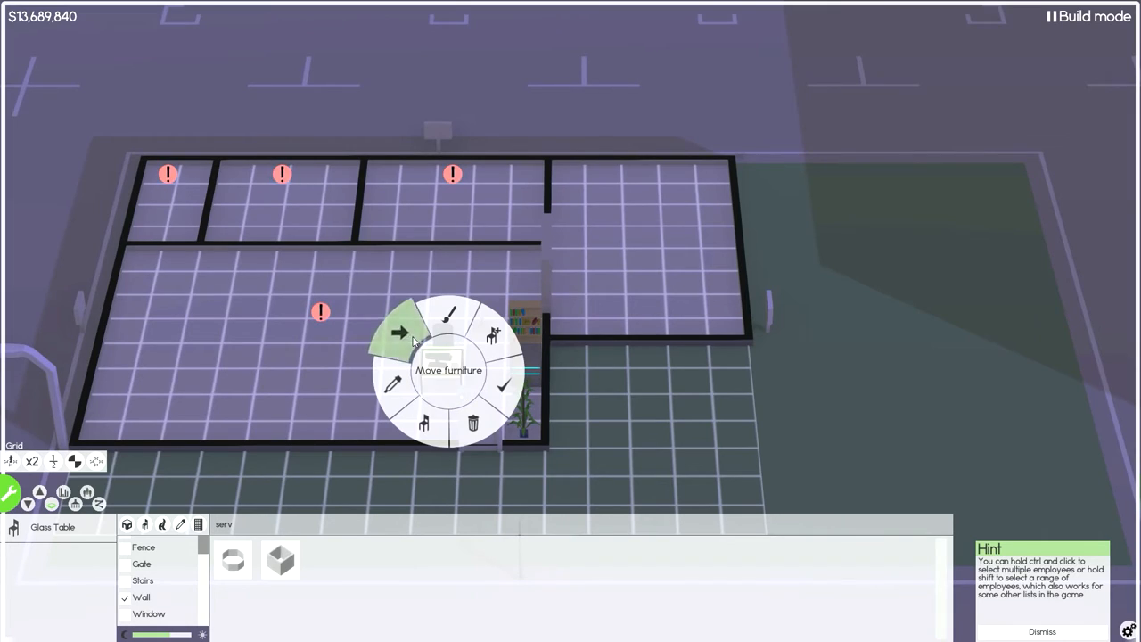
# Pick up the glass-table desk and move it into the right-hand room
pyautogui.click(400, 332)
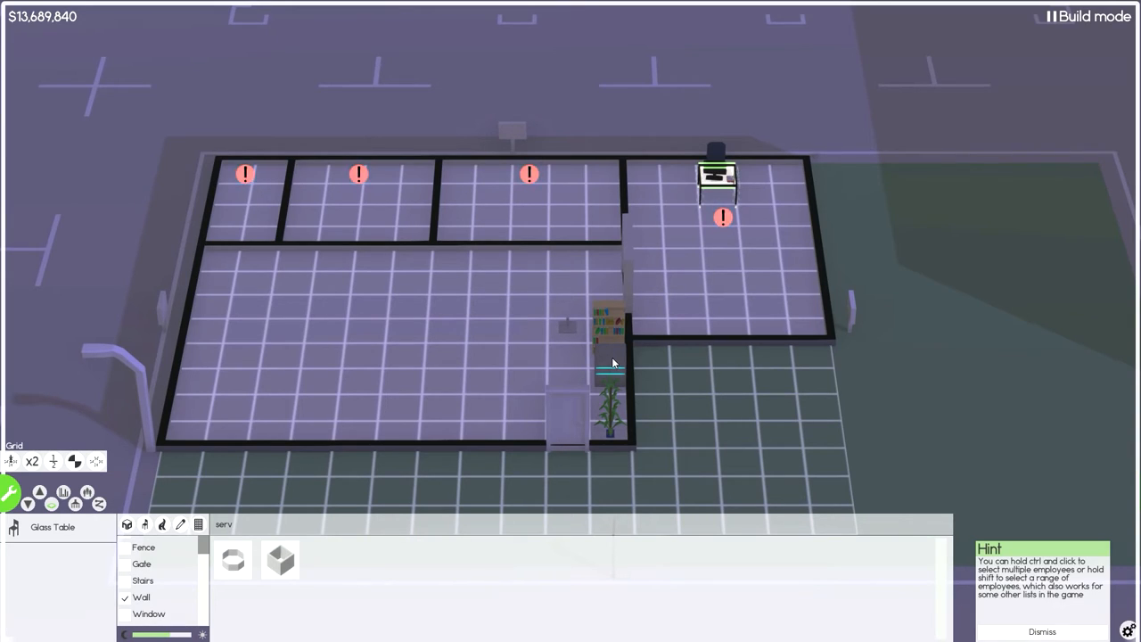
pyautogui.moveTo(421, 217)
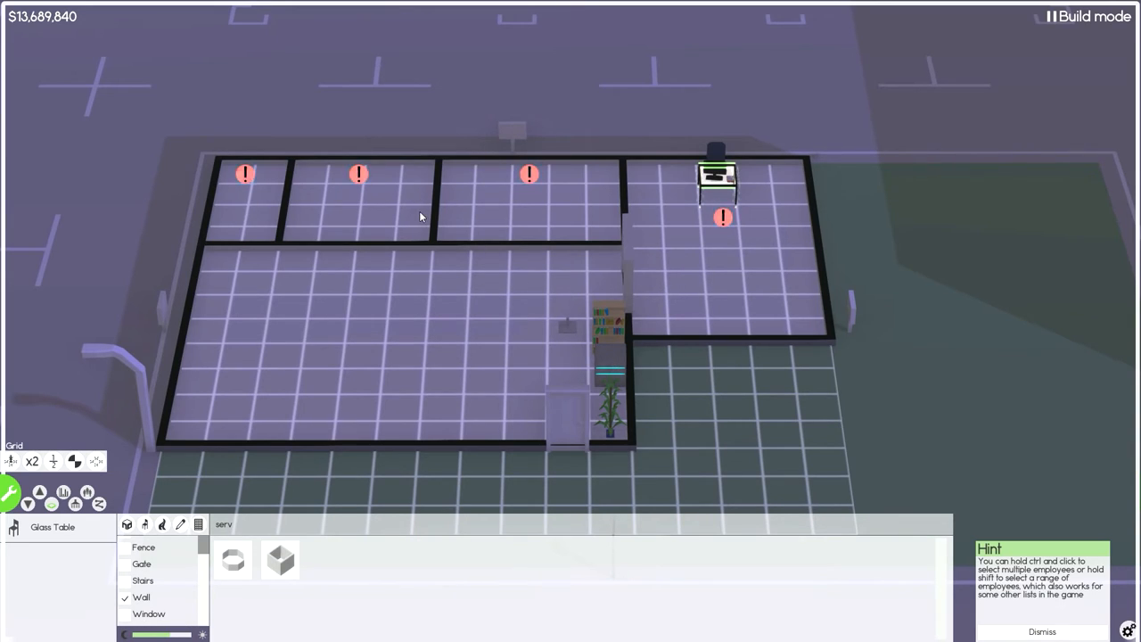
pyautogui.moveTo(568, 199)
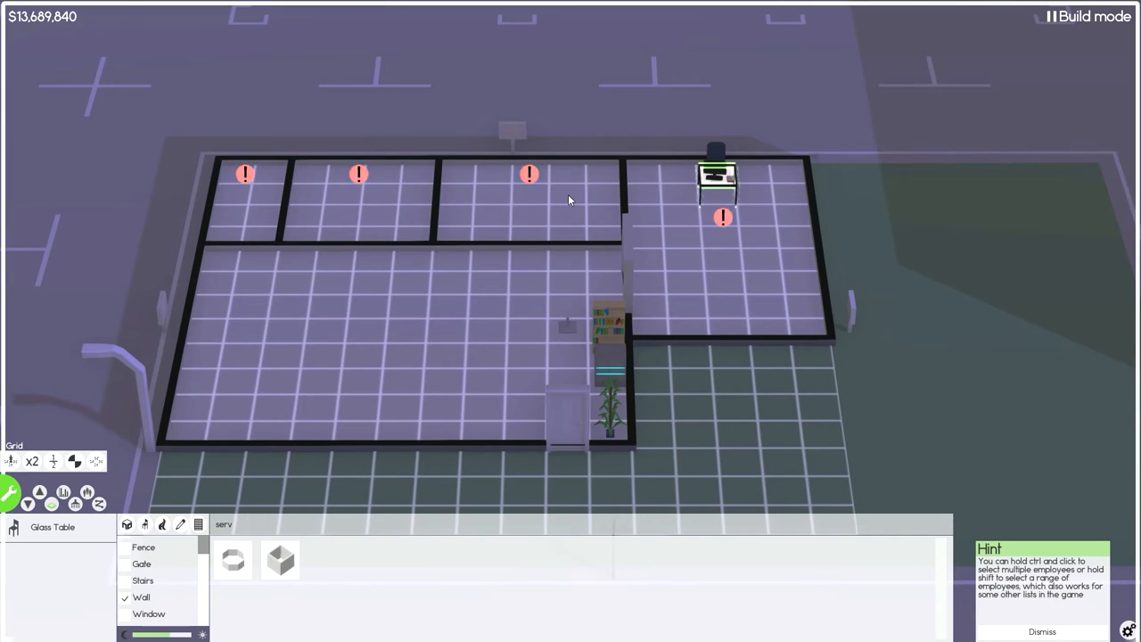
pyautogui.moveTo(515, 186)
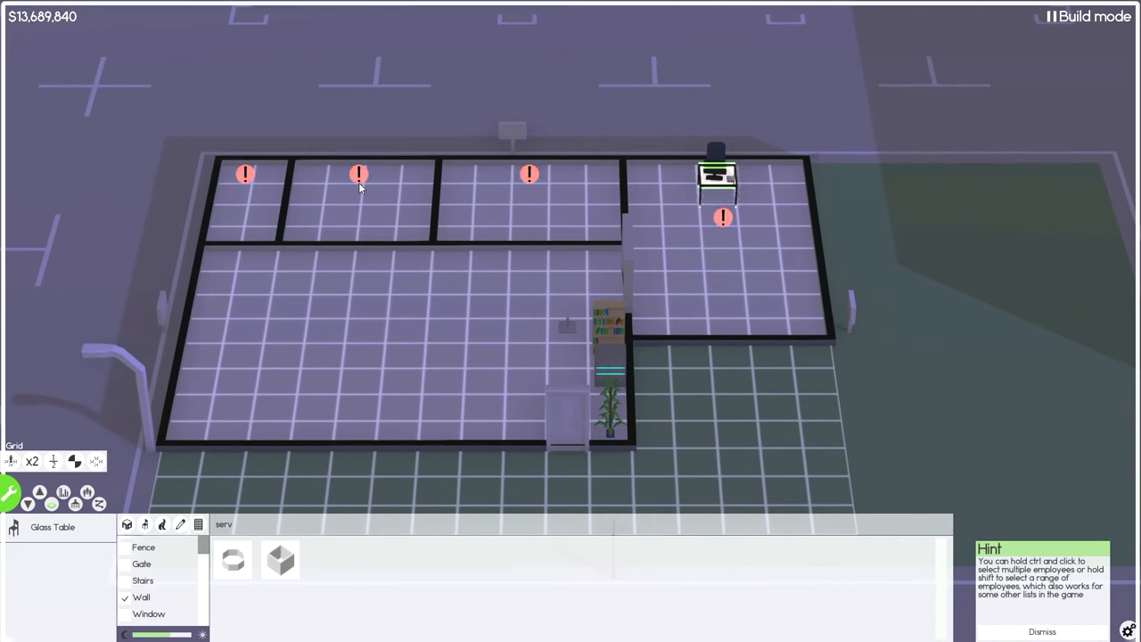
pyautogui.moveTo(359, 174)
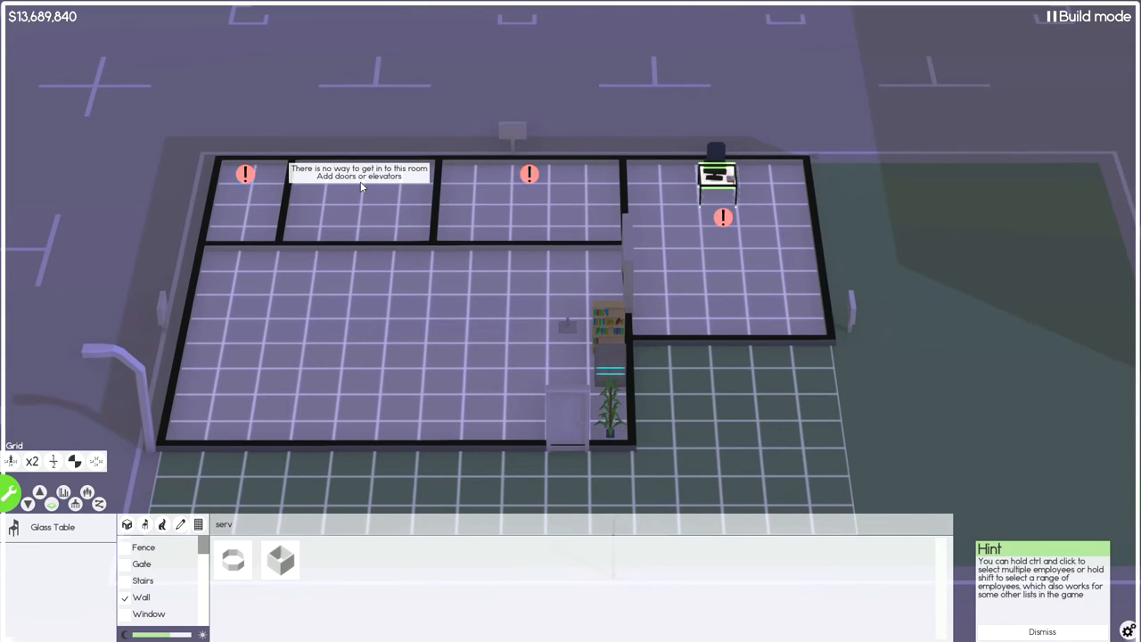
pyautogui.moveTo(482, 390)
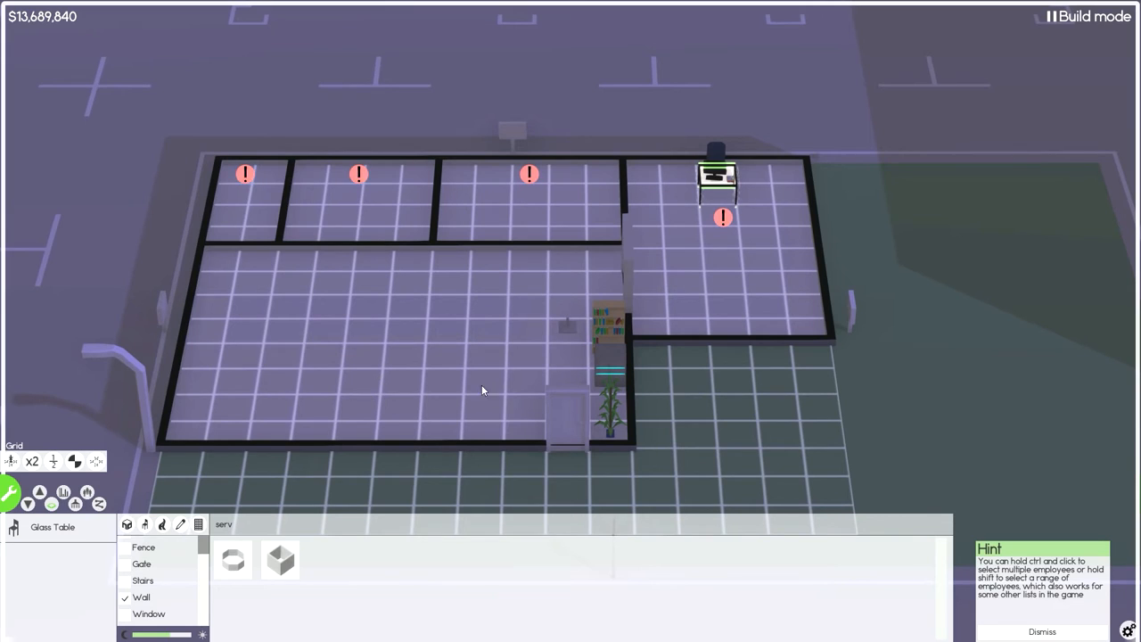
pyautogui.moveTo(609, 366)
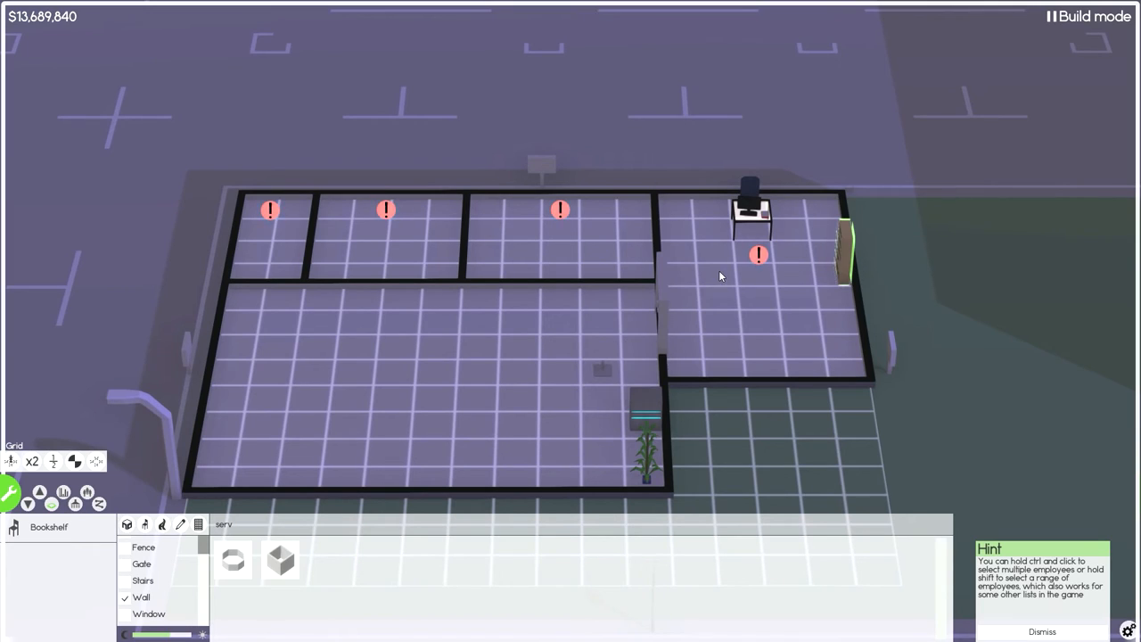
pyautogui.moveTo(648, 479)
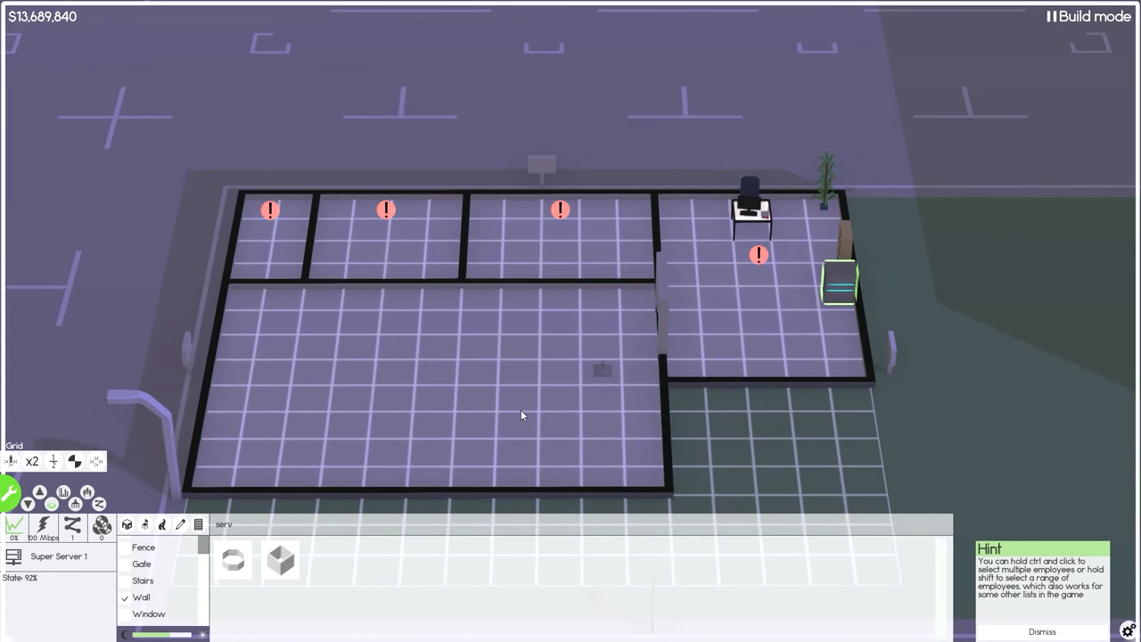
# Set the Super Server down against the right wall of the desk's room
pyautogui.click(838, 281)
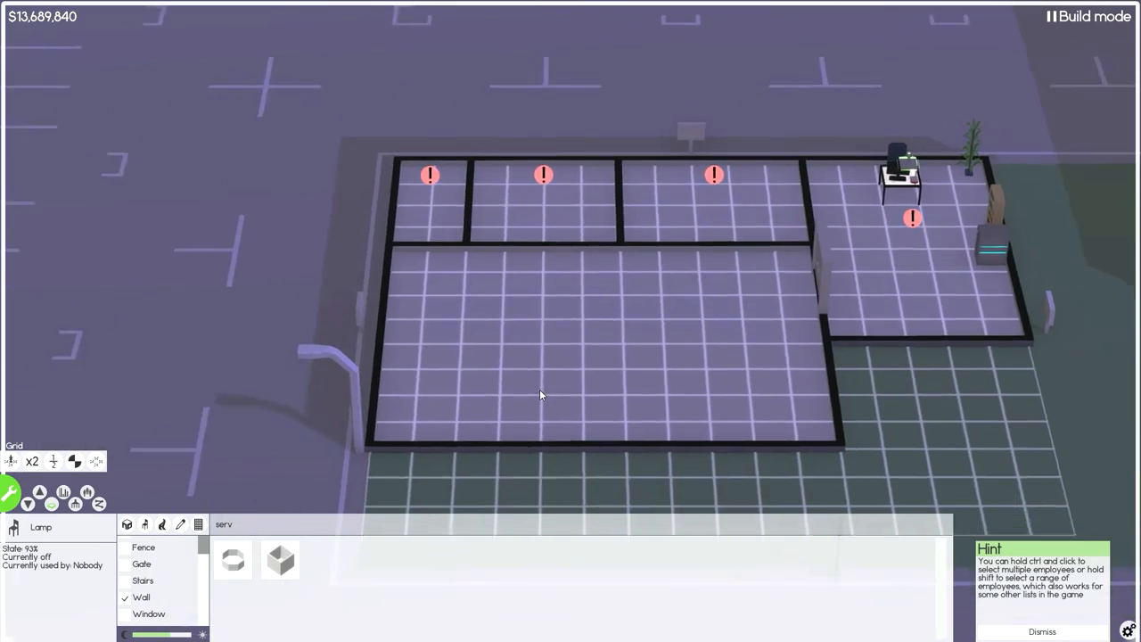
pyautogui.scroll(-3)
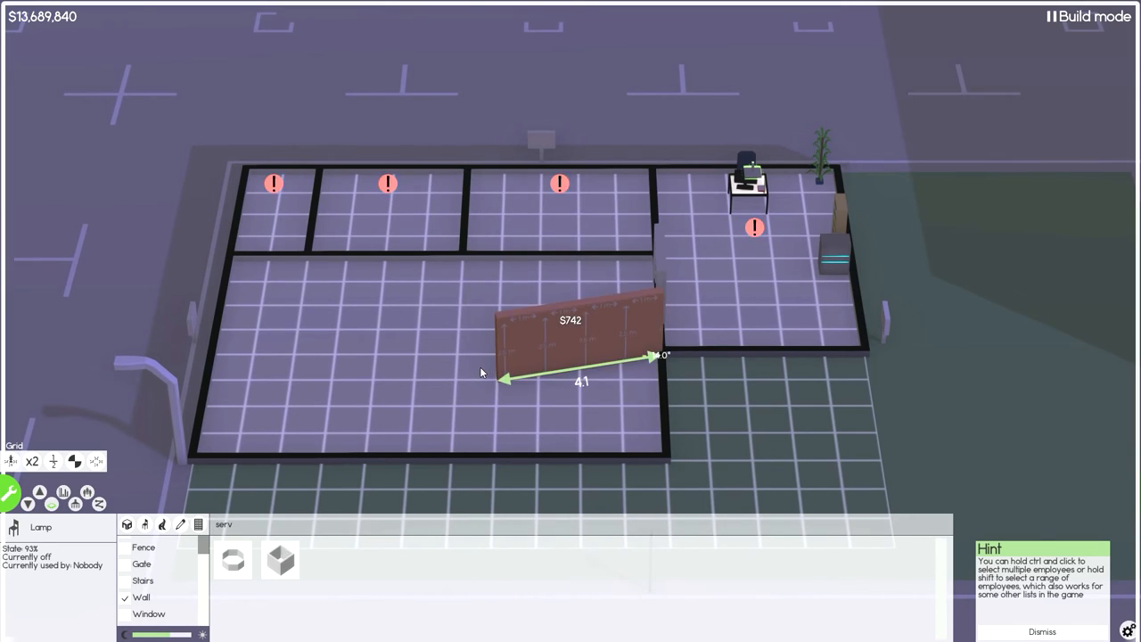
# Draw walls enclosing a small angled-corner room at the lower right of the main floor
pyautogui.moveTo(506, 379); pyautogui.dragTo(546, 357)
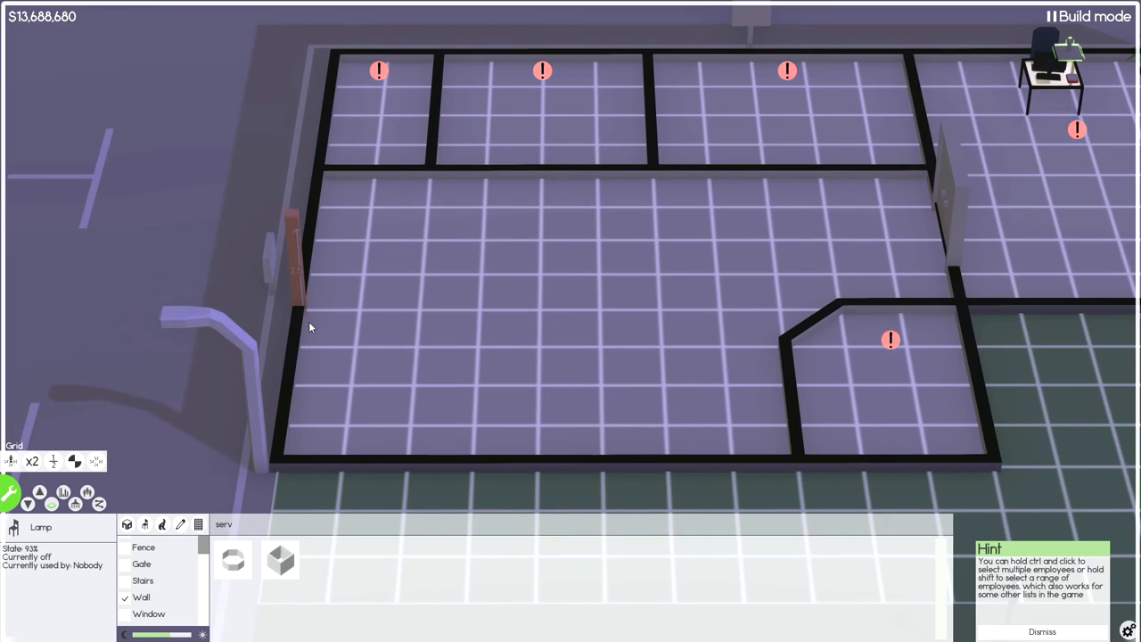
pyautogui.moveTo(301, 312); pyautogui.dragTo(468, 312)
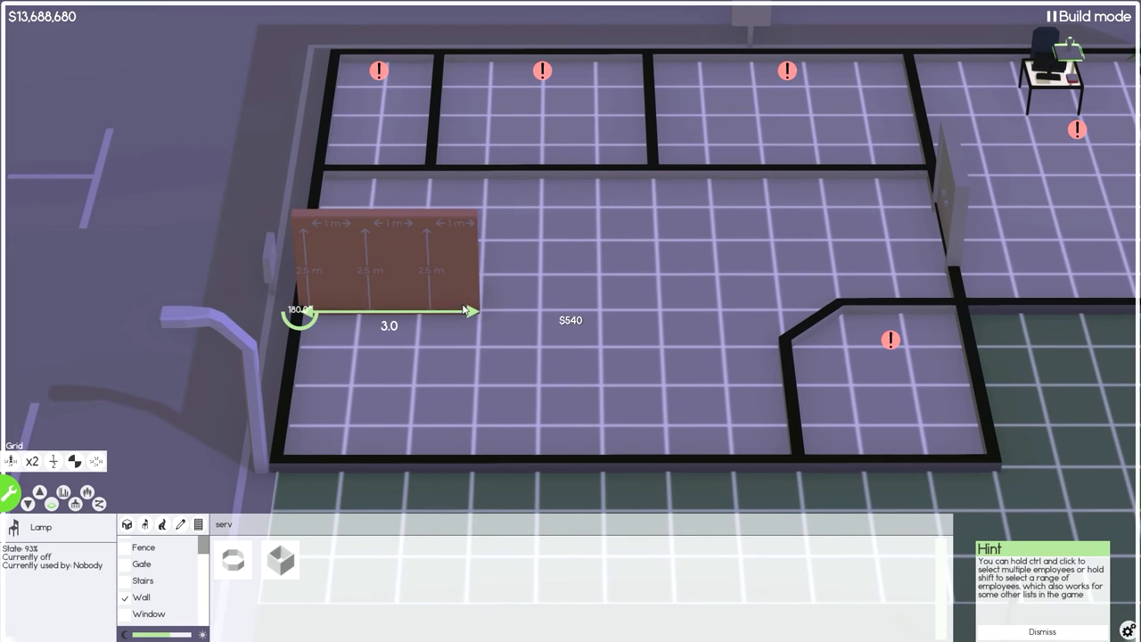
pyautogui.moveTo(468, 310); pyautogui.dragTo(530, 310)
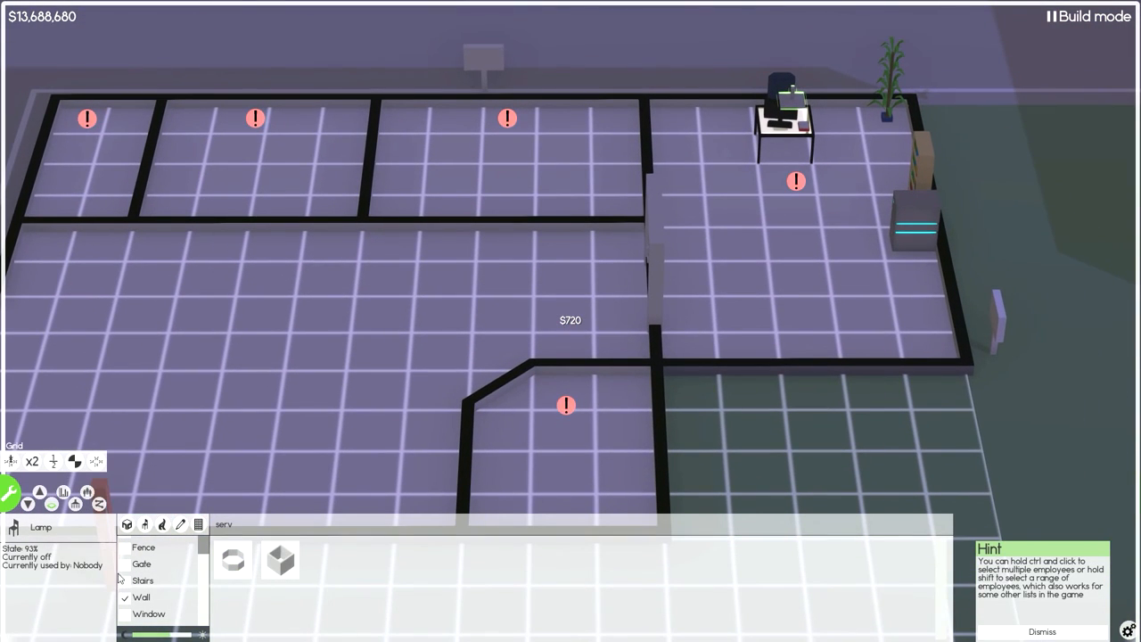
pyautogui.click(141, 542)
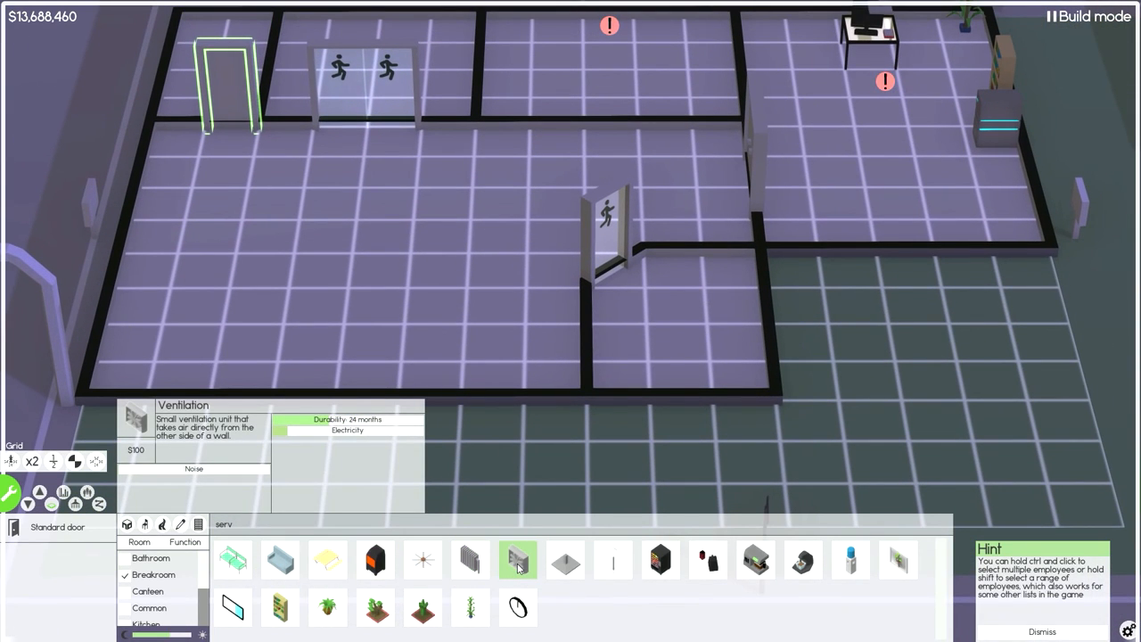
pyautogui.click(518, 559)
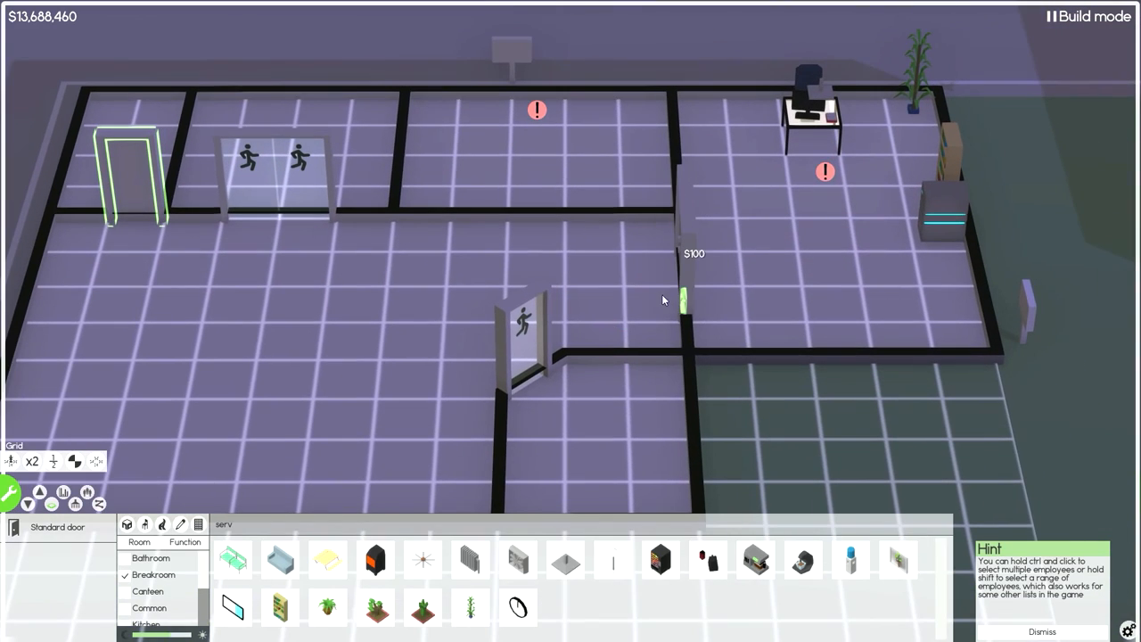
pyautogui.moveTo(518, 559)
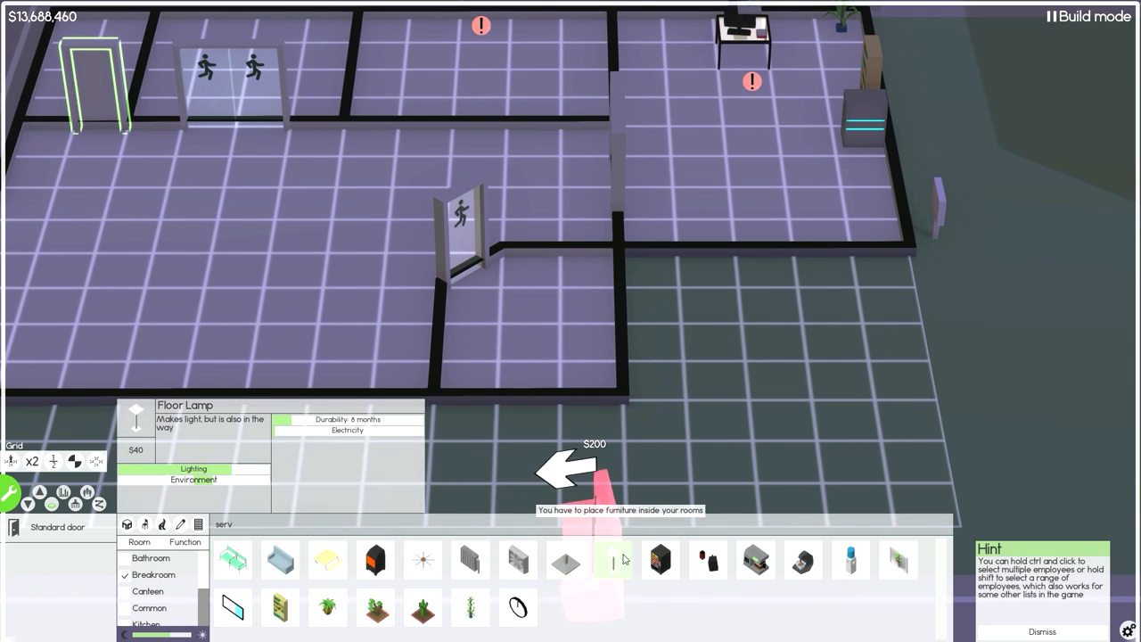
pyautogui.click(327, 559)
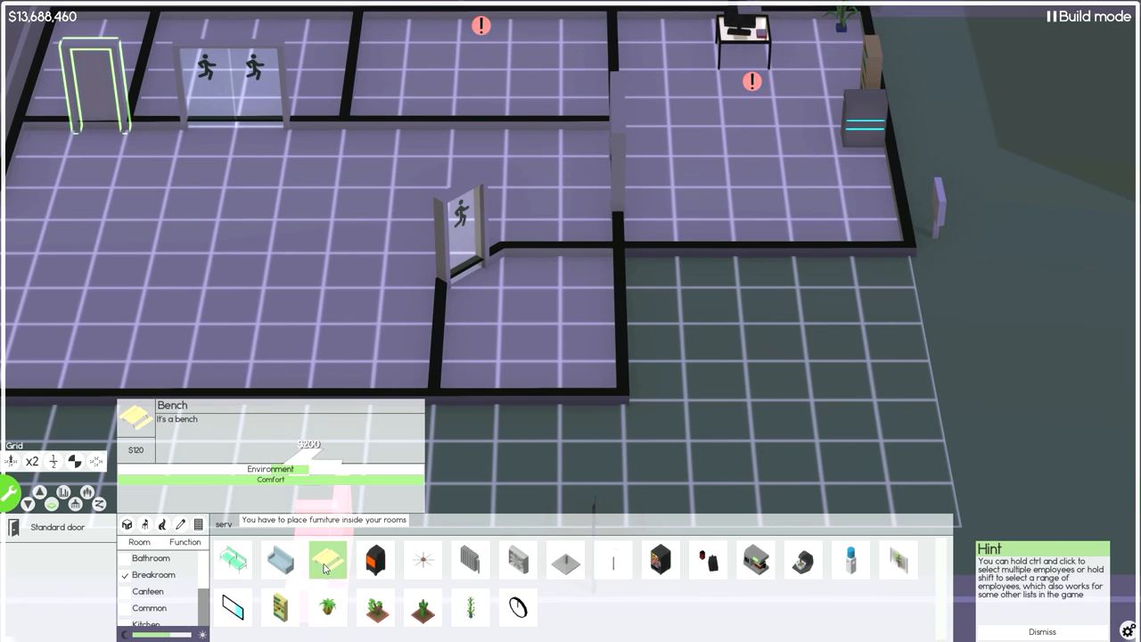
pyautogui.click(327, 559)
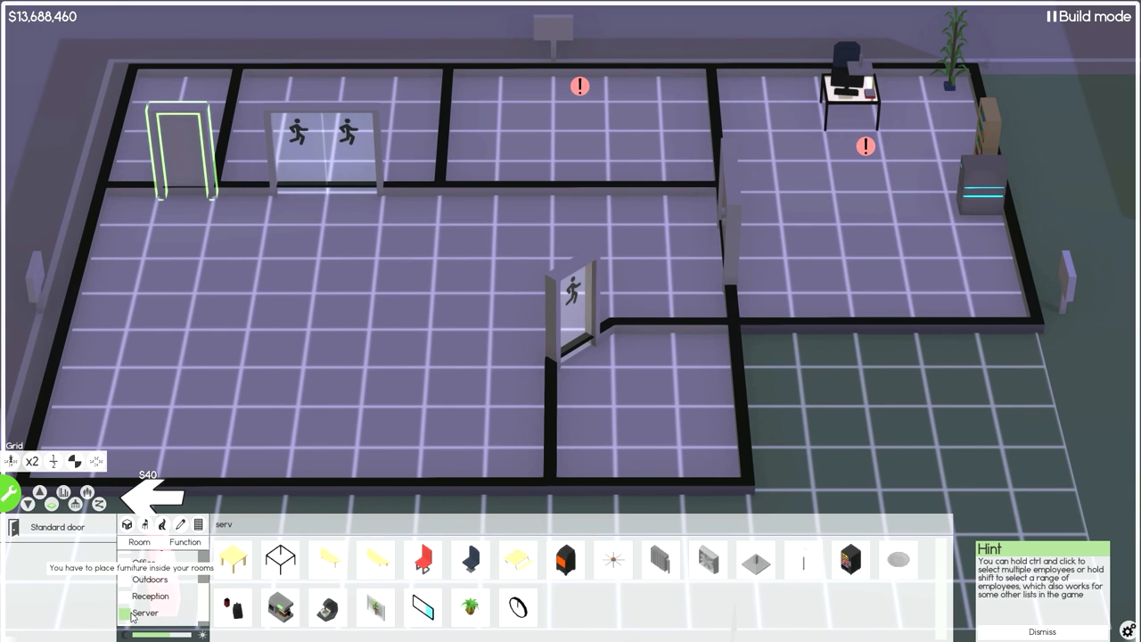
# Select the Utility category in the furniture catalogue
pyautogui.click(143, 614)
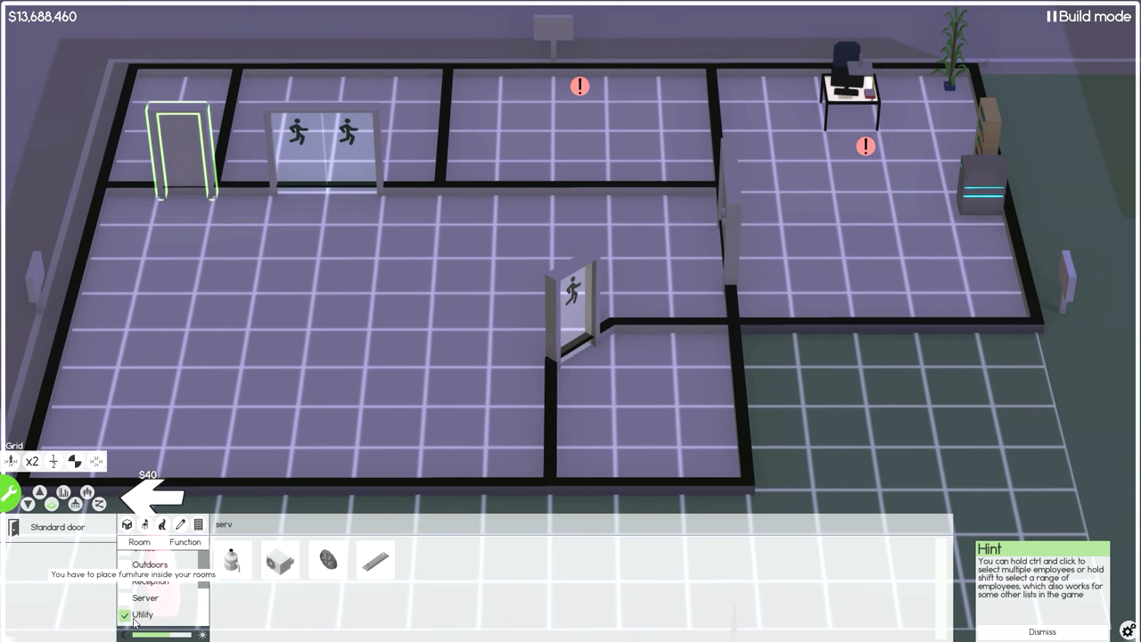